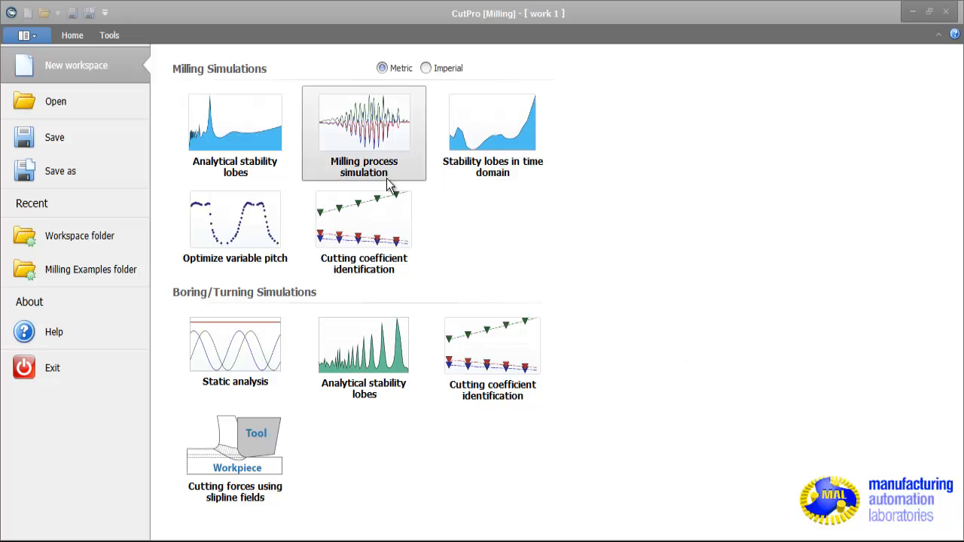
pyautogui.moveTo(235, 122)
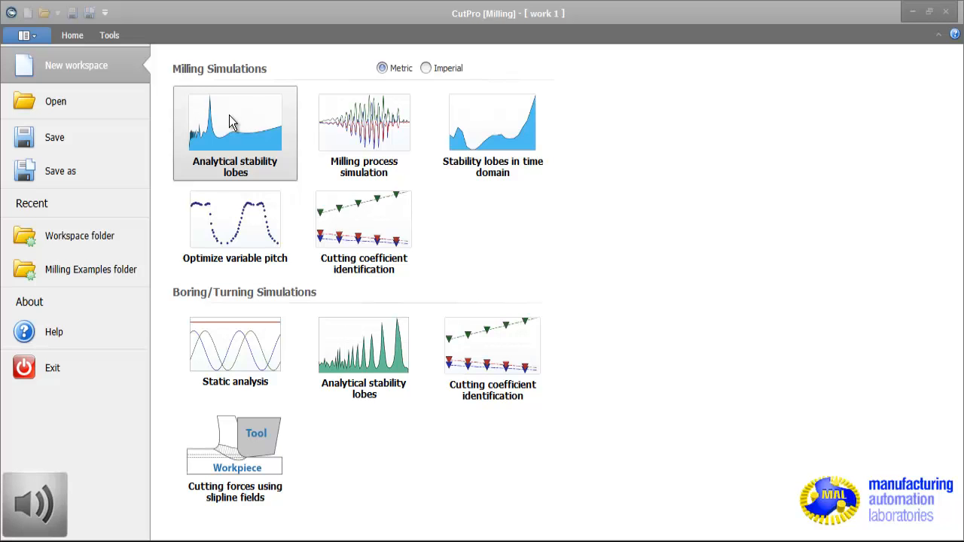
pyautogui.moveTo(240, 108)
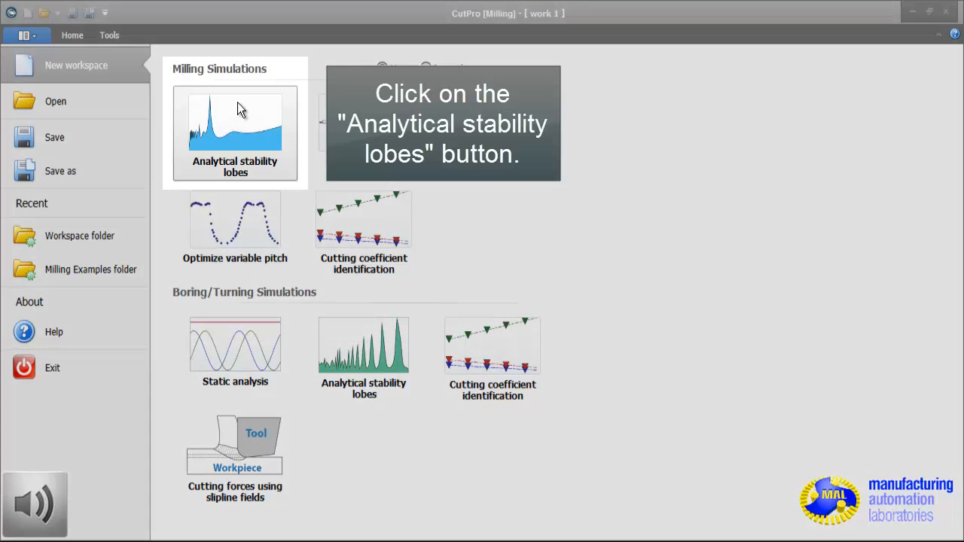
# Step: Choose Analytical stability lobes under Milling Simulations for the new workspace
pyautogui.click(234, 128)
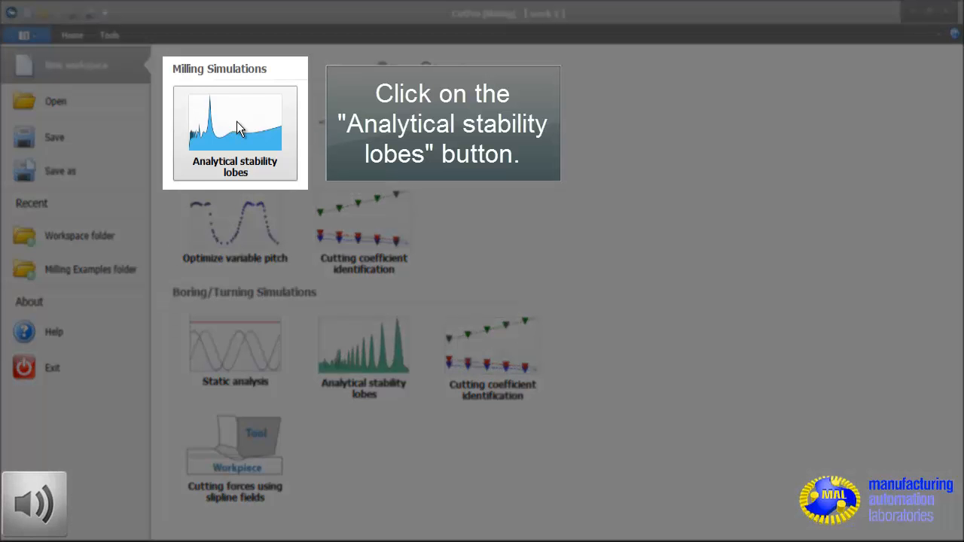
# Step: Create the stability lobes simulation and show sim 1's Machine and Tool properties
pyautogui.click(235, 132)
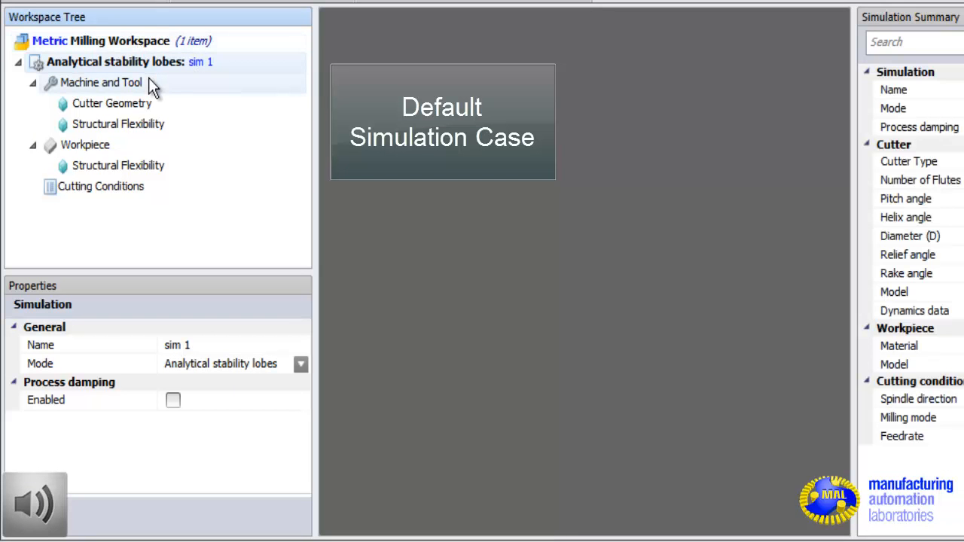
pyautogui.moveTo(177, 95)
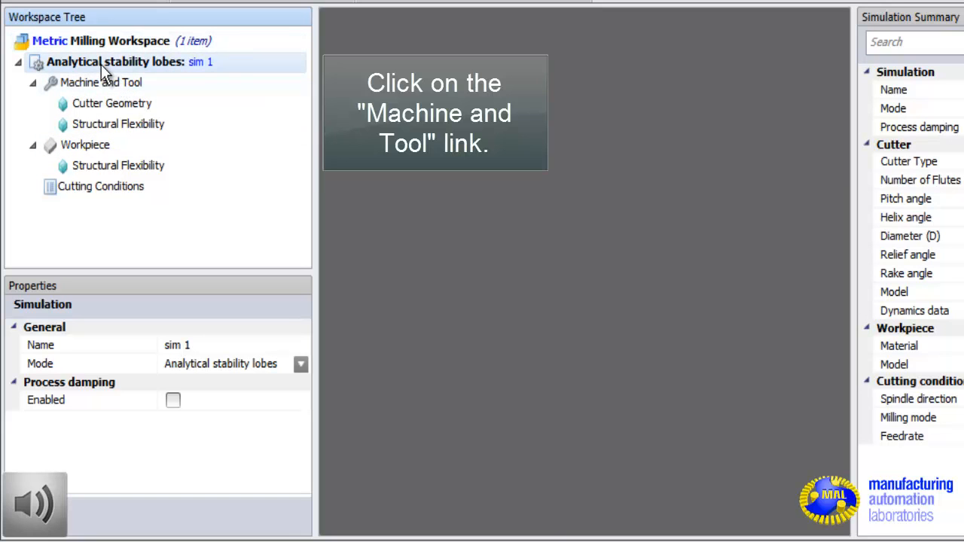
pyautogui.click(100, 83)
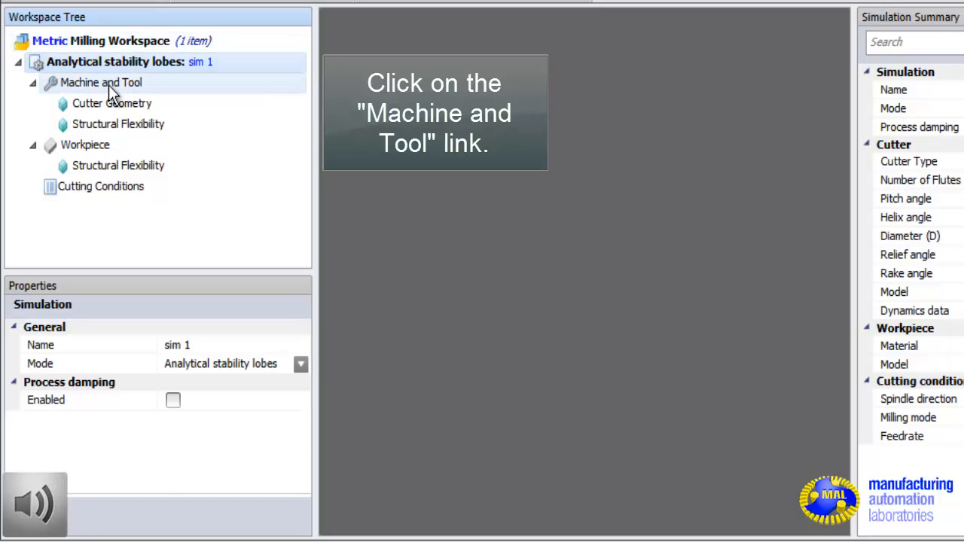
pyautogui.click(99, 83)
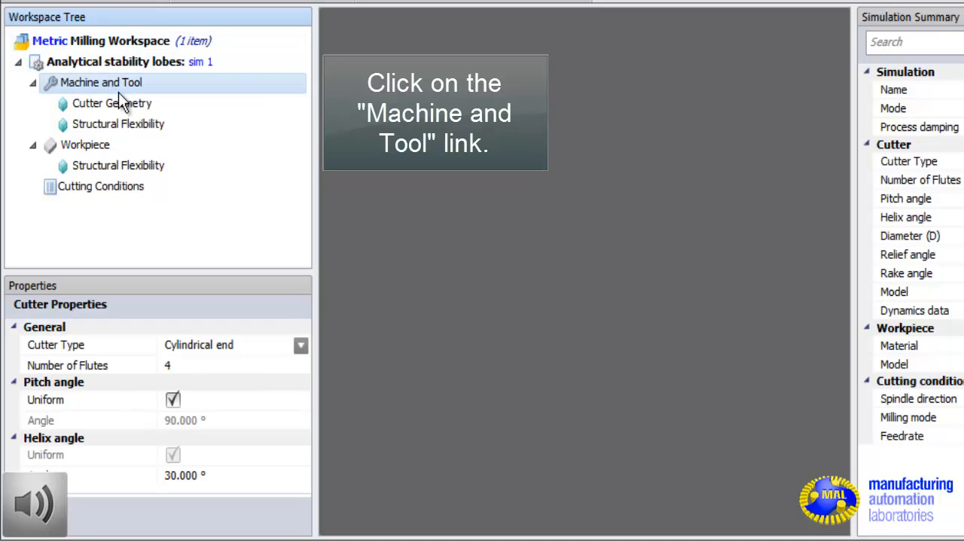
pyautogui.click(100, 83)
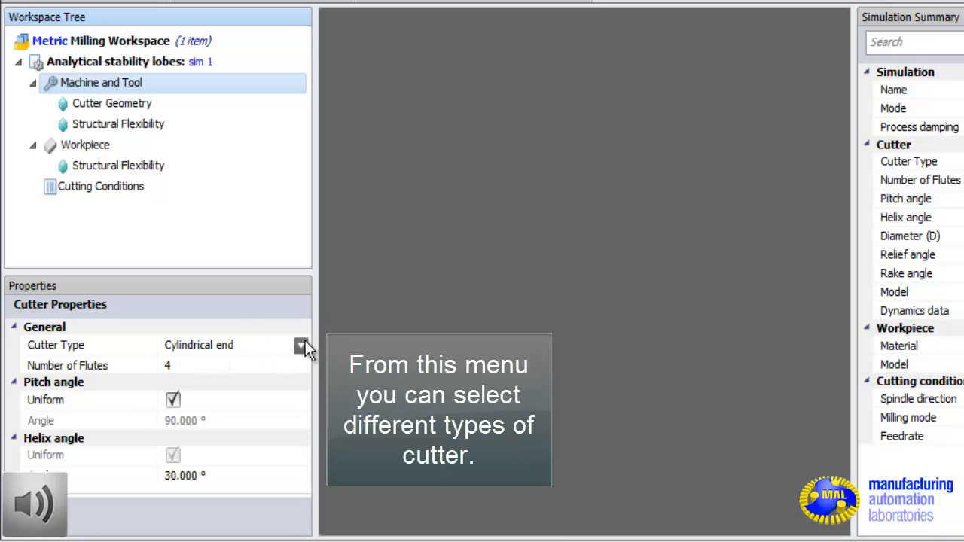
# Step: Review the cutter type list and toggle uniform pitch off and back on
pyautogui.click(303, 345)
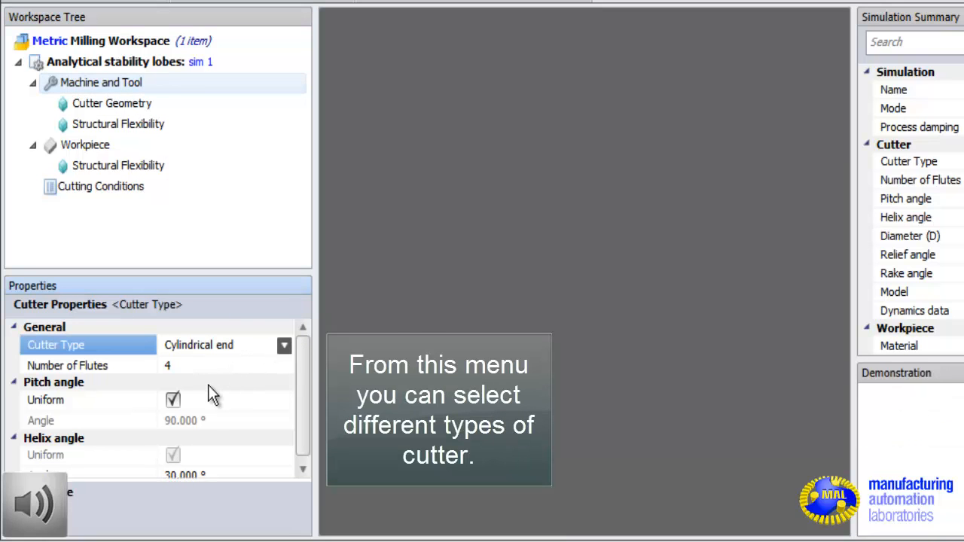
pyautogui.moveTo(195, 433)
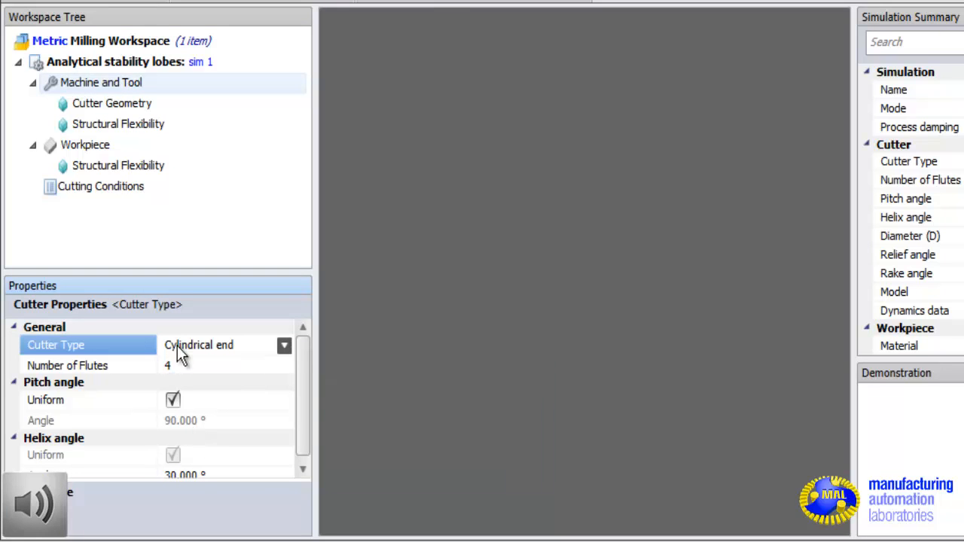
pyautogui.moveTo(316, 313)
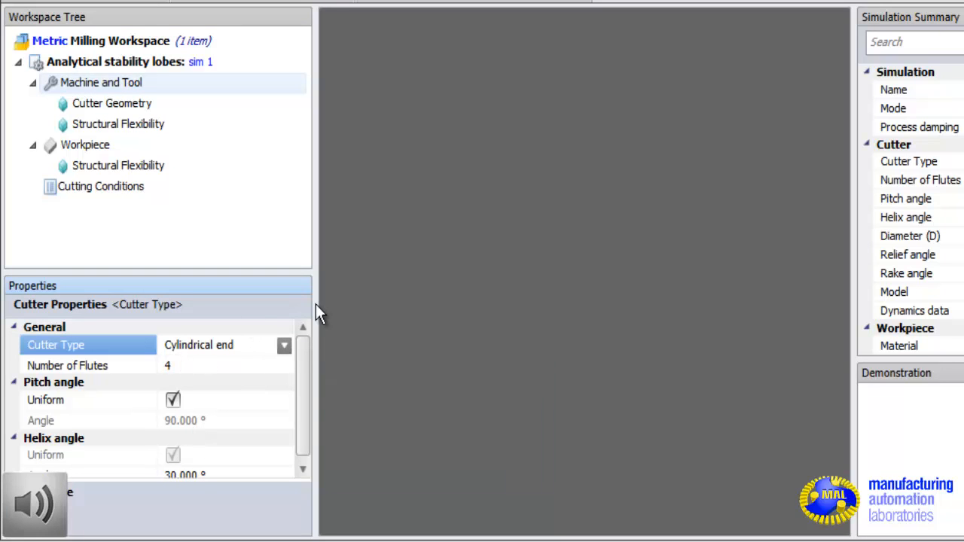
pyautogui.click(219, 366)
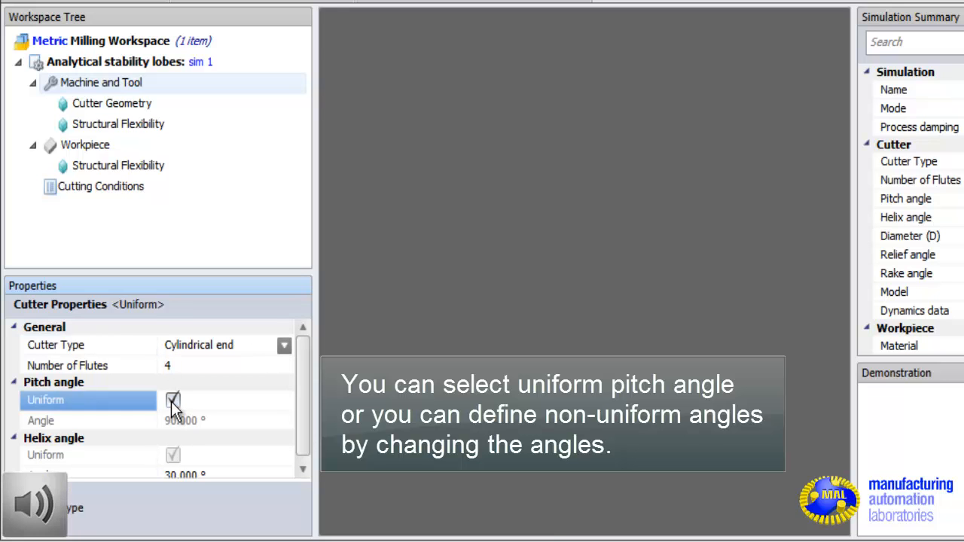
pyautogui.click(173, 401)
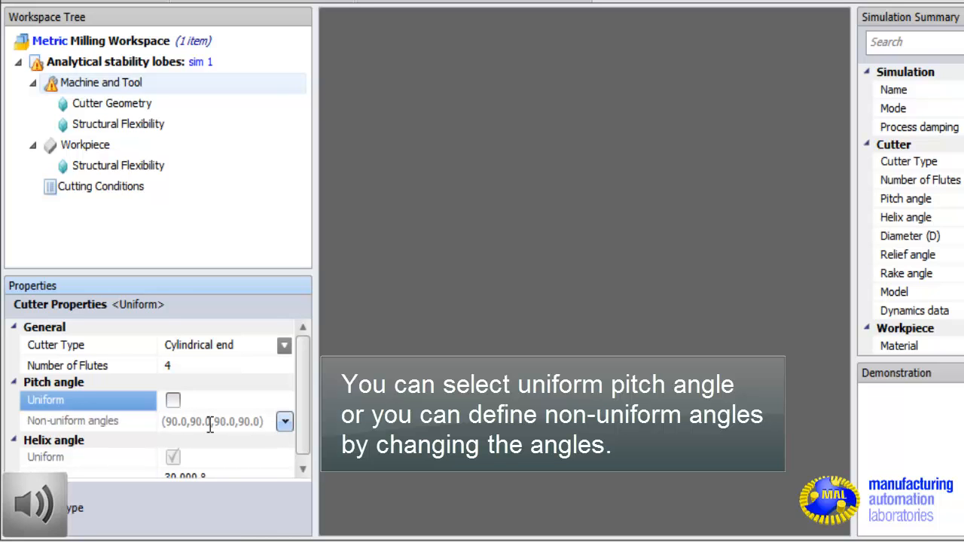
pyautogui.click(172, 401)
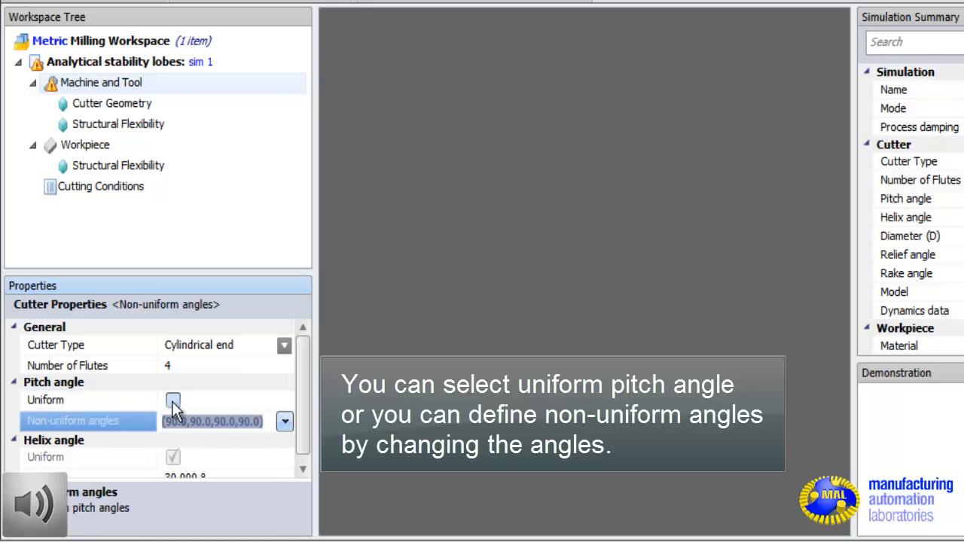
pyautogui.click(173, 400)
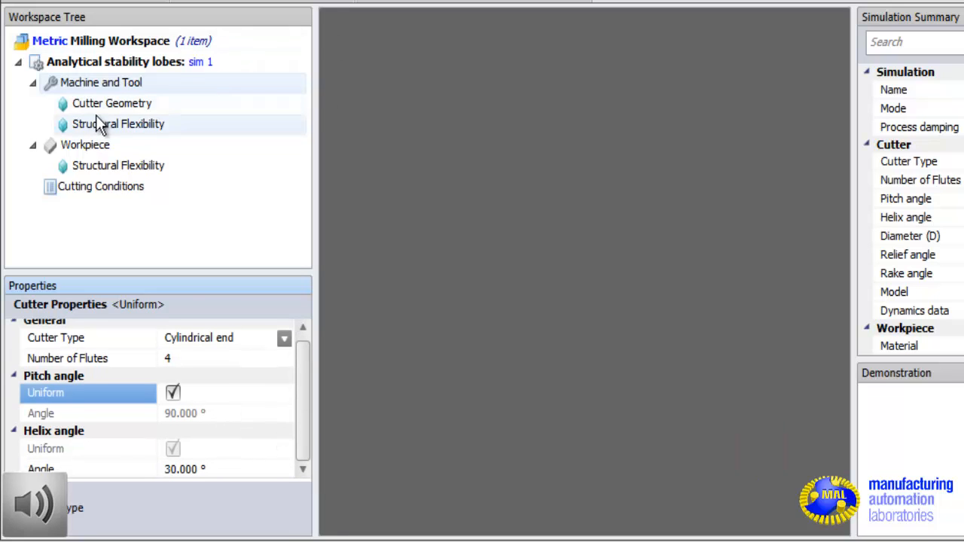
# Step: Show the 19.050 mm cutter geometry and set relief and rake angles to 5°
pyautogui.click(111, 104)
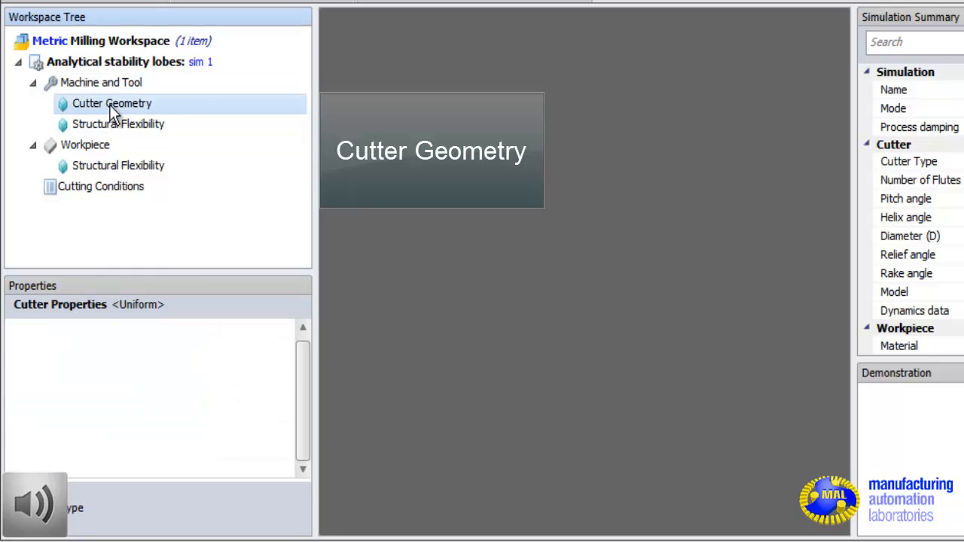
pyautogui.click(112, 103)
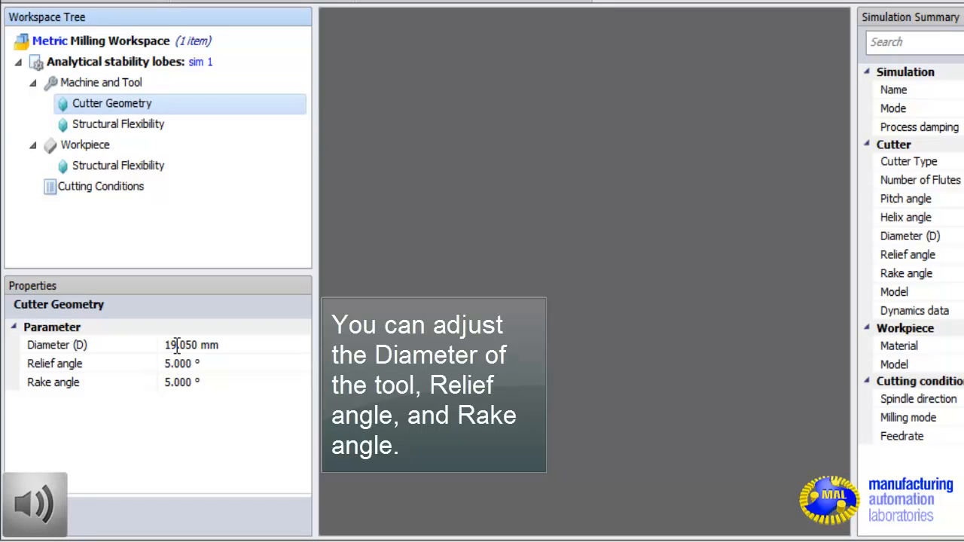
pyautogui.click(181, 345)
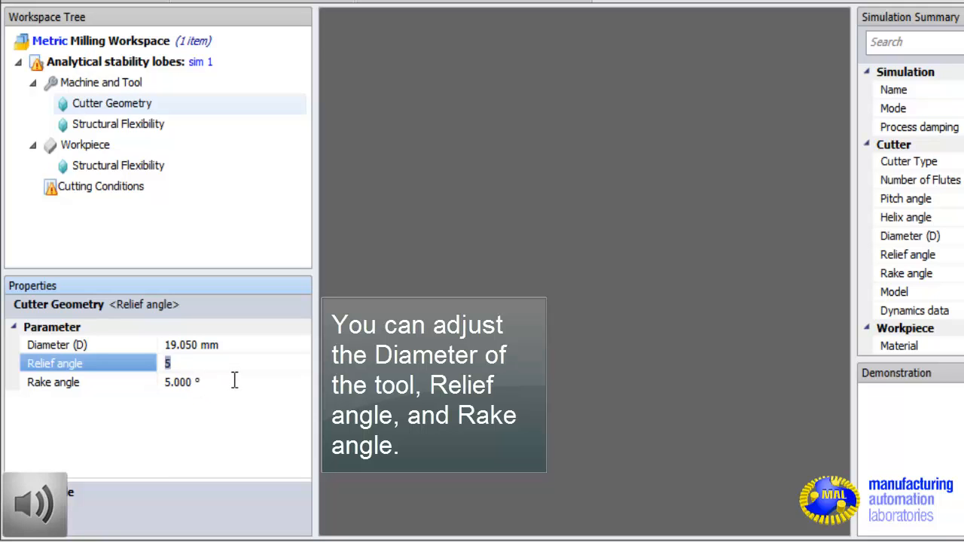
pyautogui.moveTo(165, 389)
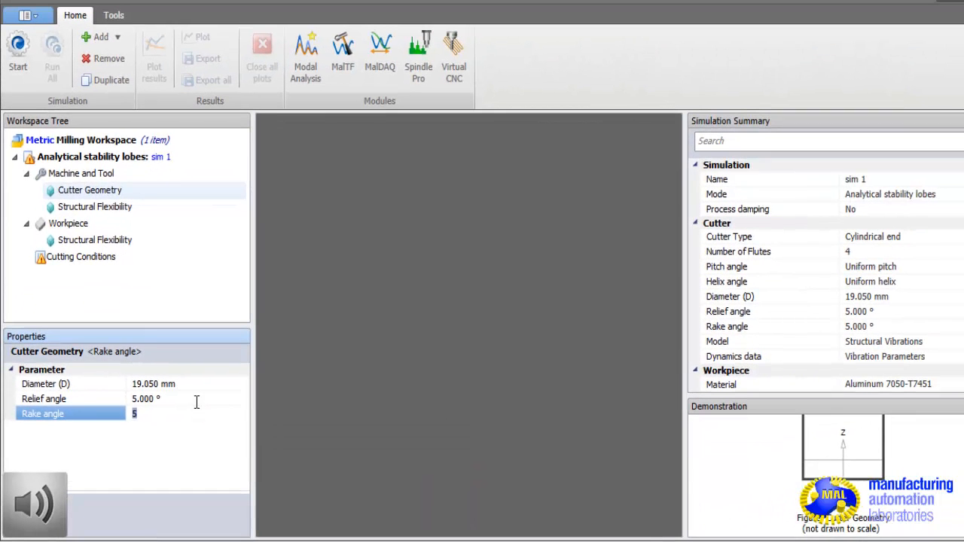
# Step: Finish the rake angle edit and show the tool's Structural Flexibility settings
pyautogui.click(94, 207)
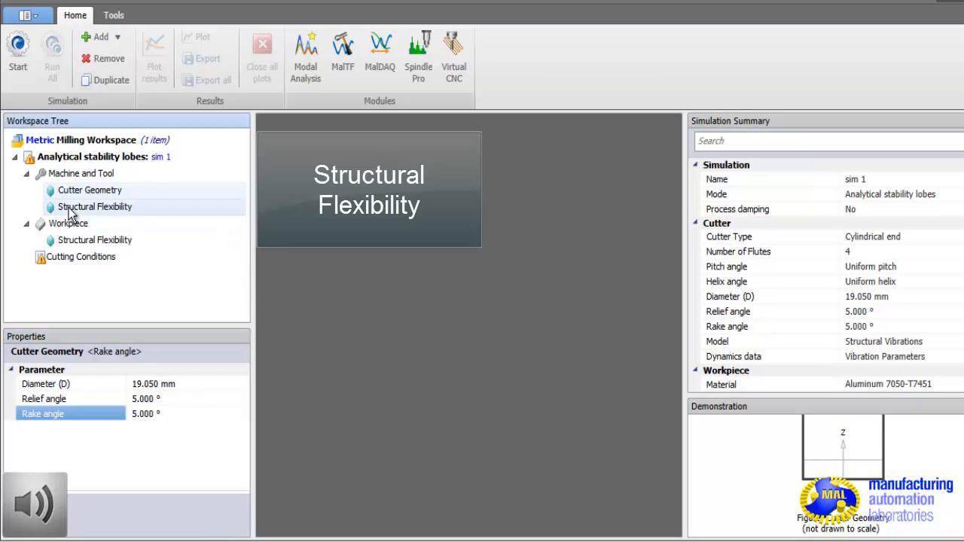
pyautogui.click(95, 207)
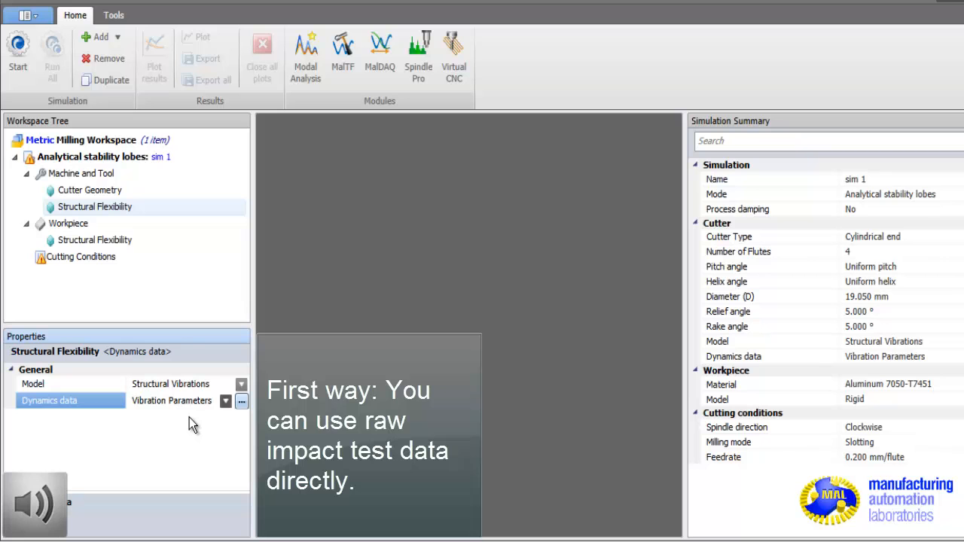
pyautogui.moveTo(189, 443)
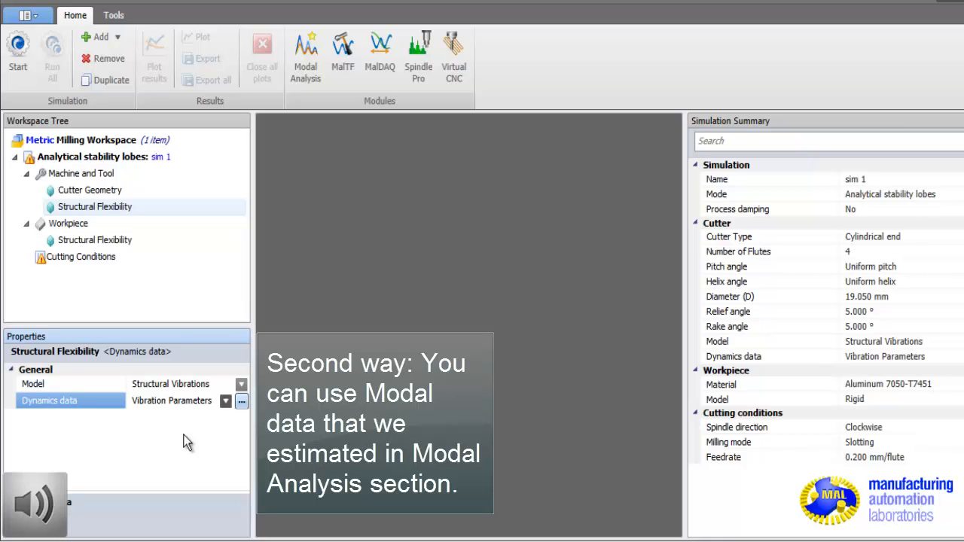
pyautogui.moveTo(746, 492)
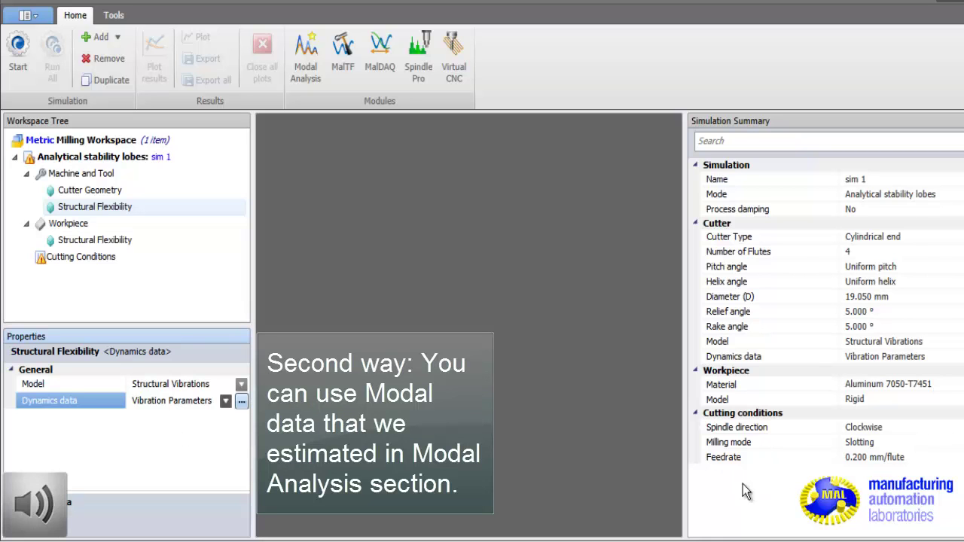
pyautogui.moveTo(699, 495)
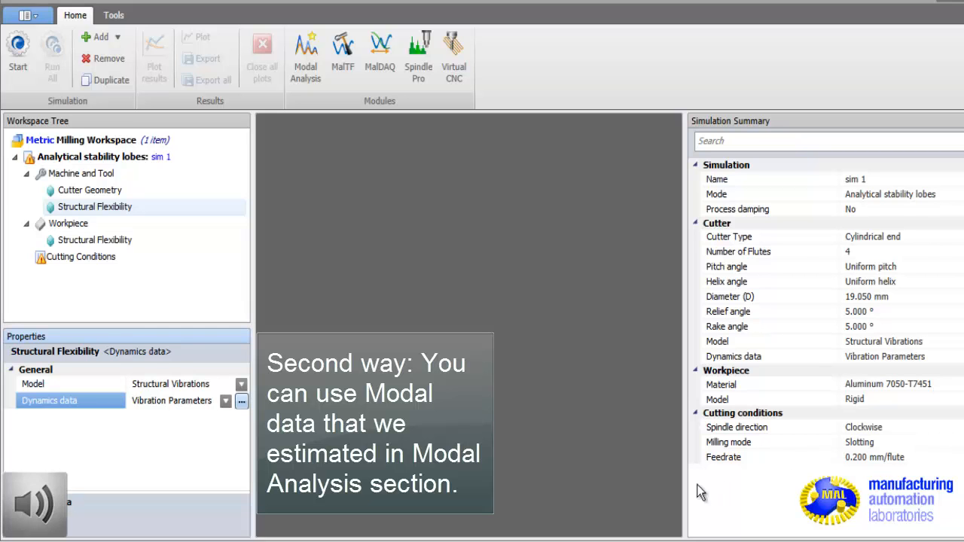
pyautogui.moveTo(211, 421)
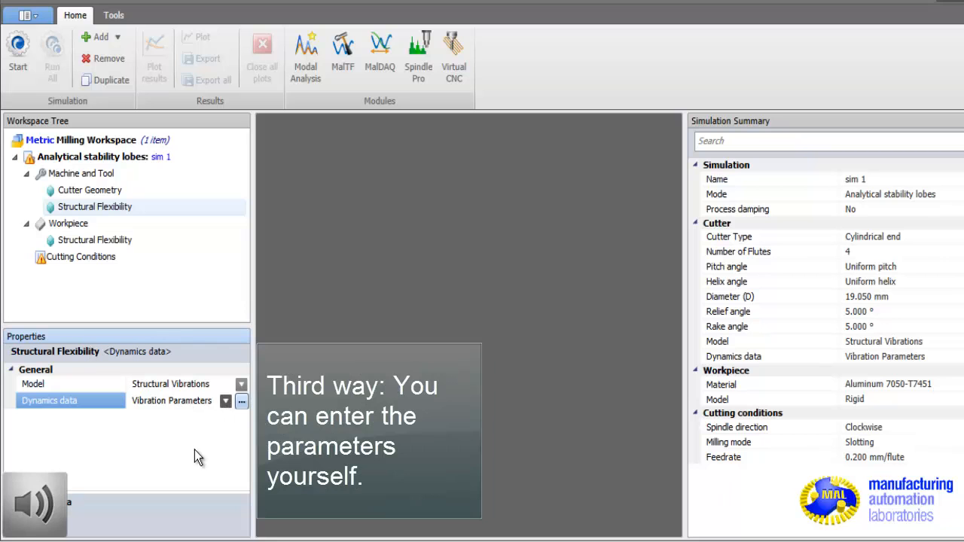
pyautogui.moveTo(190, 460)
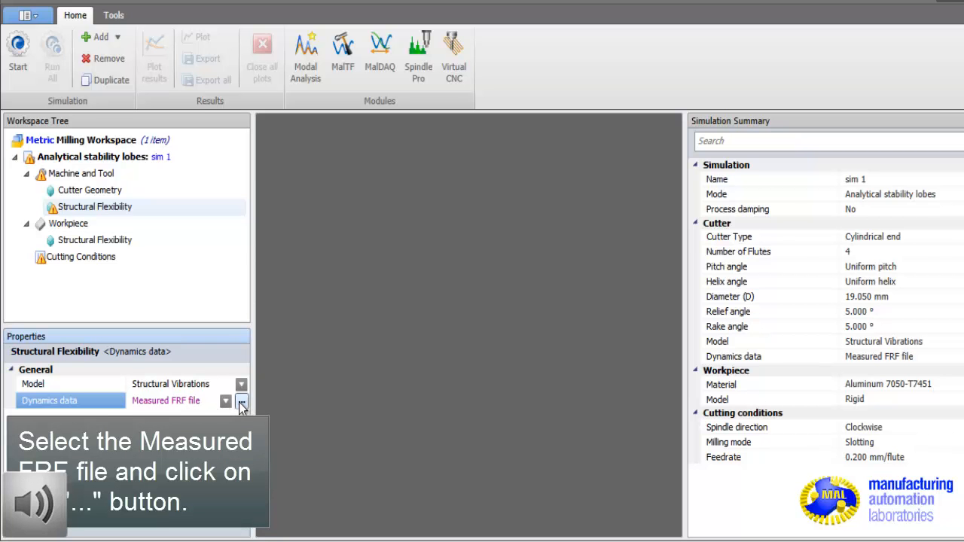
# Step: Load MidHammer_x2.mtb from Desktop CutProFiles as the feed-direction measured FRF
pyautogui.click(241, 401)
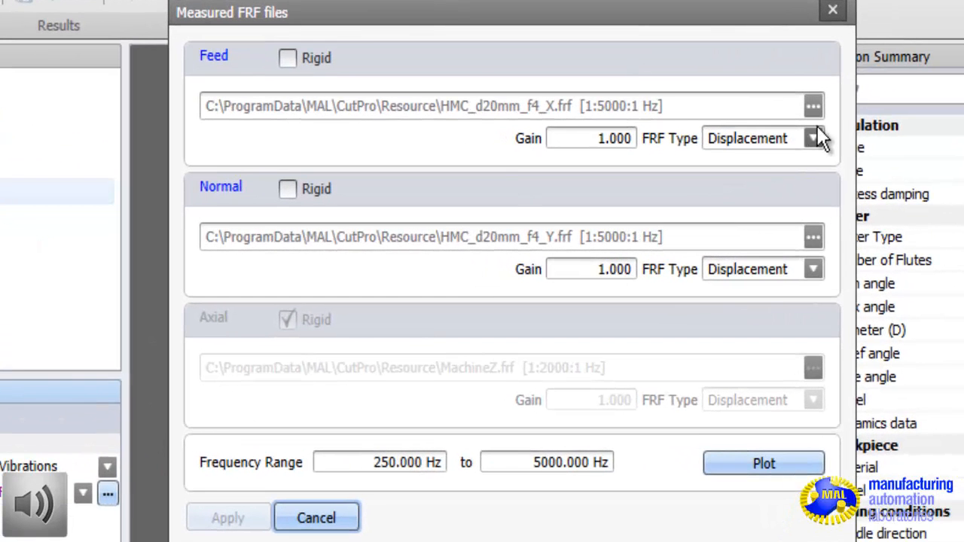
pyautogui.click(813, 105)
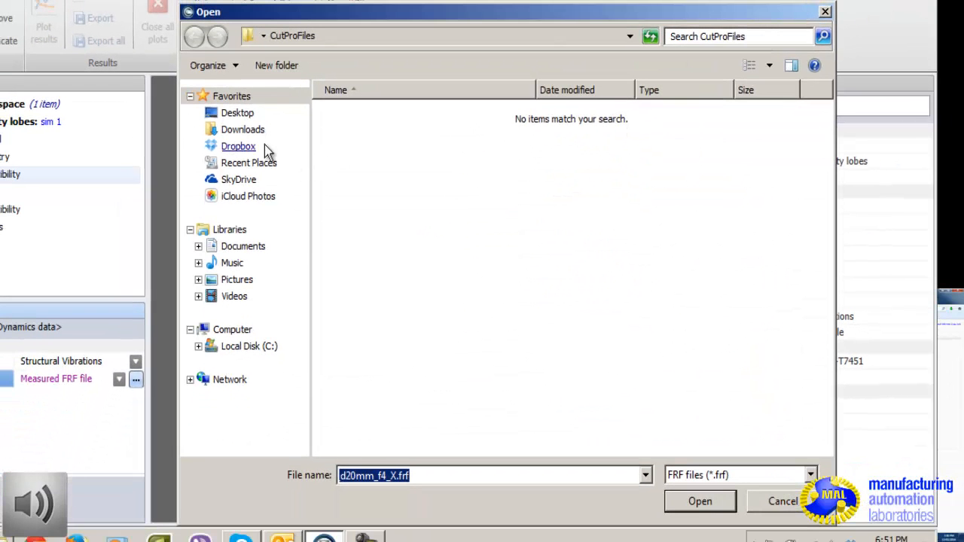
pyautogui.click(237, 113)
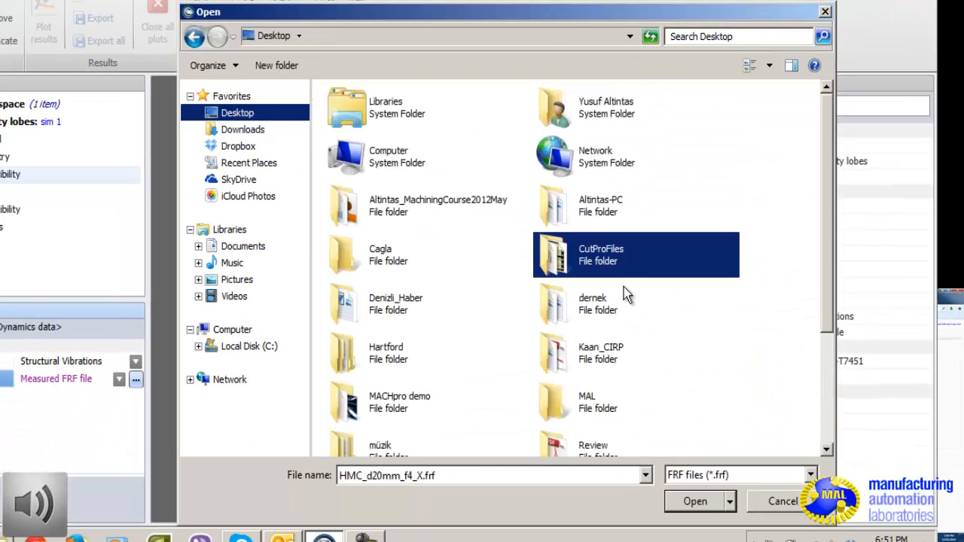
pyautogui.doubleClick(602, 255)
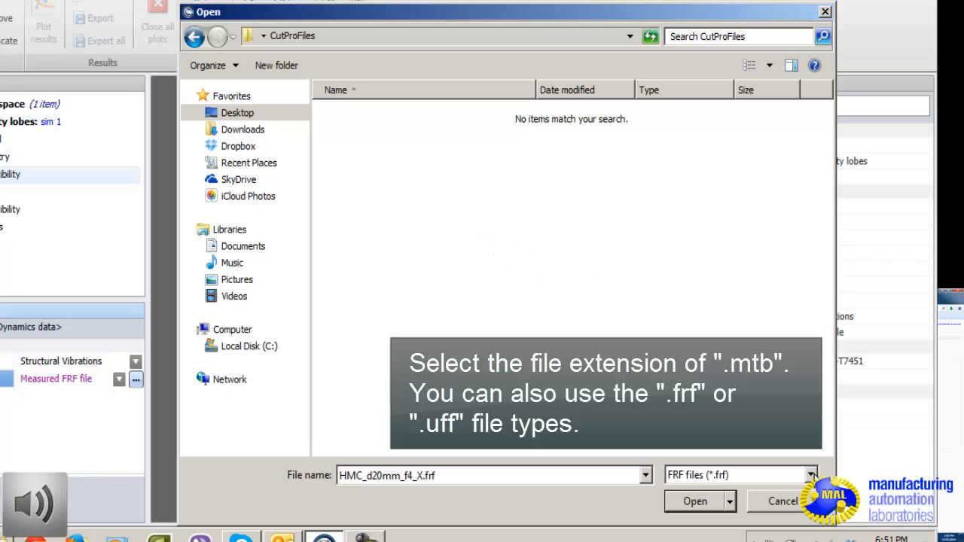
pyautogui.click(809, 473)
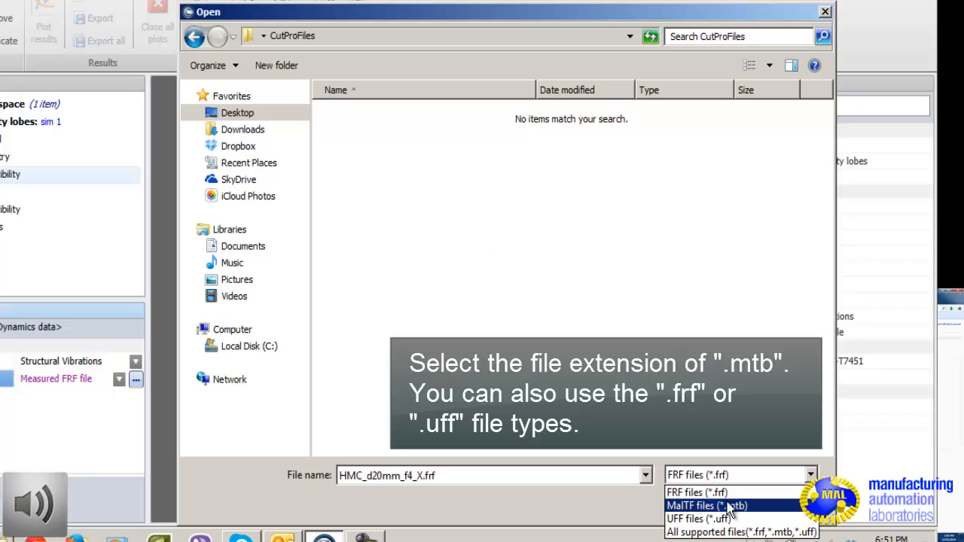
pyautogui.moveTo(727, 492)
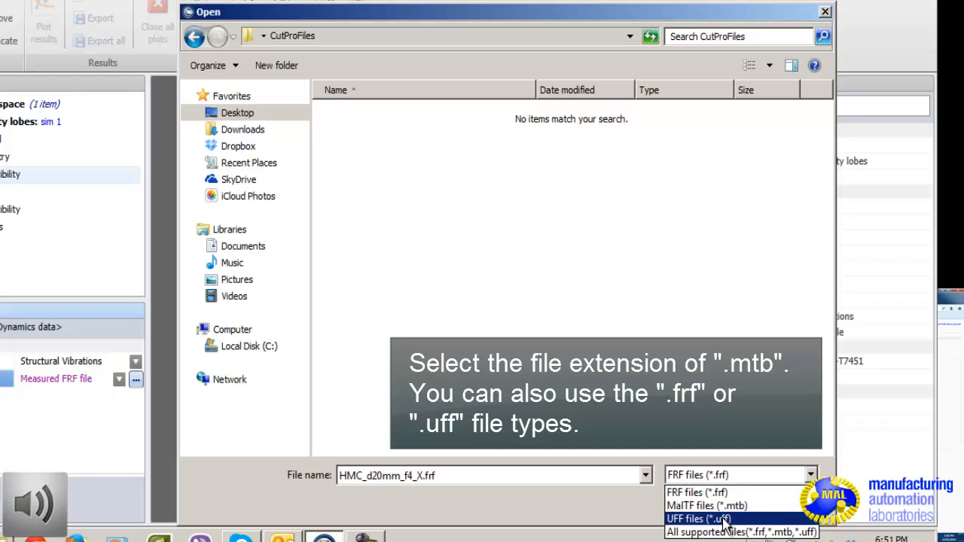
pyautogui.moveTo(731, 506)
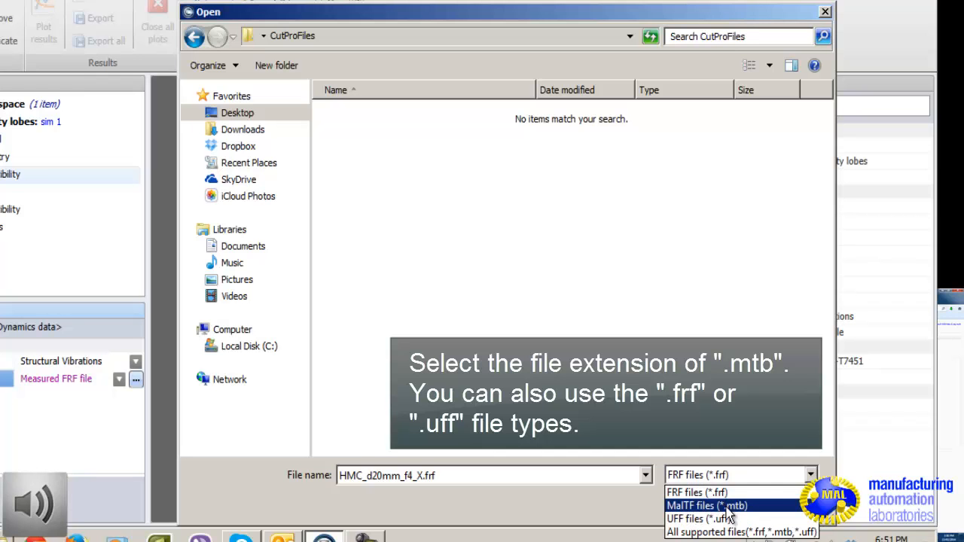
pyautogui.click(714, 506)
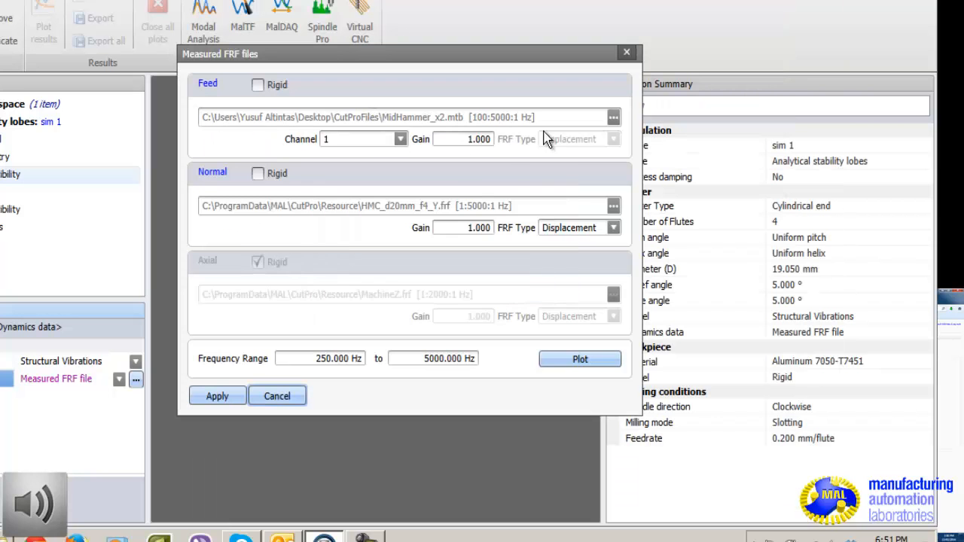
pyautogui.moveTo(614, 206)
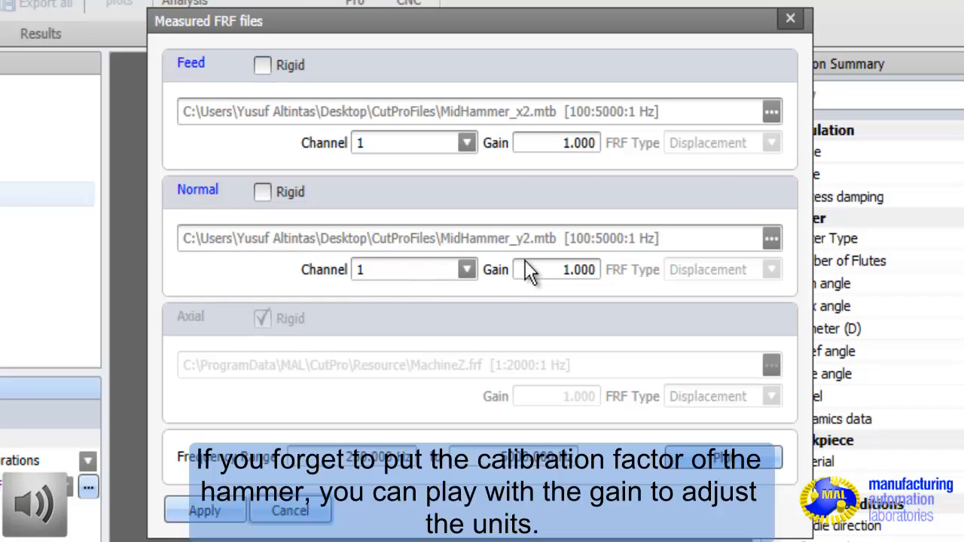
pyautogui.moveTo(701, 189)
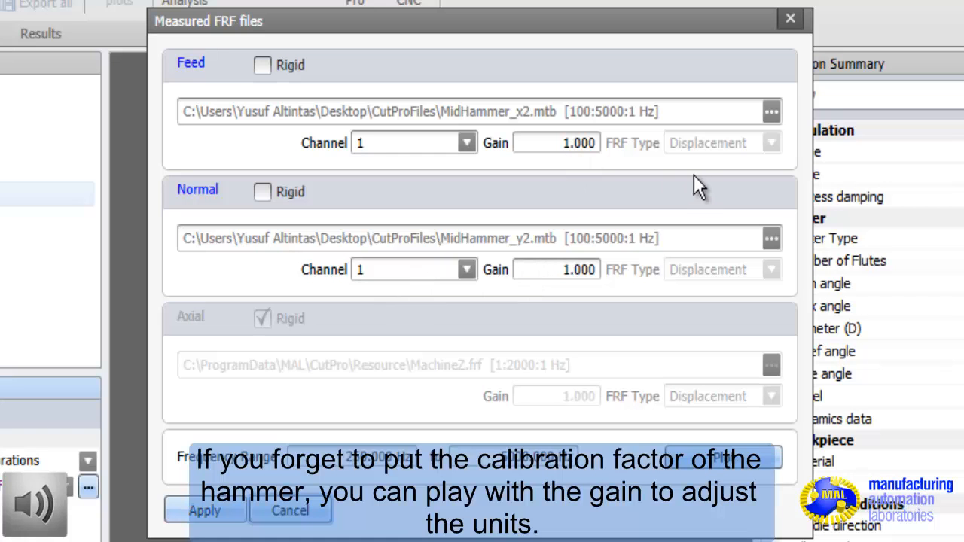
pyautogui.moveTo(688, 195)
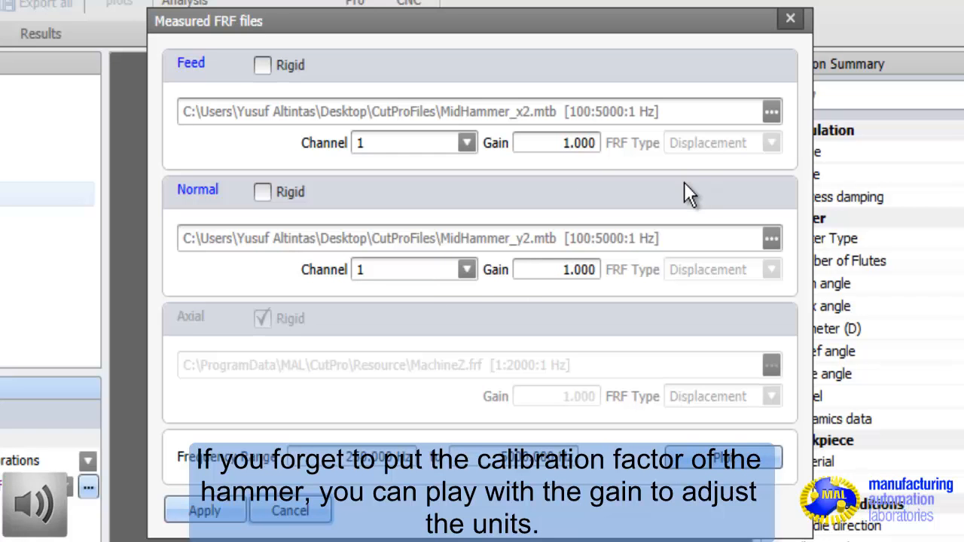
pyautogui.moveTo(433, 510)
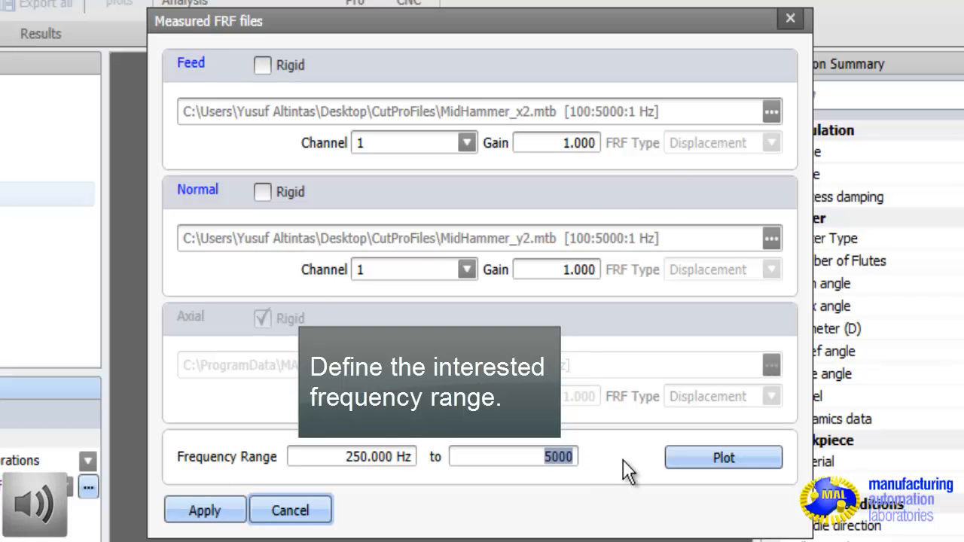
# Step: Set the upper frequency limit to 3000 Hz and plot the transfer functions
pyautogui.write('3')
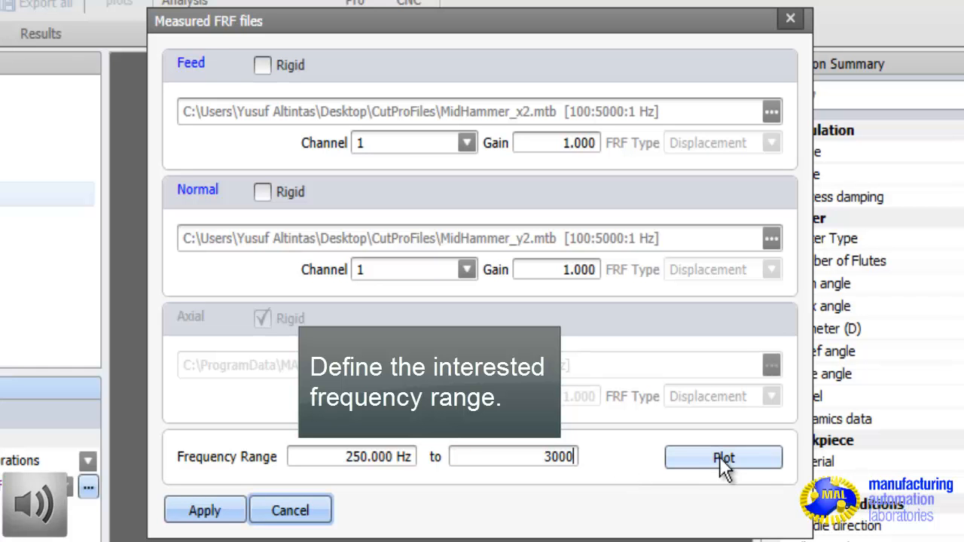
pyautogui.click(724, 456)
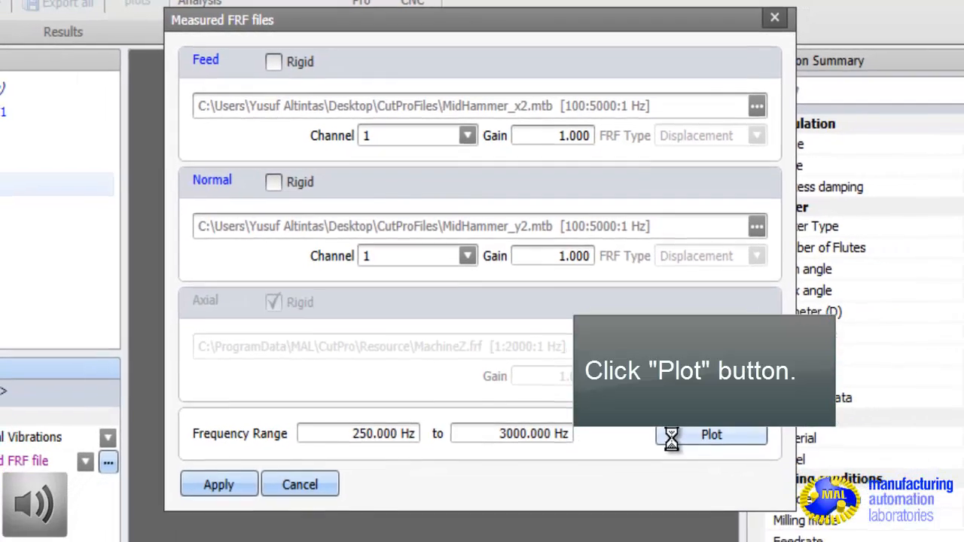
# Step: Close the transfer function plot and apply the measured FRF files to the tool
pyautogui.click(711, 434)
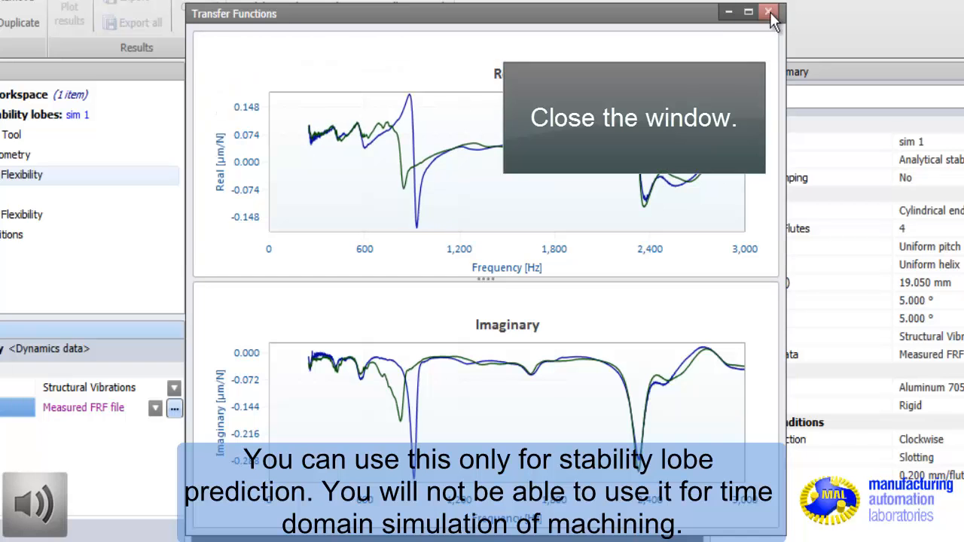
pyautogui.click(768, 10)
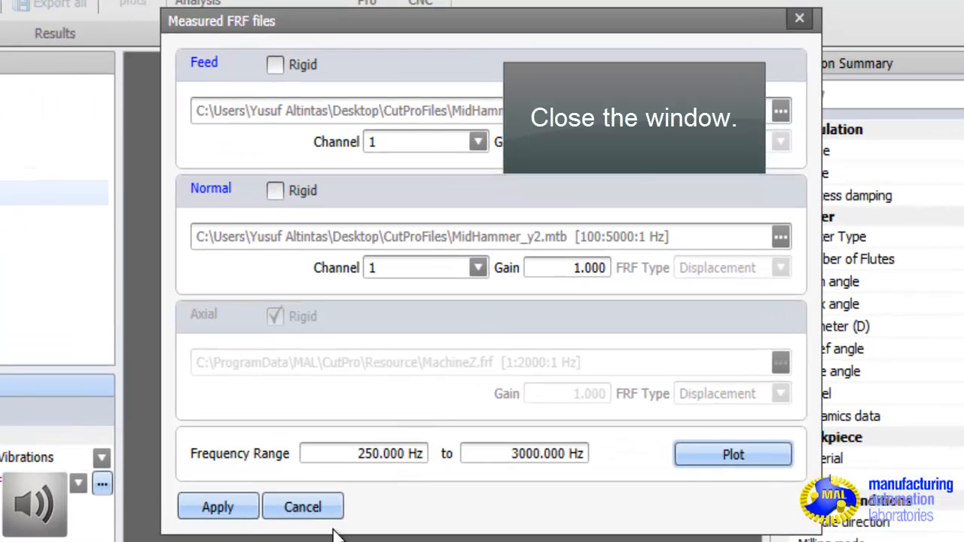
pyautogui.click(798, 16)
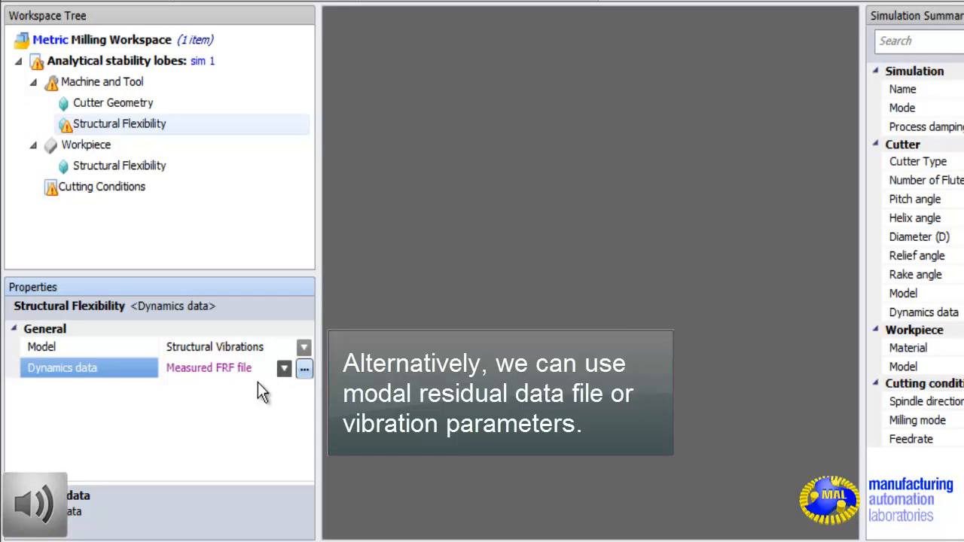
pyautogui.moveTo(251, 420)
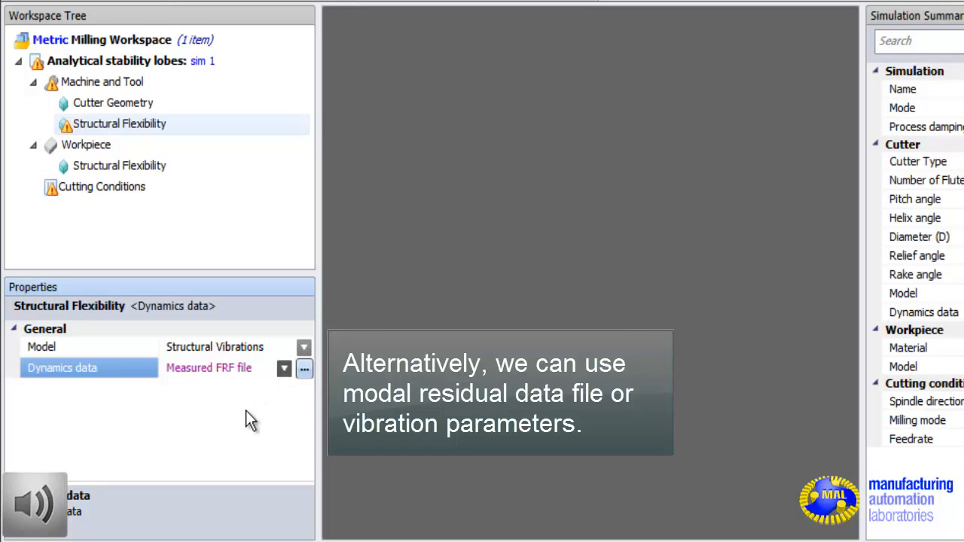
pyautogui.moveTo(251, 442)
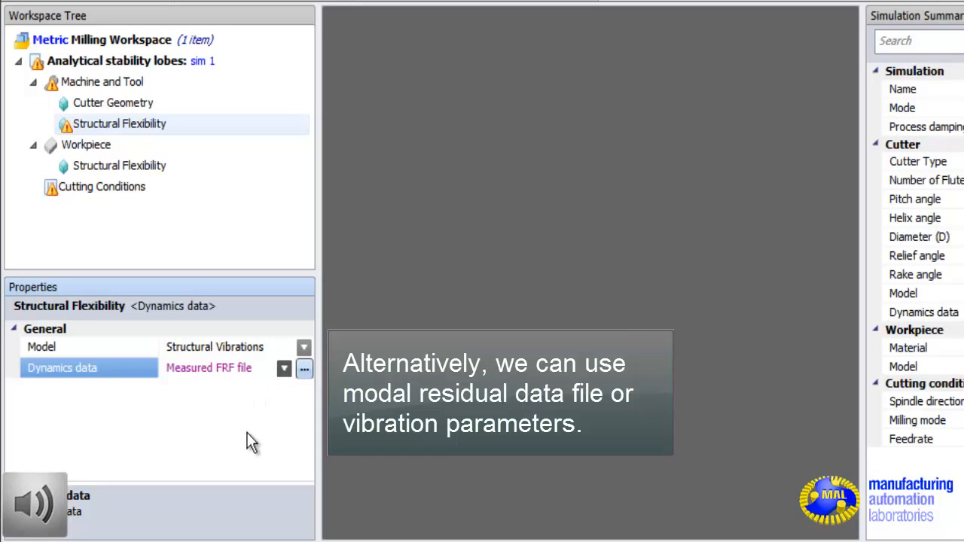
pyautogui.click(284, 368)
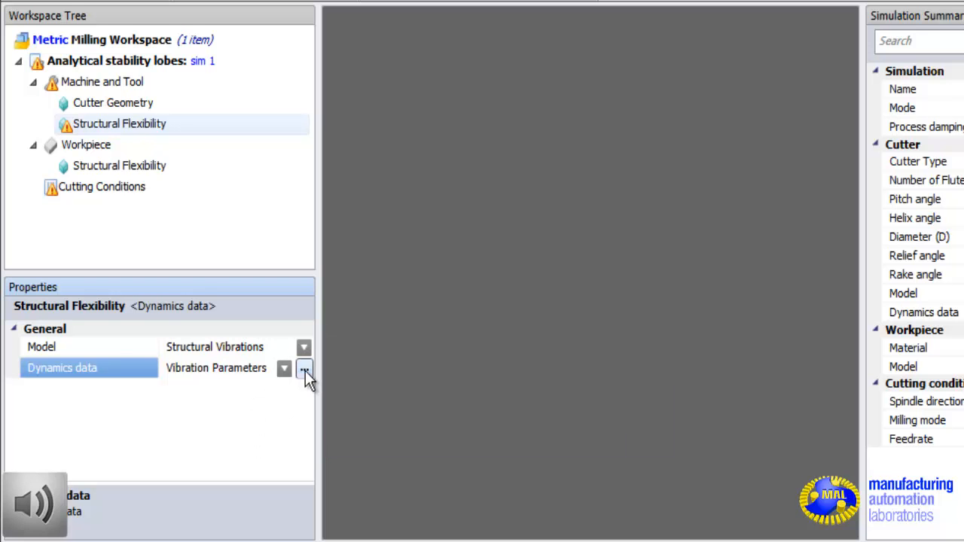
pyautogui.click(304, 368)
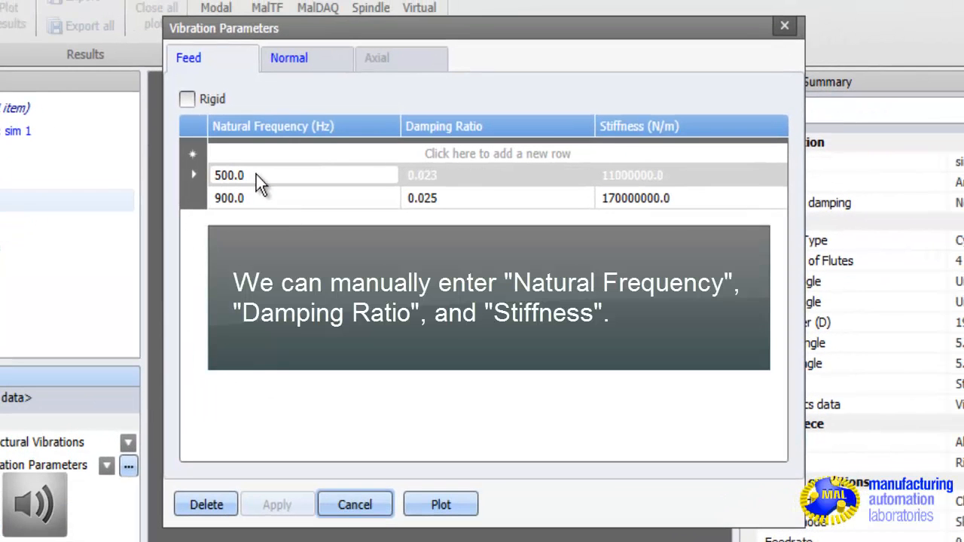
pyautogui.moveTo(514, 209)
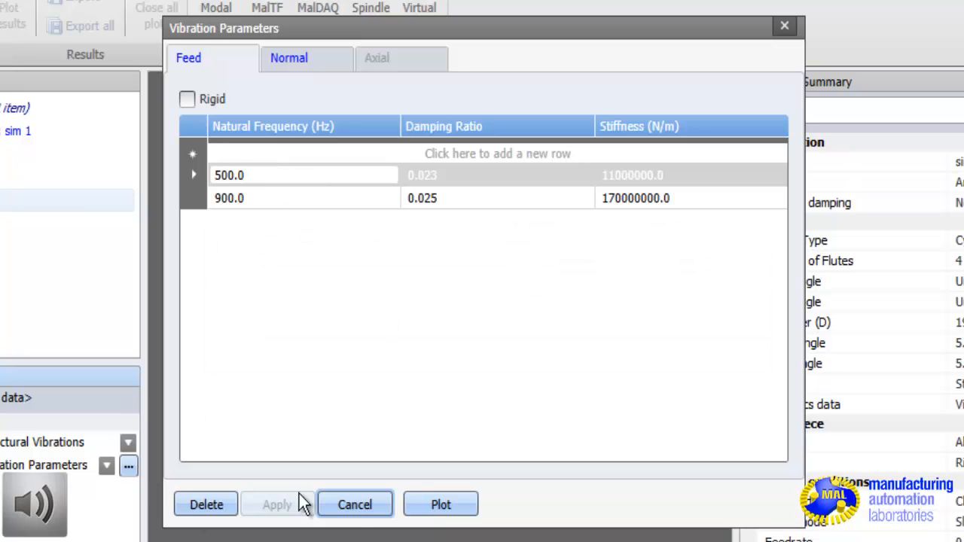
pyautogui.moveTo(357, 516)
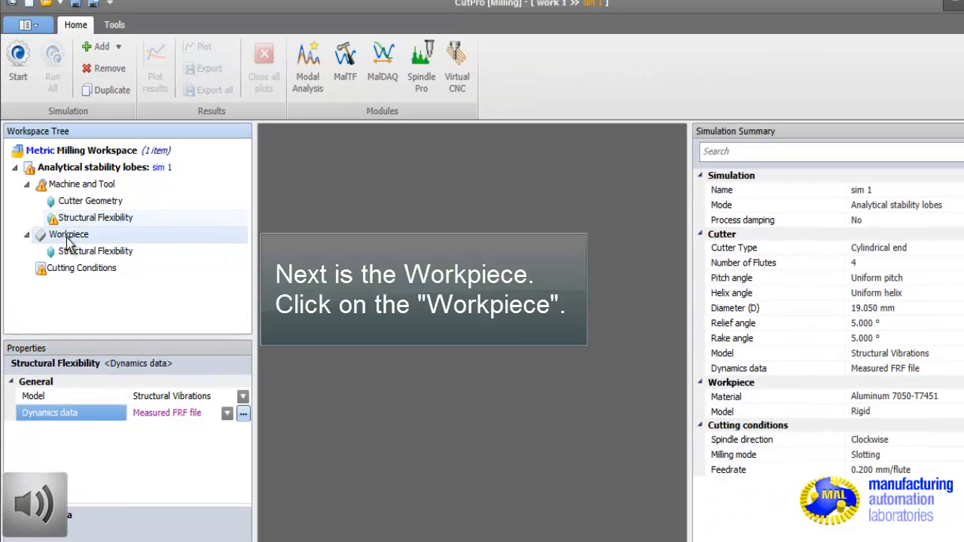
# Step: Browse MAL Materials in the workpiece database and select Aluminium 7050-T74 [147]
pyautogui.click(69, 234)
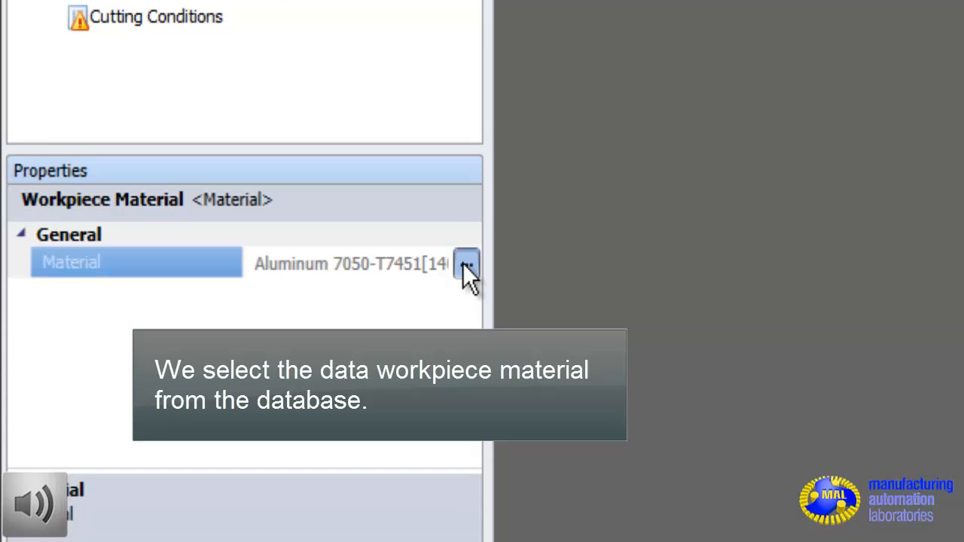
pyautogui.click(463, 265)
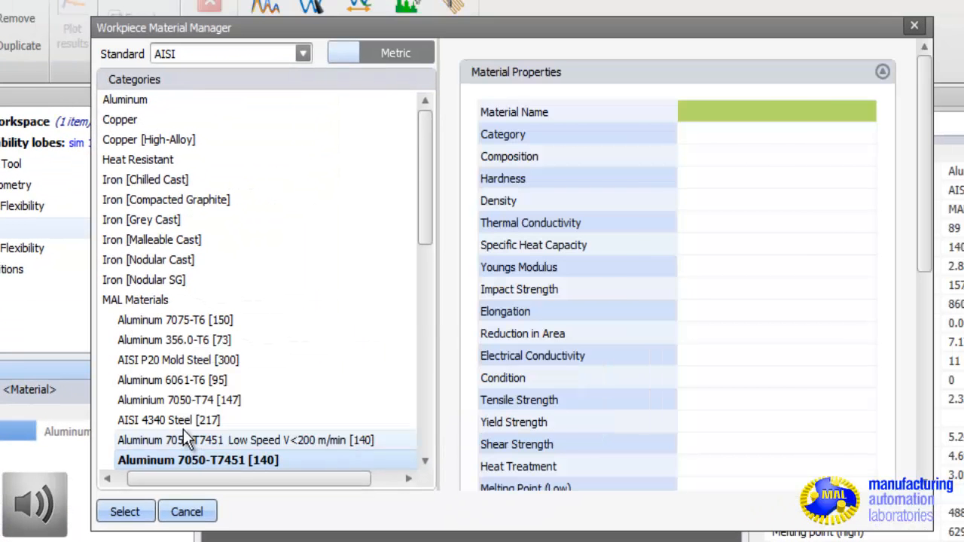
pyautogui.click(197, 460)
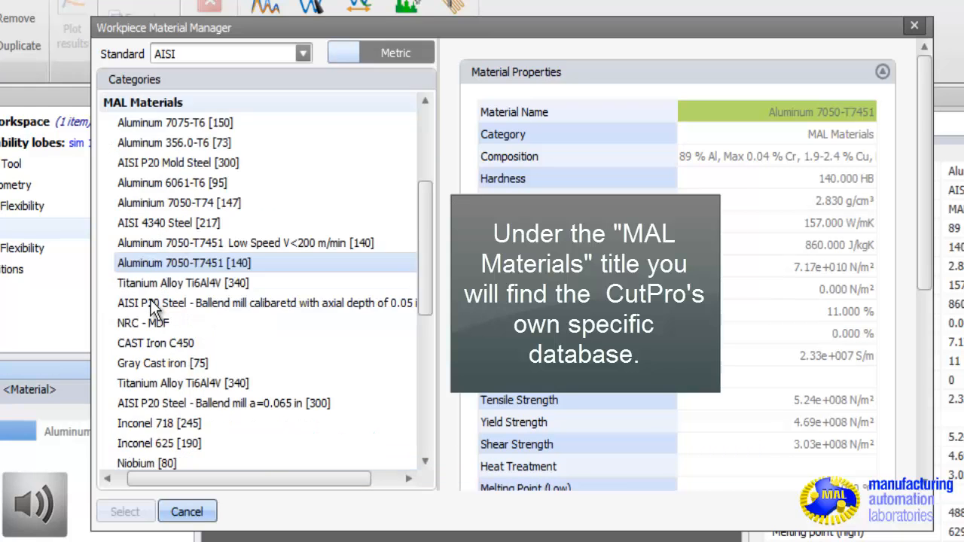
pyautogui.click(142, 102)
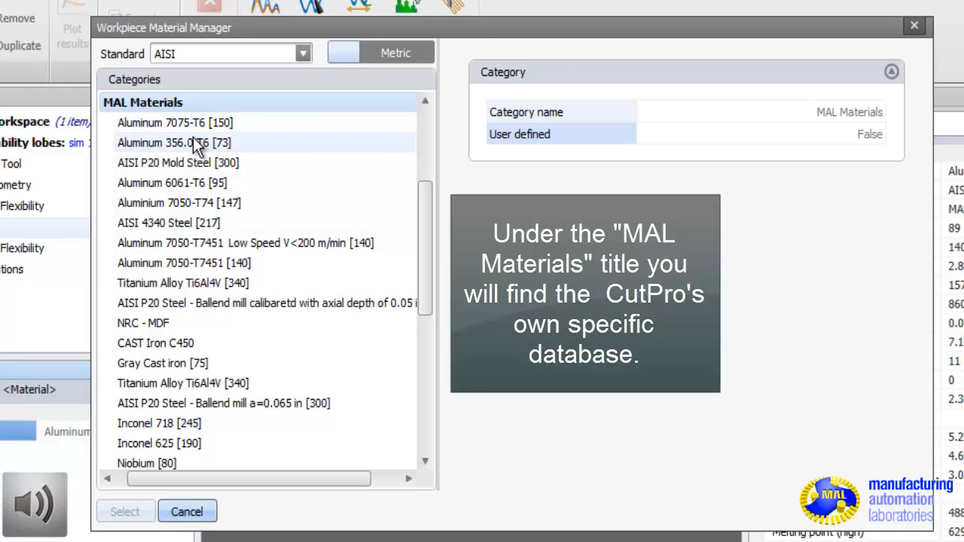
pyautogui.click(173, 122)
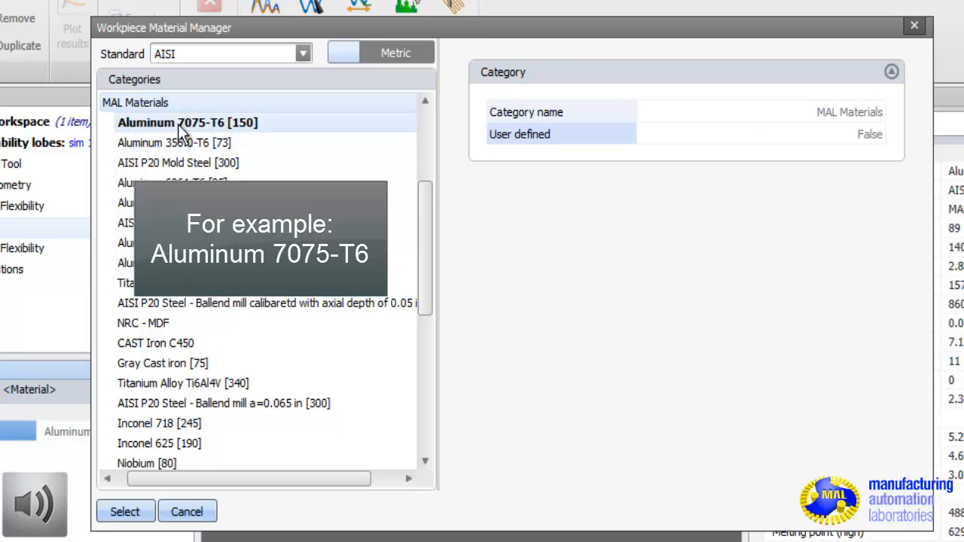
pyautogui.click(188, 122)
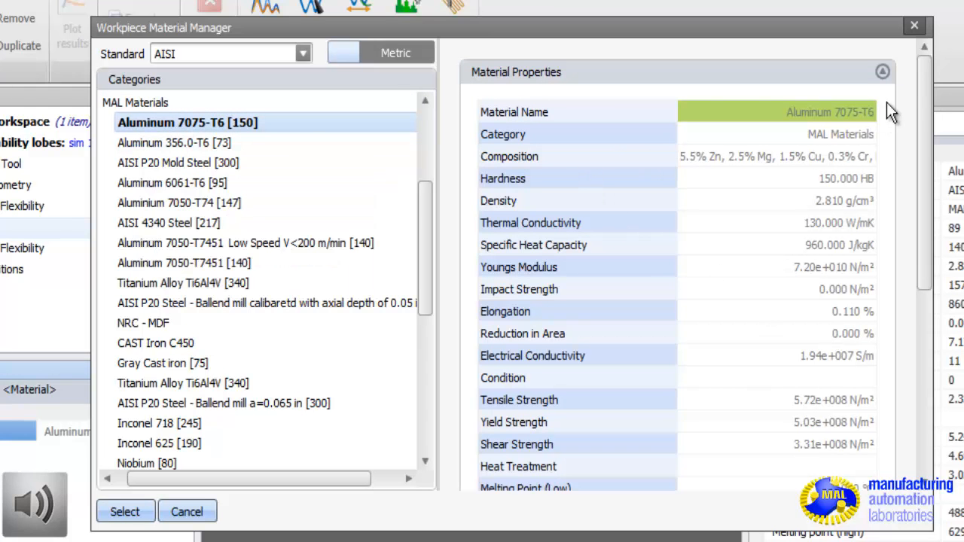
pyautogui.scroll(-3)
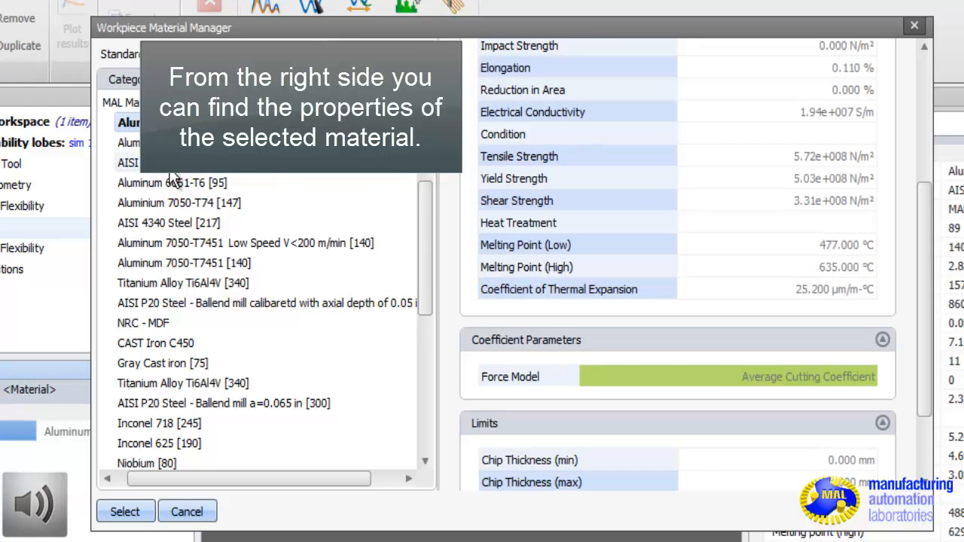
pyautogui.click(179, 203)
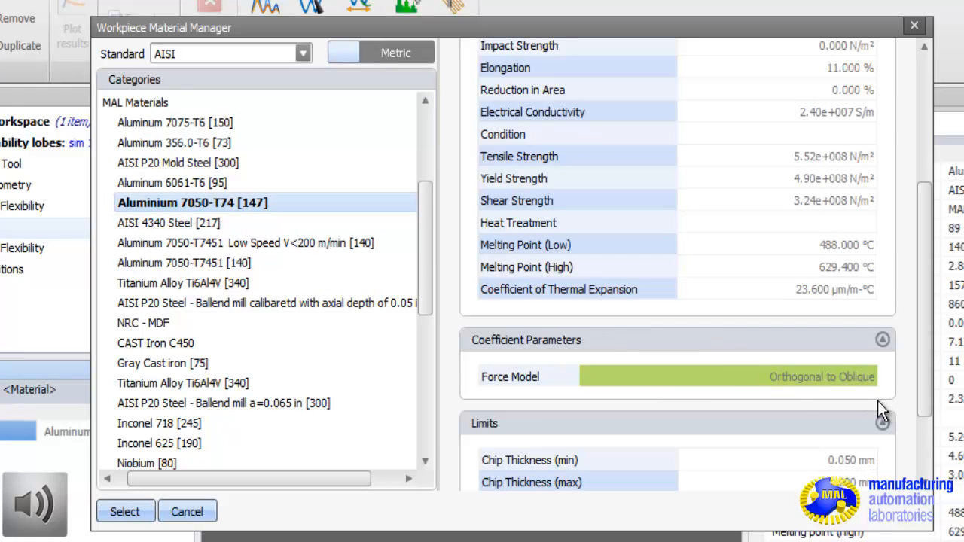
pyautogui.moveTo(837, 390)
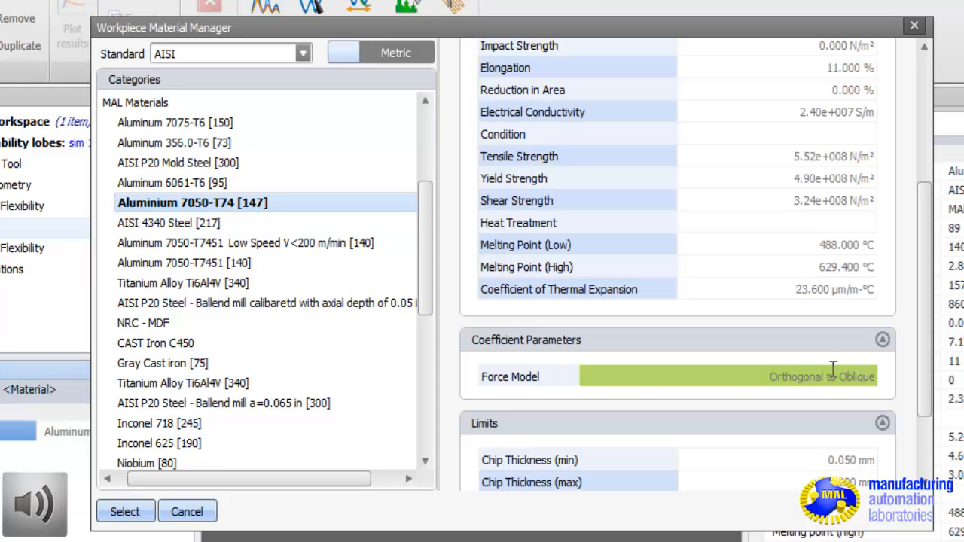
pyautogui.moveTo(769, 344)
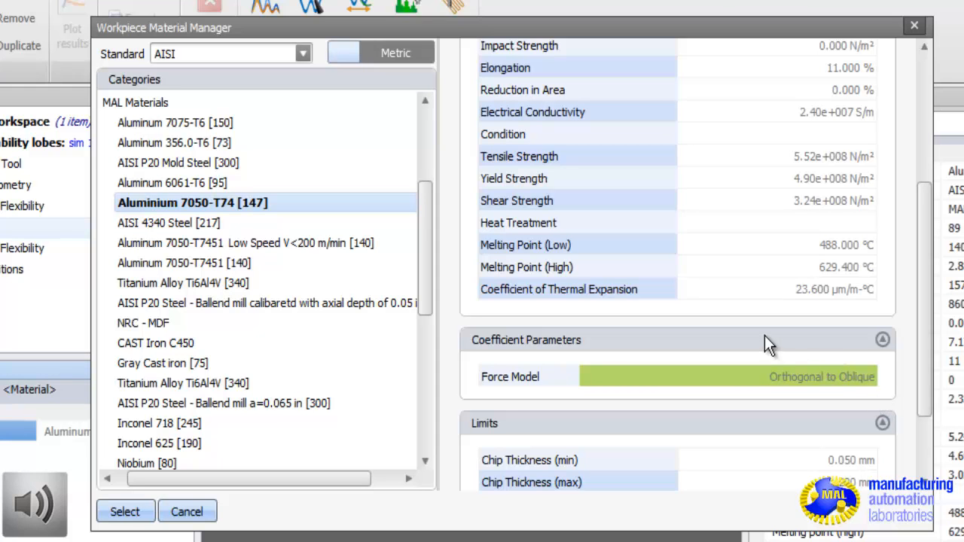
pyautogui.moveTo(185, 370)
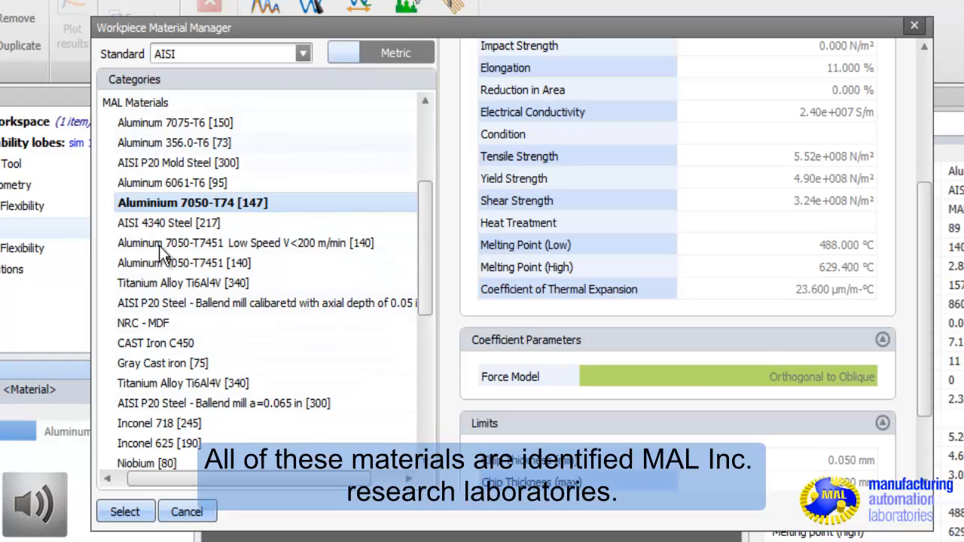
pyautogui.moveTo(462, 338)
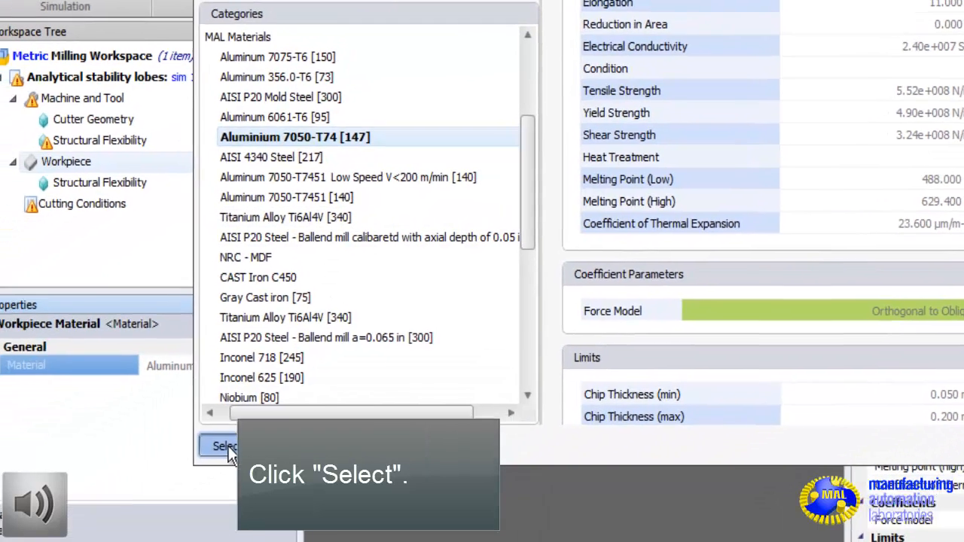
# Step: Assign Aluminium 7050-T74 to the workpiece and confirm its flexibility model is Rigid
pyautogui.click(224, 446)
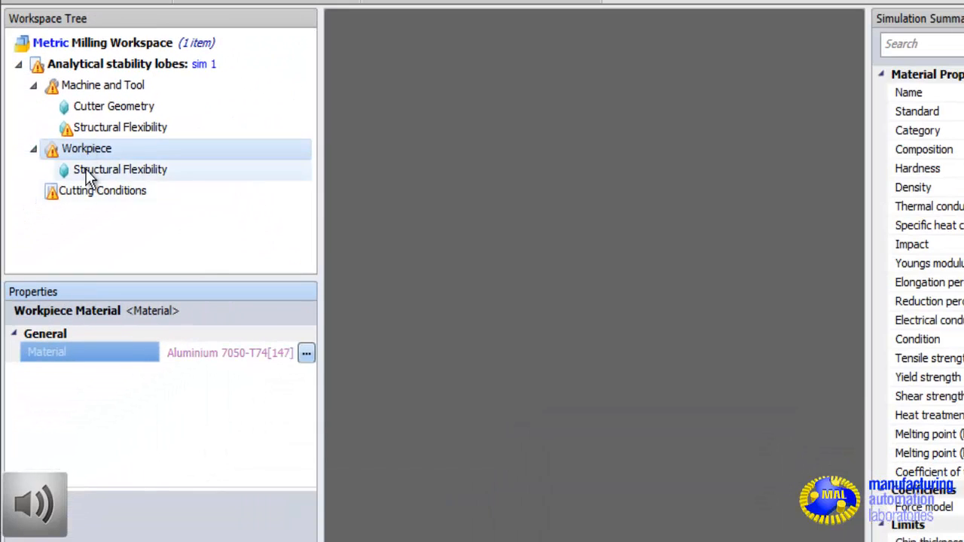
pyautogui.click(120, 168)
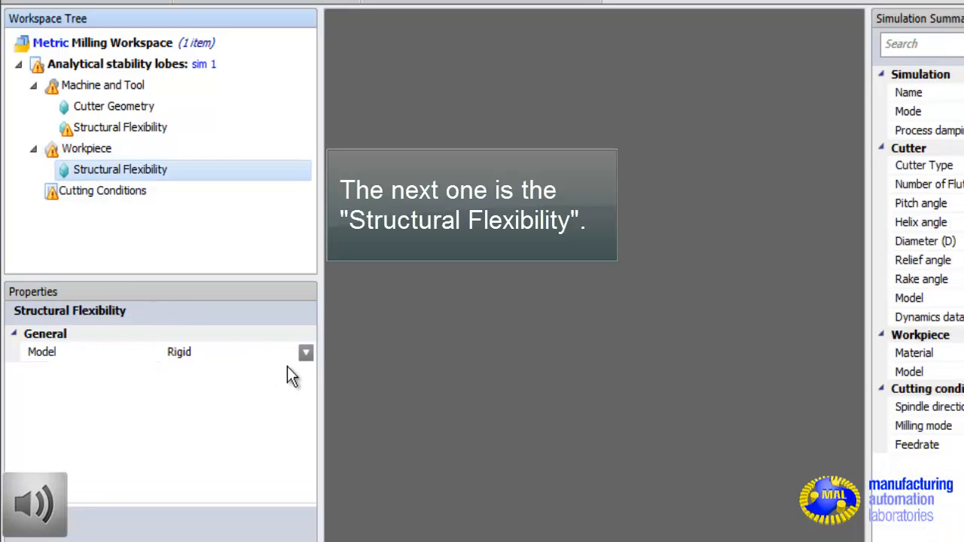
pyautogui.click(40, 352)
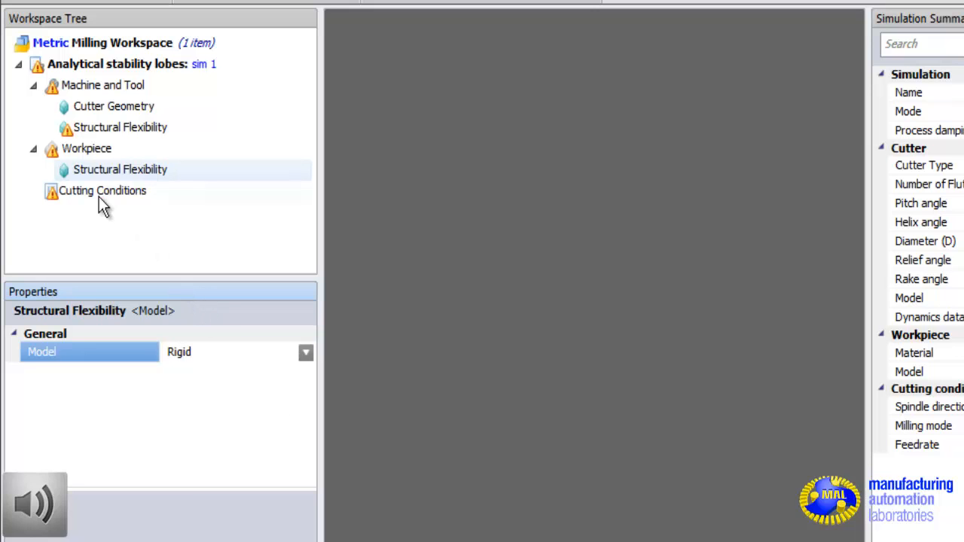
# Step: Review cutting conditions, switching milling mode to Down-milling and back to Slotting
pyautogui.click(102, 191)
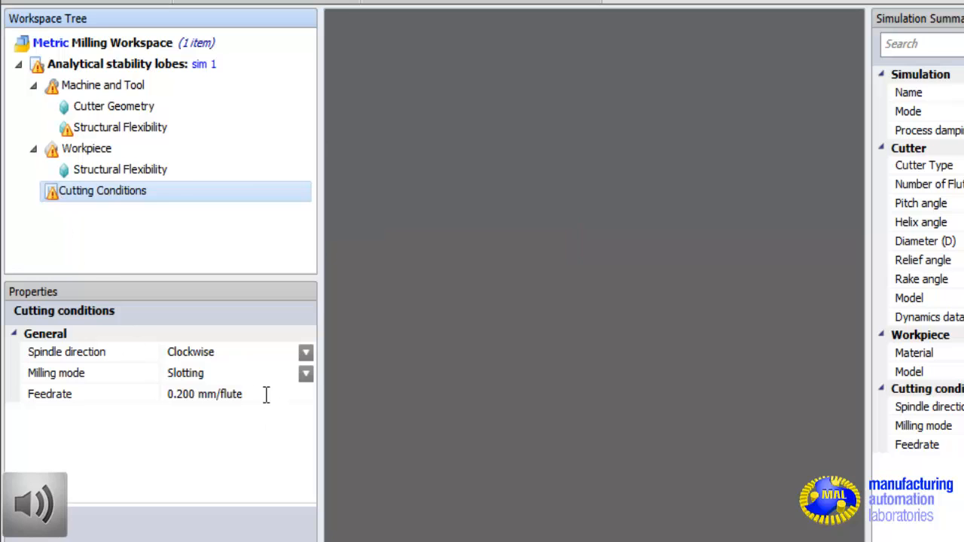
pyautogui.moveTo(287, 364)
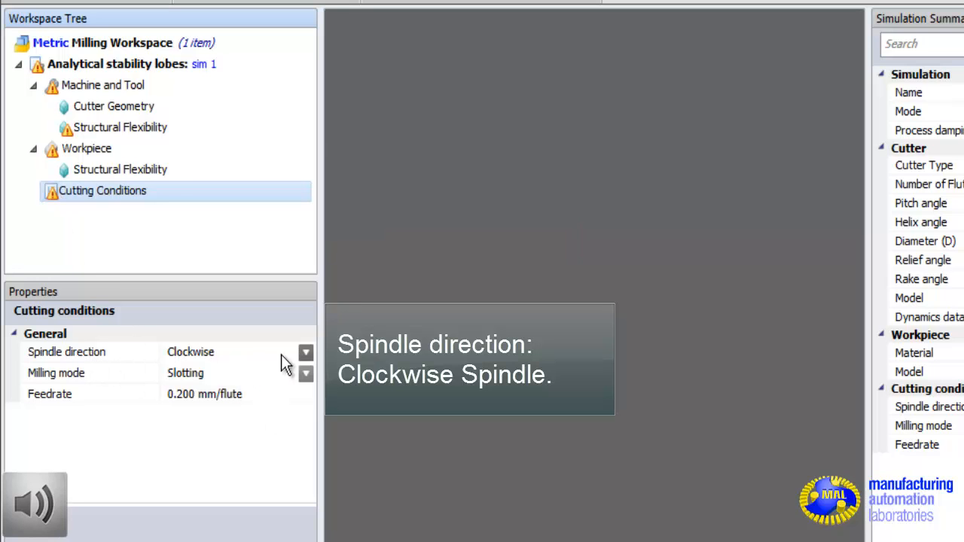
pyautogui.moveTo(306, 388)
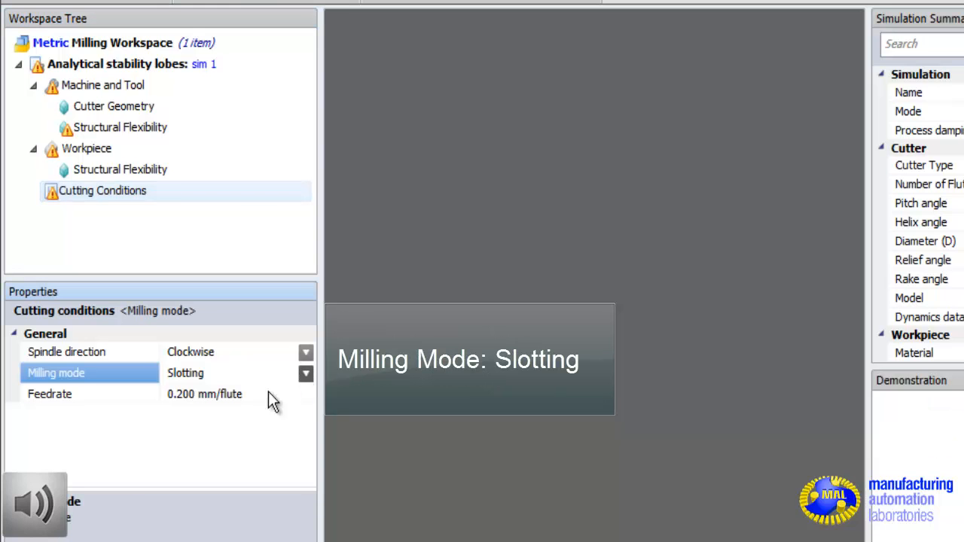
pyautogui.click(305, 373)
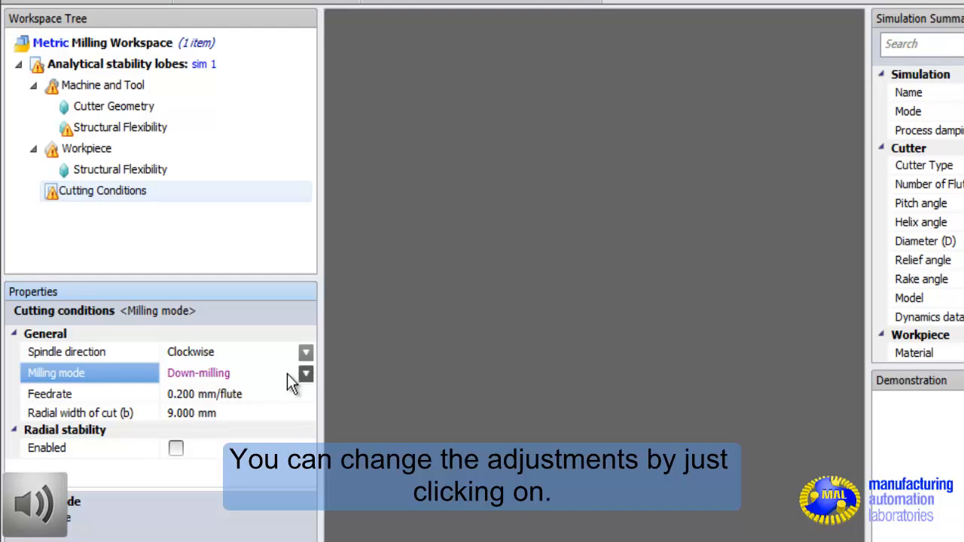
pyautogui.click(304, 373)
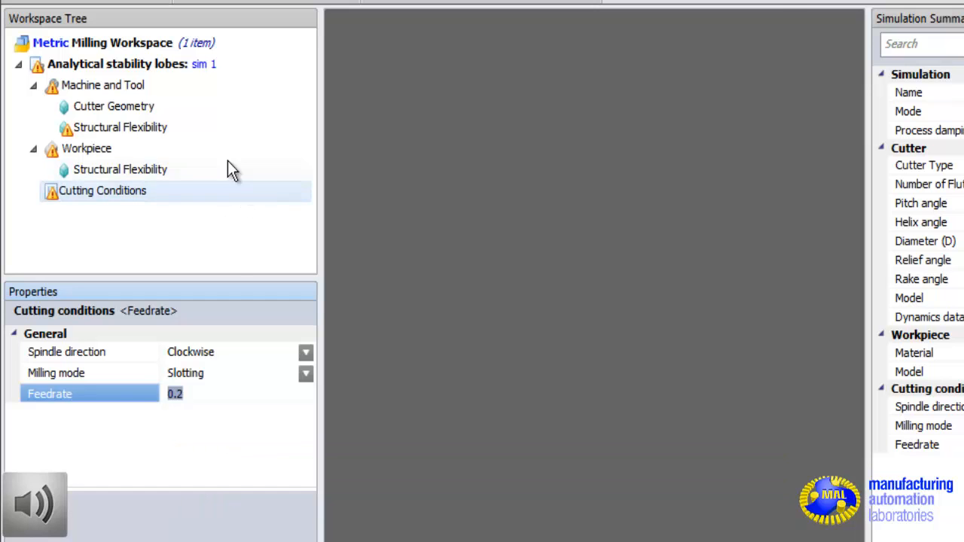
pyautogui.moveTo(253, 294)
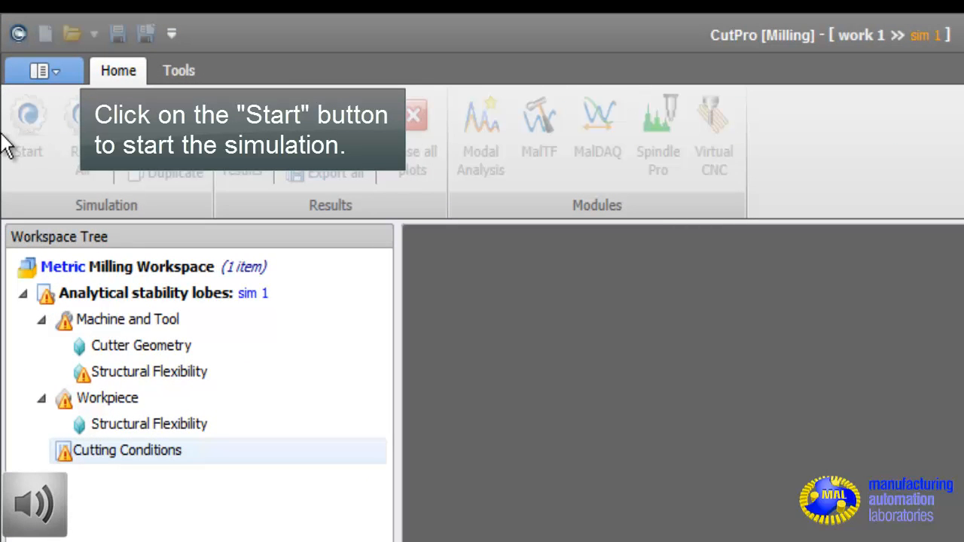
# Step: Run the simulation and show its analytical stability lobes plot up to 35,000 rev/min
pyautogui.click(29, 117)
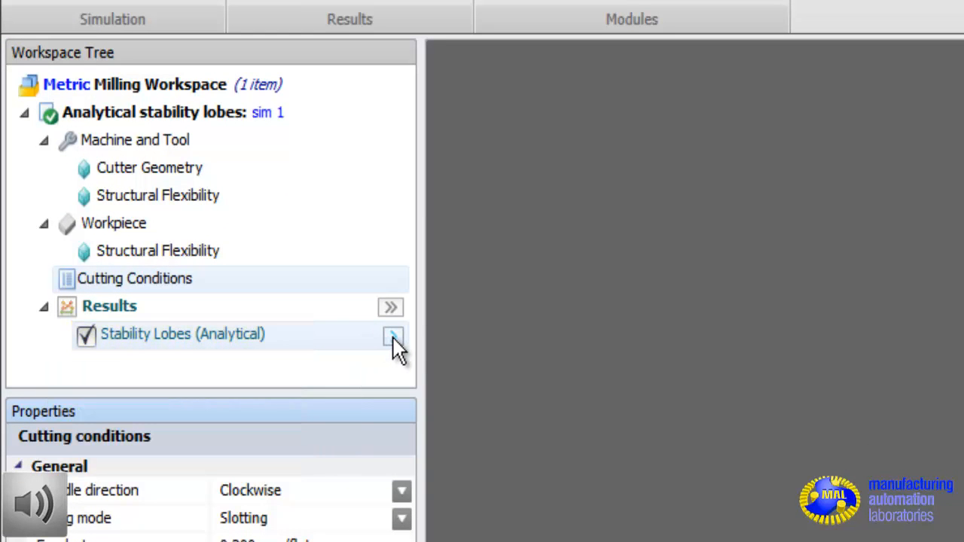
pyautogui.click(390, 336)
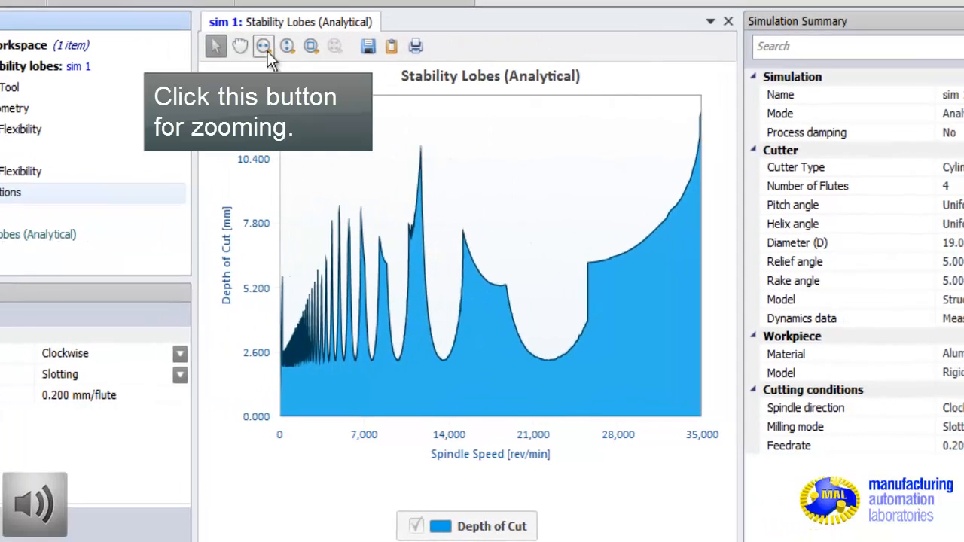
# Step: Zoom the stability lobes plot to about 3,500–20,000 rev/min spindle speed
pyautogui.click(263, 46)
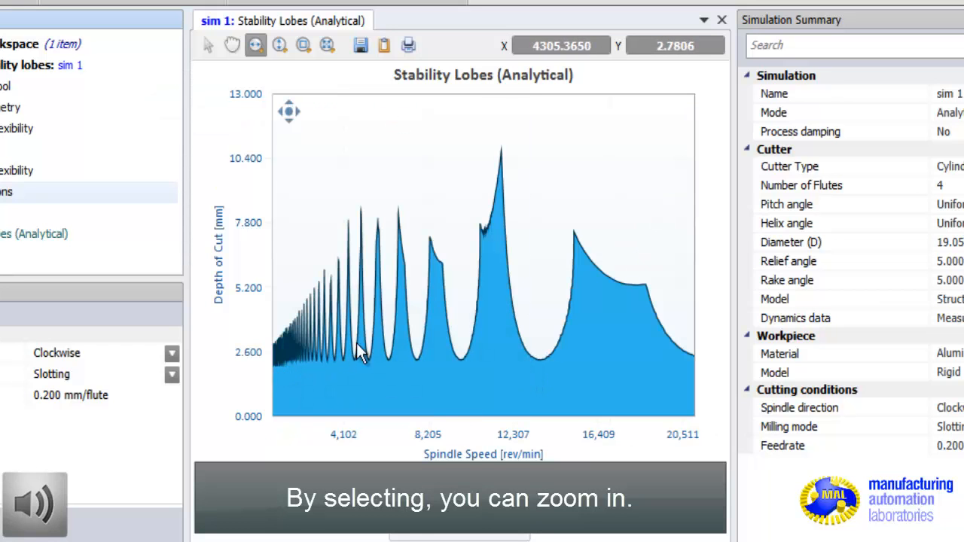
pyautogui.moveTo(695, 398)
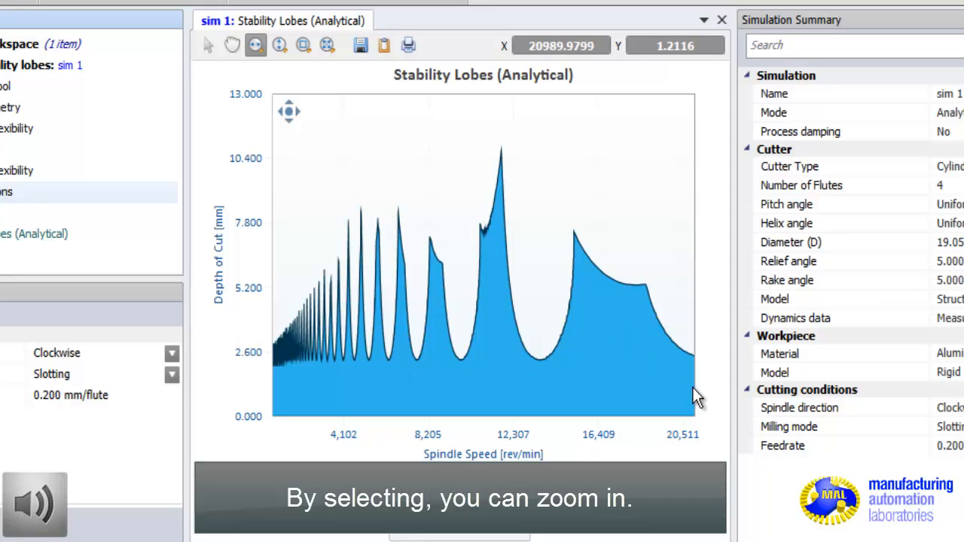
pyautogui.moveTo(693, 395); pyautogui.dragTo(305, 376)
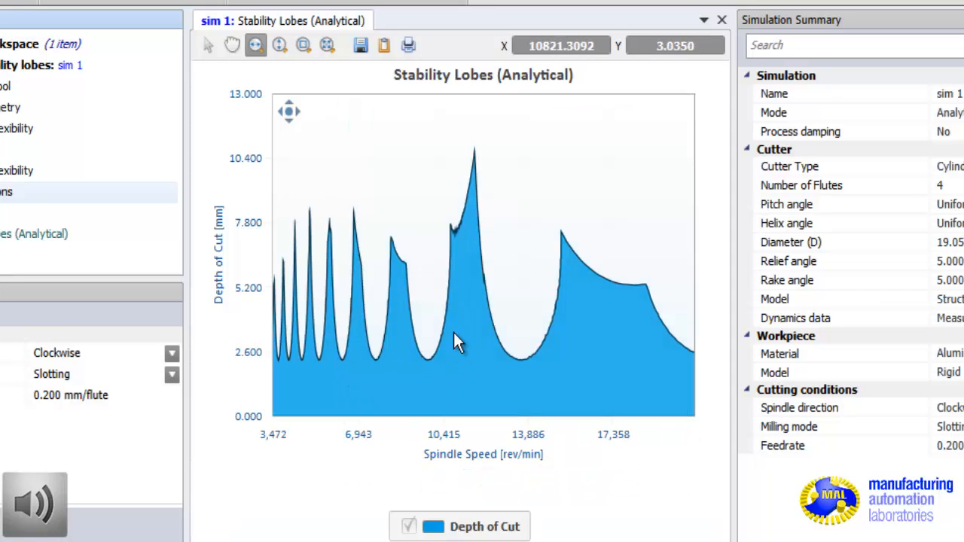
pyautogui.moveTo(627, 186)
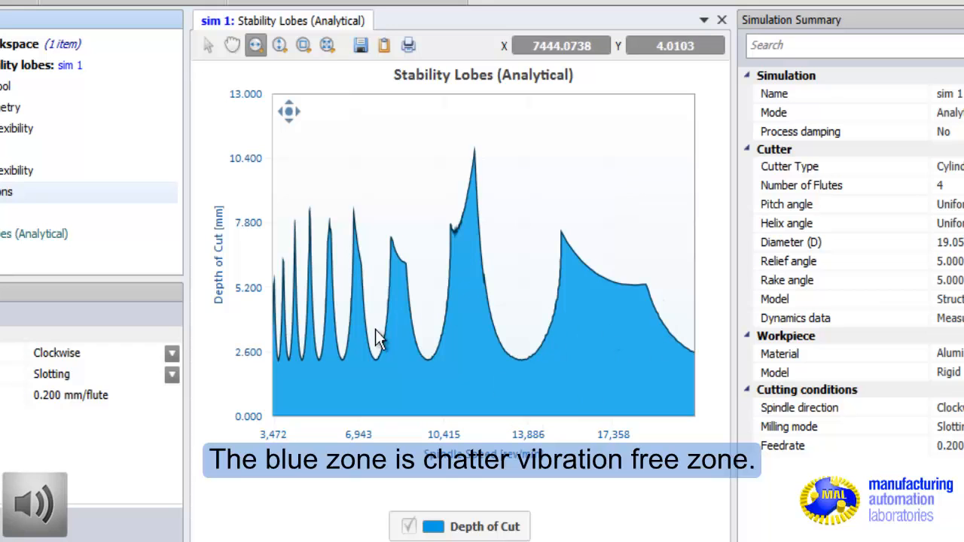
pyautogui.moveTo(483, 385)
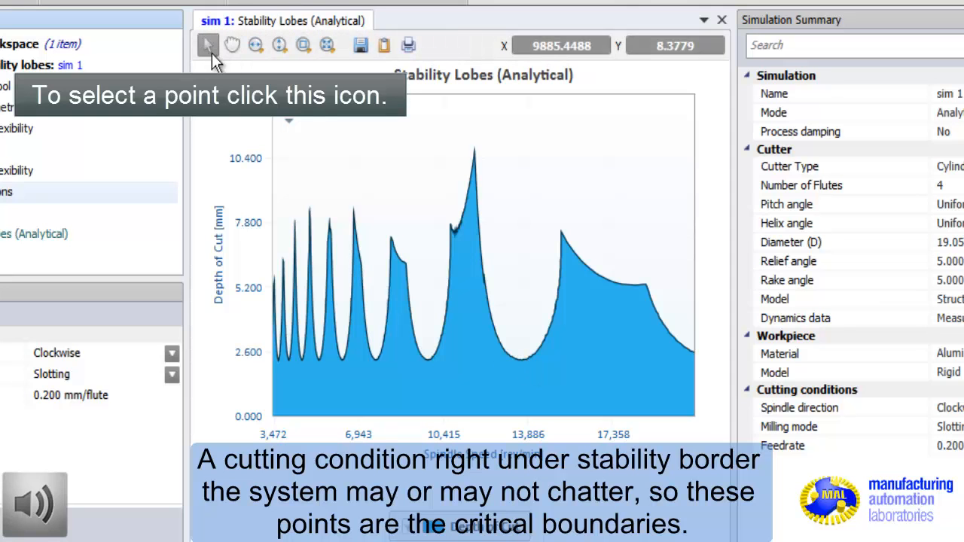
# Step: Pick a stability border point near 18390 rev/min and 5.2902 mm depth
pyautogui.click(521, 360)
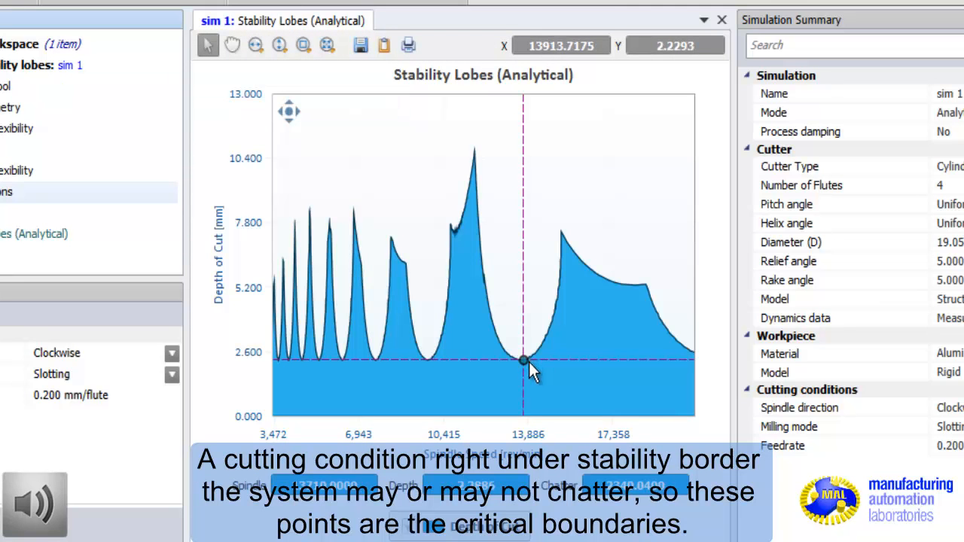
pyautogui.moveTo(531, 377)
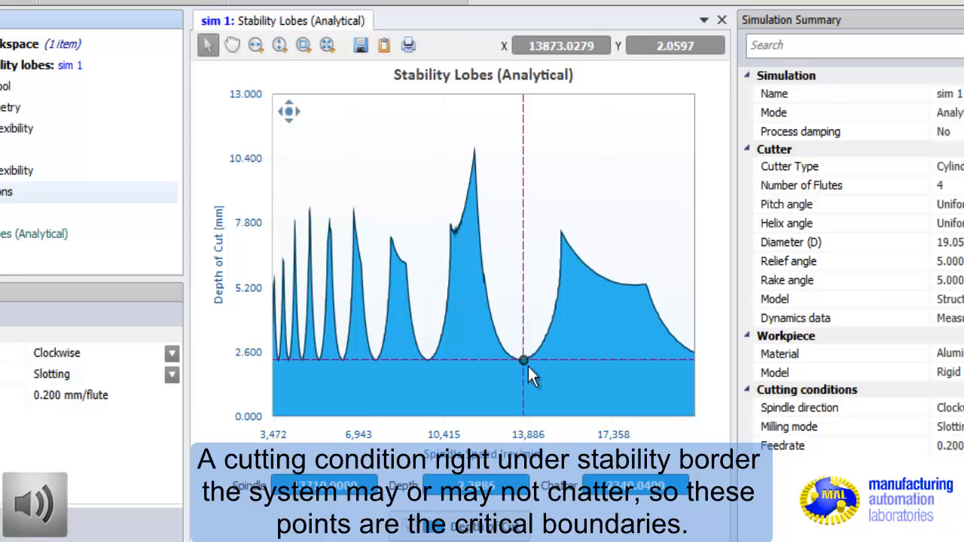
pyautogui.moveTo(532, 373)
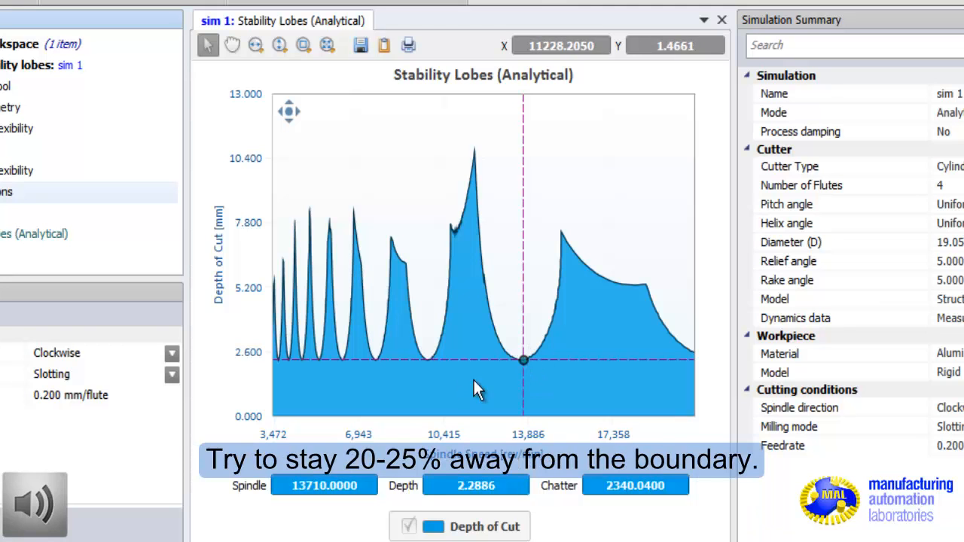
pyautogui.moveTo(460, 235)
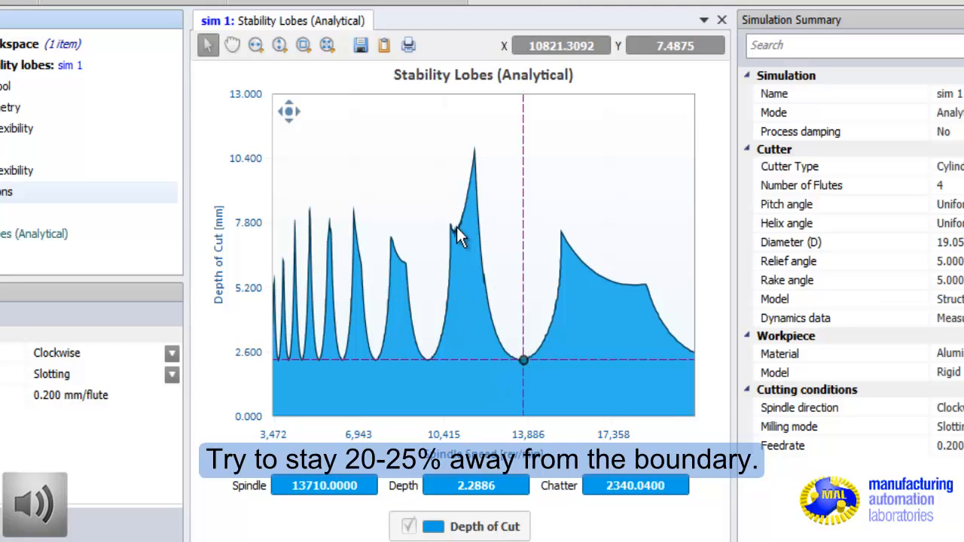
pyautogui.moveTo(560, 295)
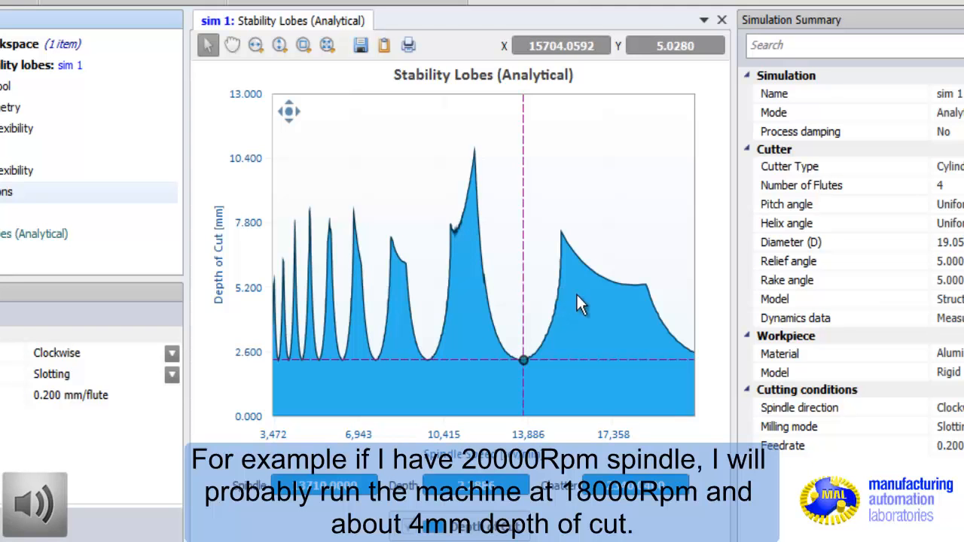
pyautogui.moveTo(600, 289)
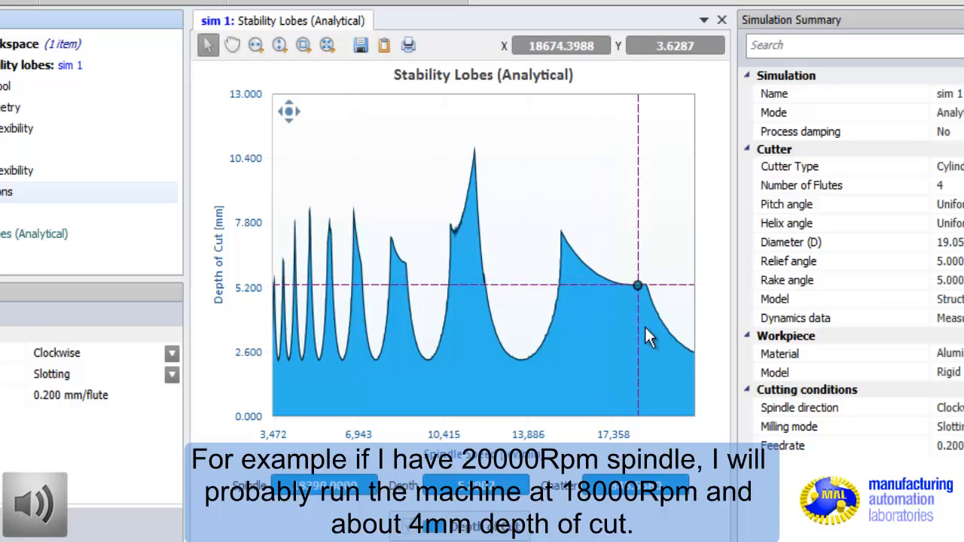
pyautogui.moveTo(639, 324)
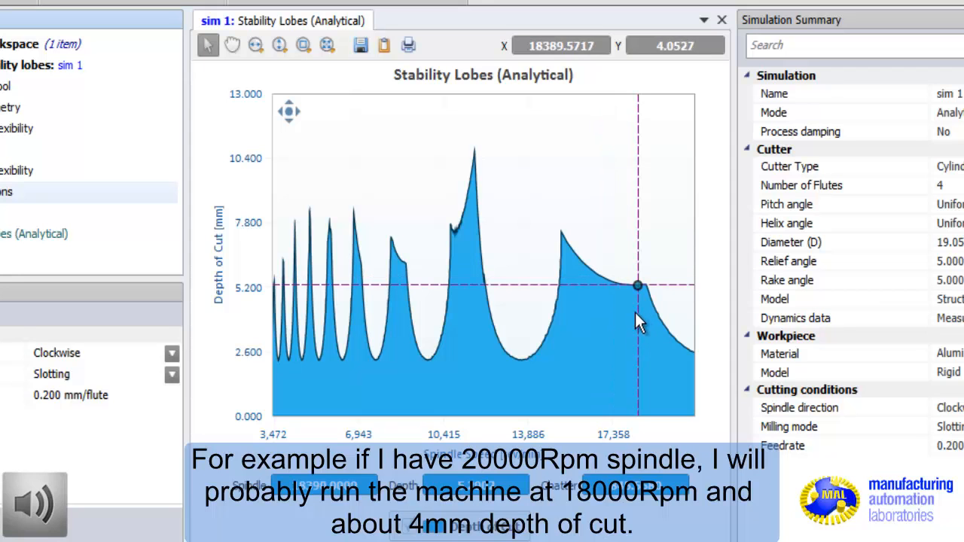
pyautogui.moveTo(640, 322)
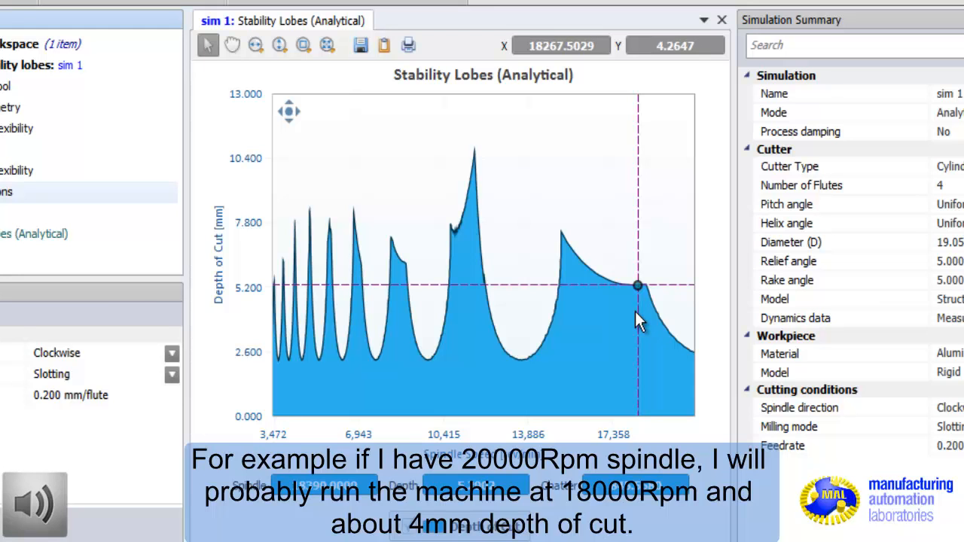
pyautogui.moveTo(631, 323)
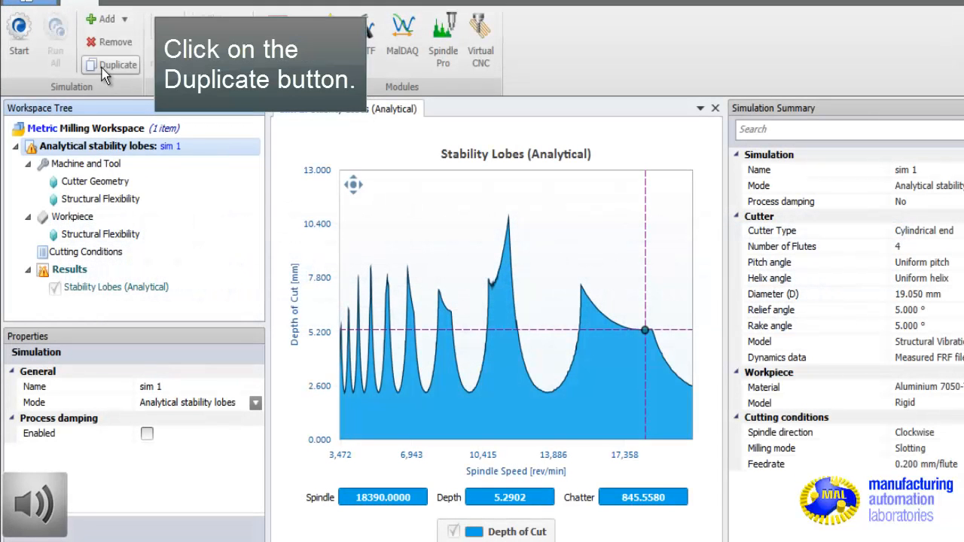
# Step: Duplicate sim 1 and set the copy's dynamics data to a Modal/Residue data file
pyautogui.click(110, 65)
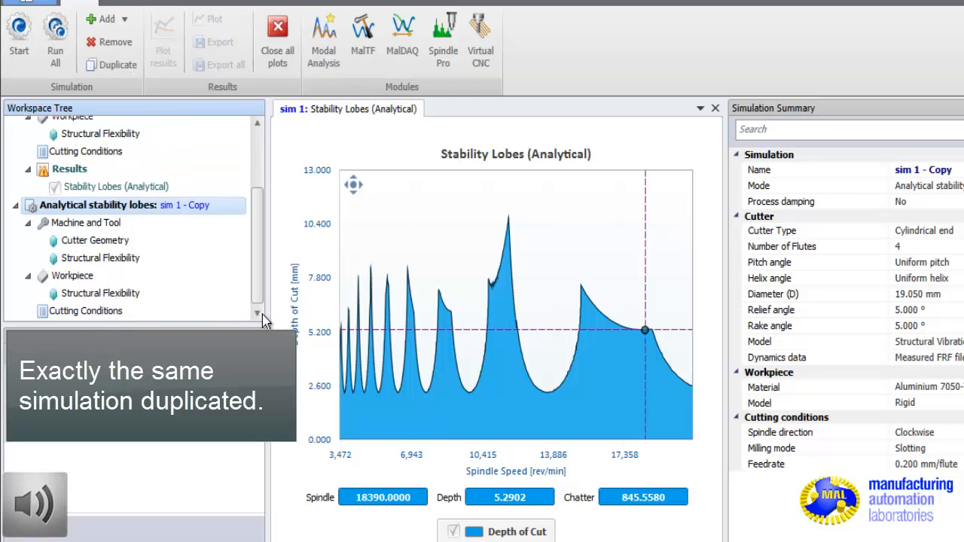
pyautogui.click(132, 205)
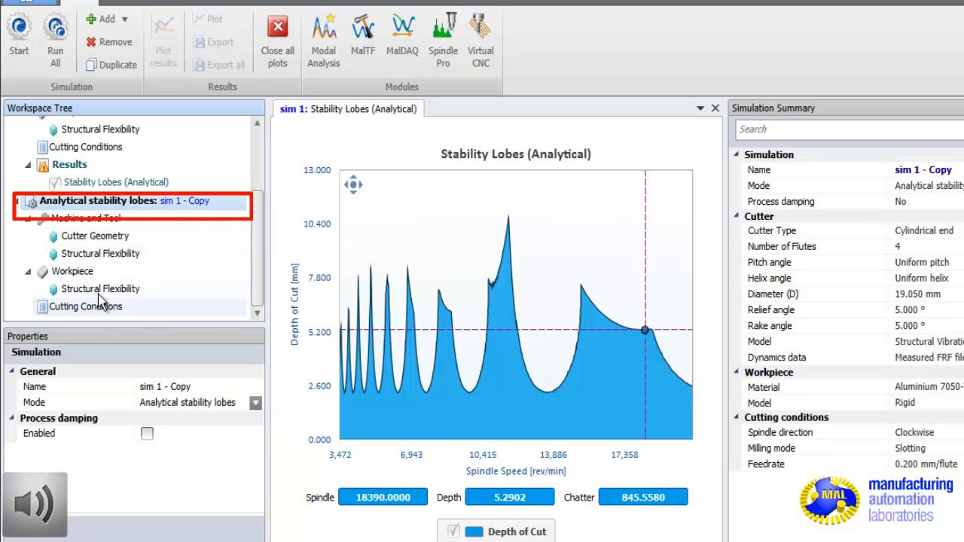
pyautogui.click(100, 253)
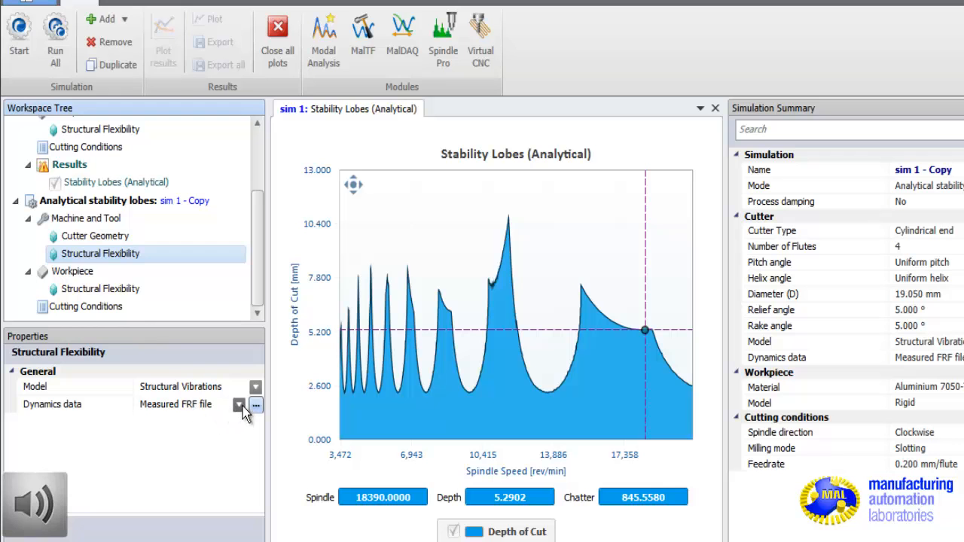
pyautogui.click(51, 404)
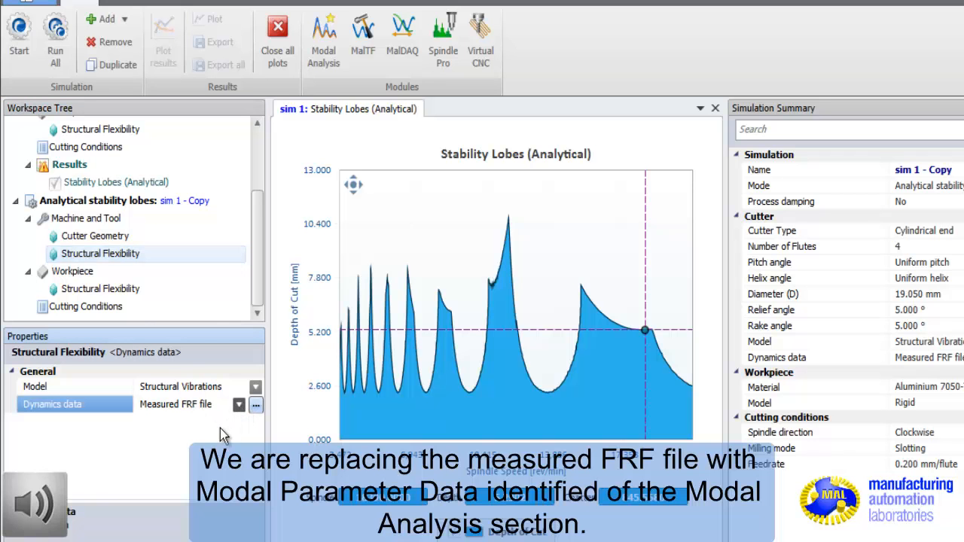
pyautogui.moveTo(217, 445)
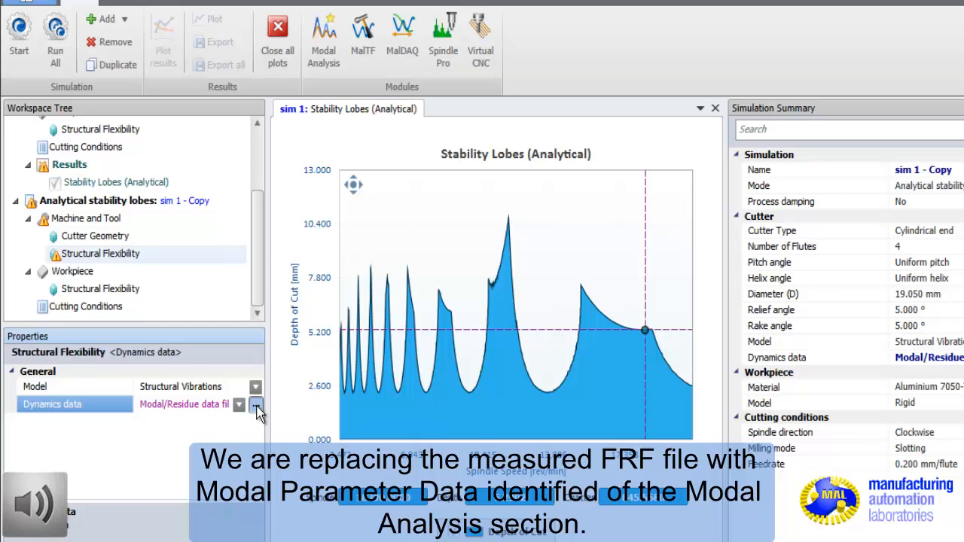
pyautogui.click(255, 404)
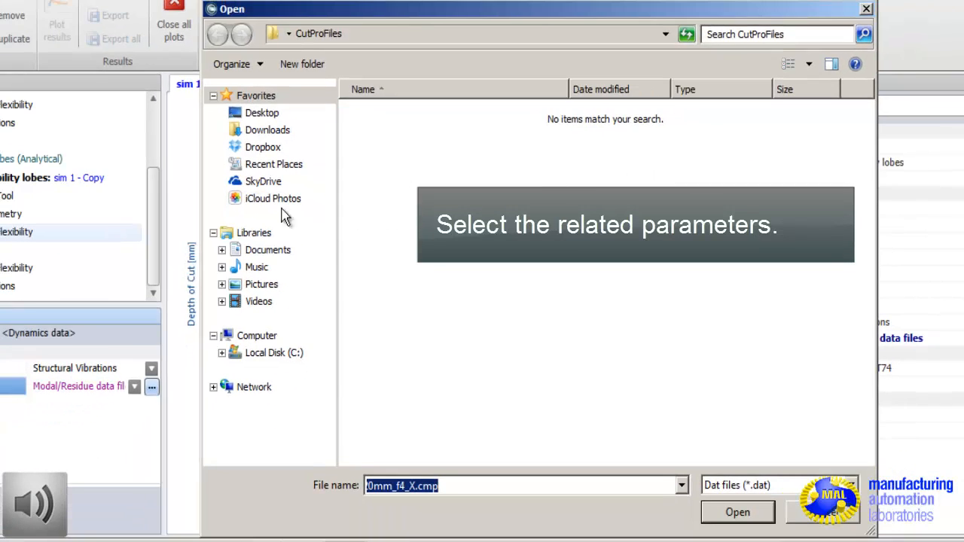
# Step: Load MidHammer_x2.cmp and MidHammer_y2.cmp as modal files and plot their transfer functions
pyautogui.click(261, 113)
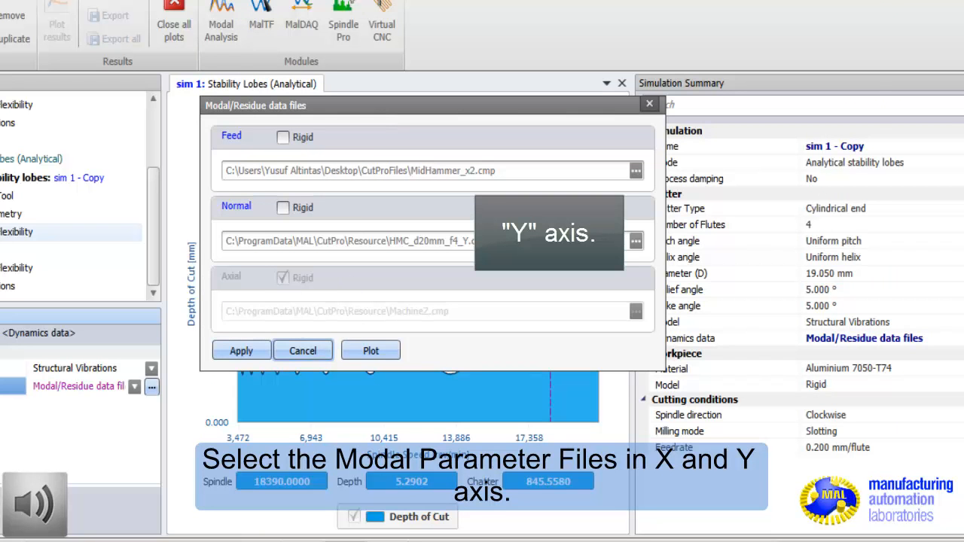
pyautogui.click(634, 241)
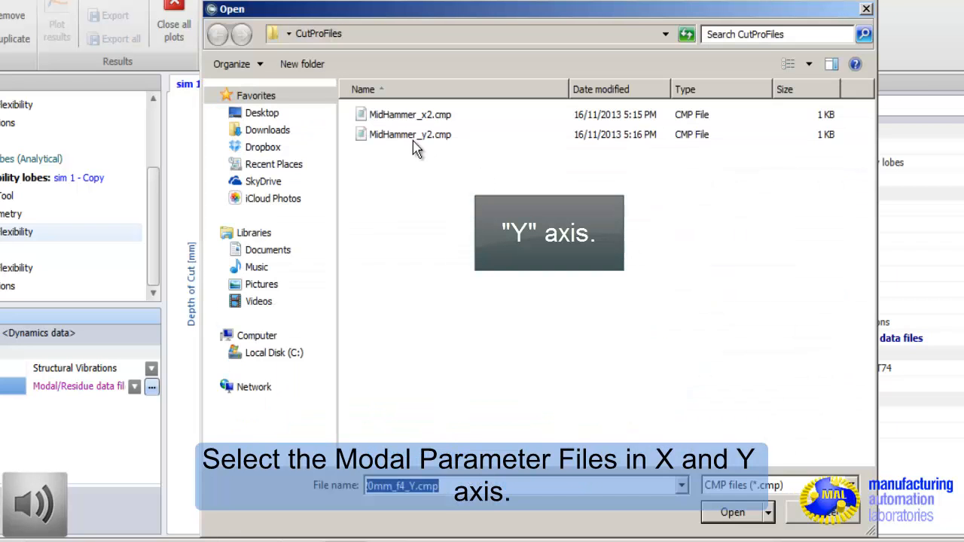
pyautogui.click(733, 512)
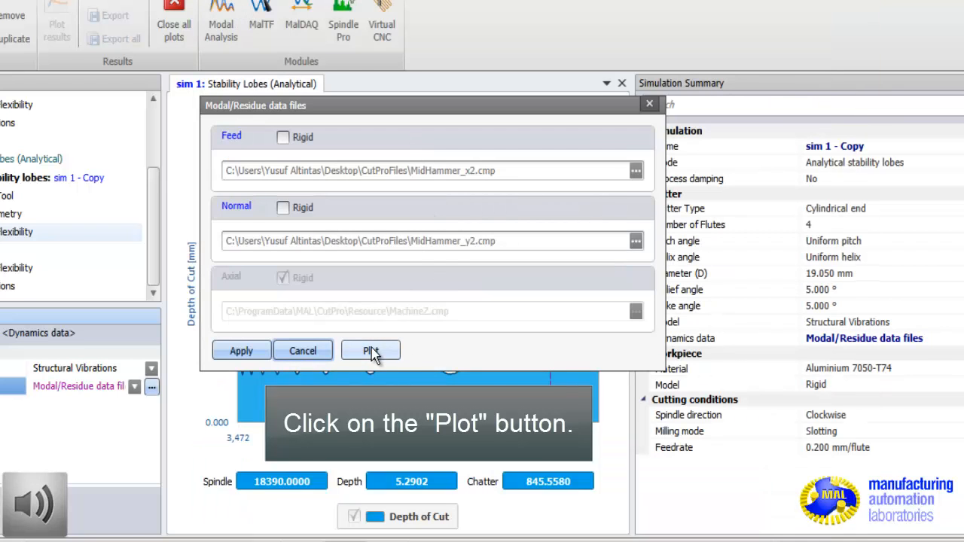
pyautogui.click(371, 350)
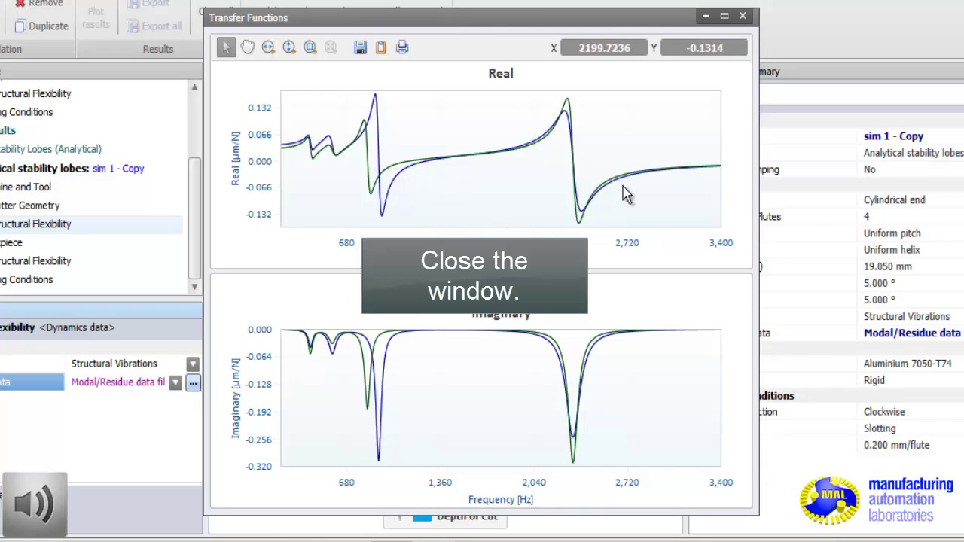
# Step: Close the transfer function plots and apply the modal files to sim 1 - Copy
pyautogui.click(743, 15)
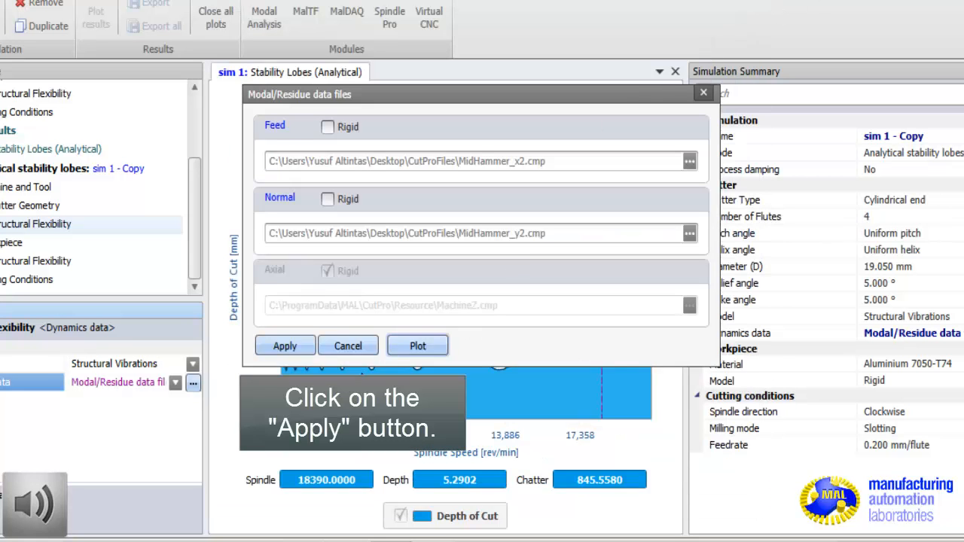
pyautogui.click(285, 345)
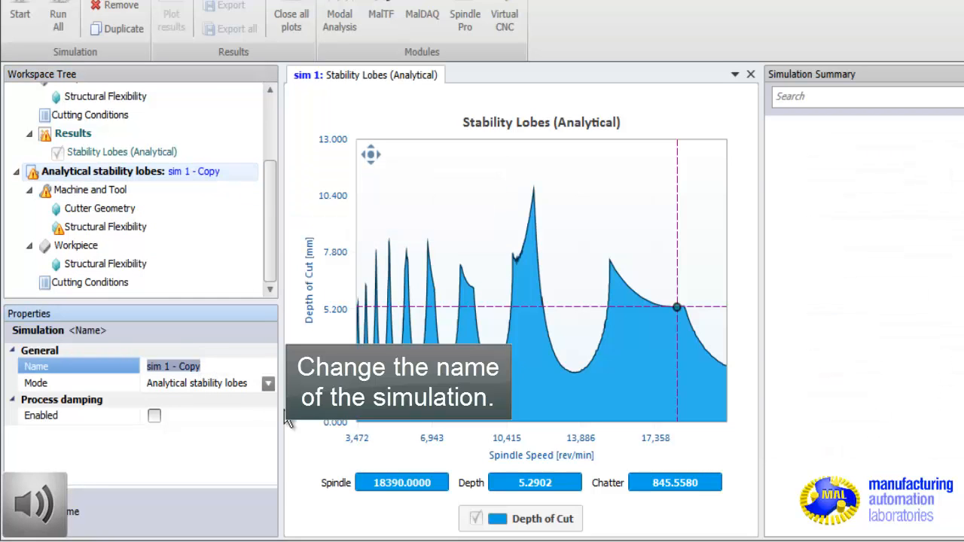
# Step: Rename the copy 'Stability with modal parameters', leaving process damping unchecked
pyautogui.write('u')
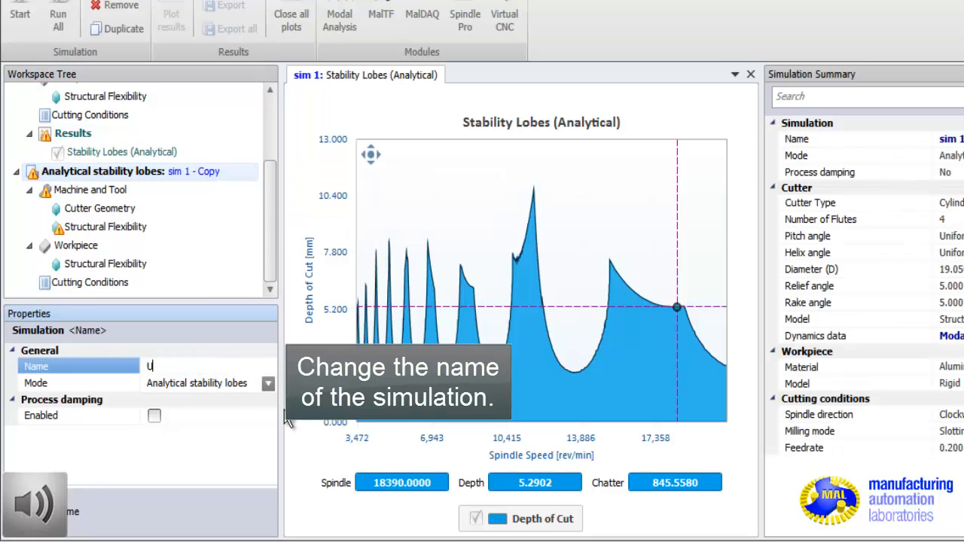
pyautogui.write('Stability with')
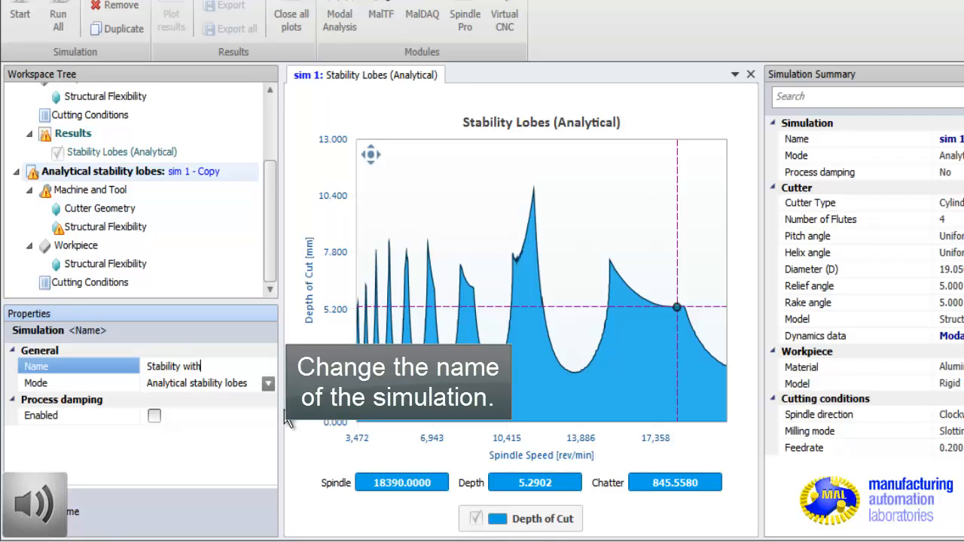
pyautogui.write('modal parameters')
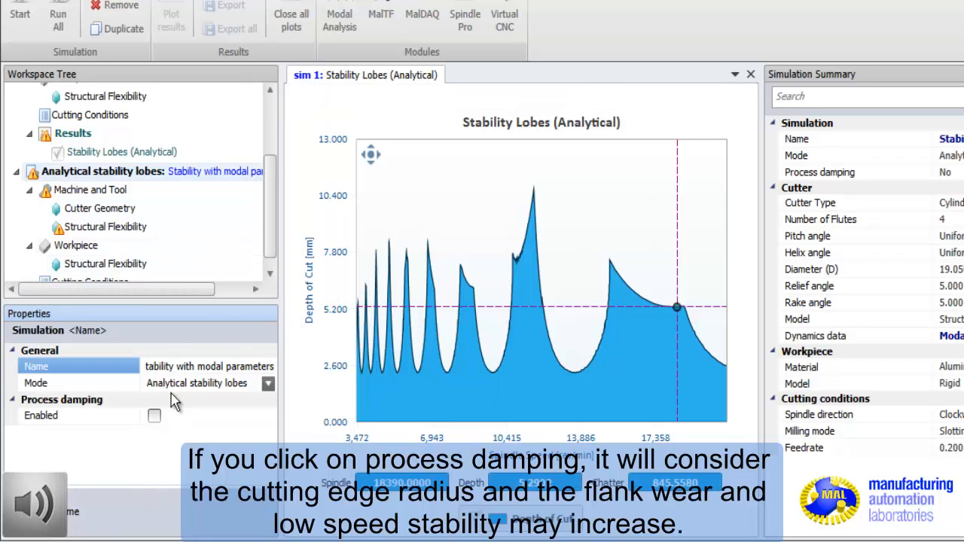
pyautogui.moveTo(155, 435)
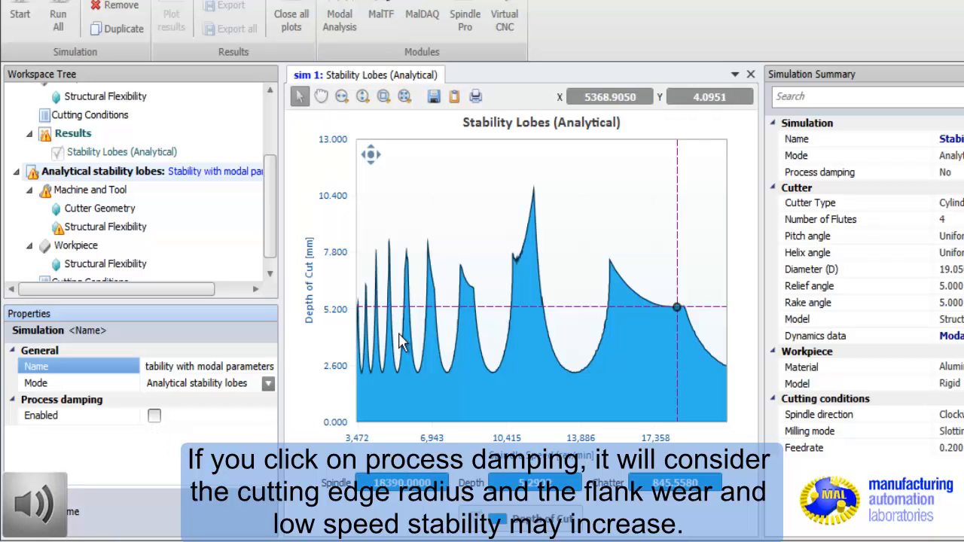
pyautogui.moveTo(377, 267)
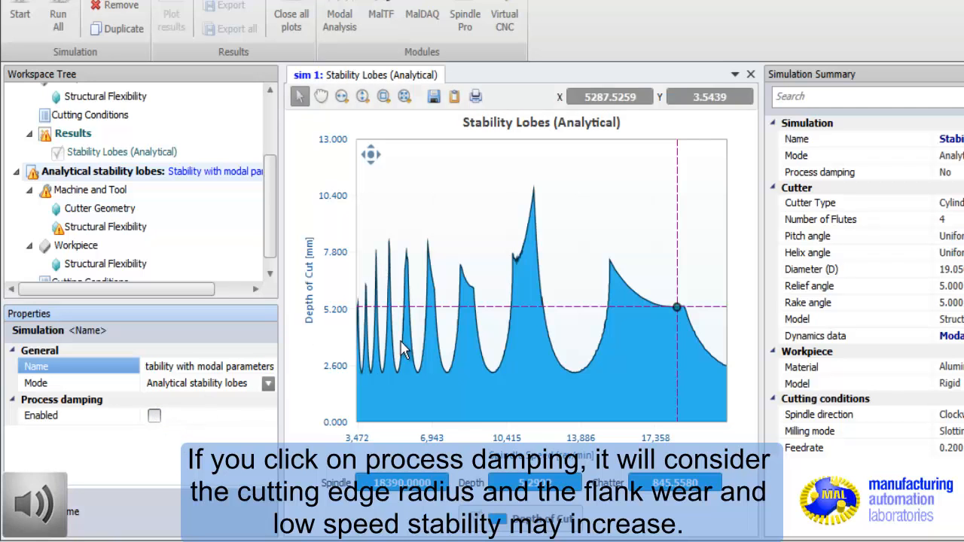
pyautogui.moveTo(340, 337)
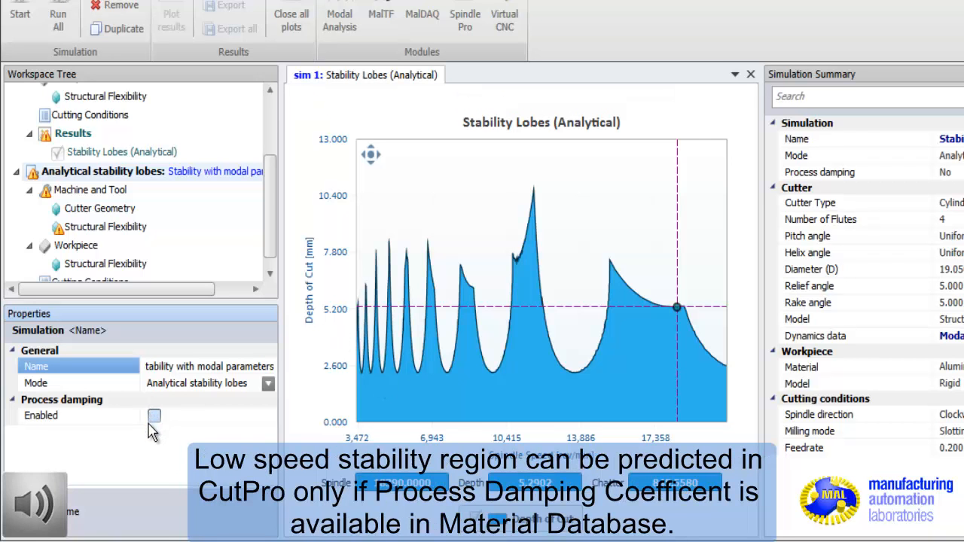
pyautogui.moveTo(141, 424)
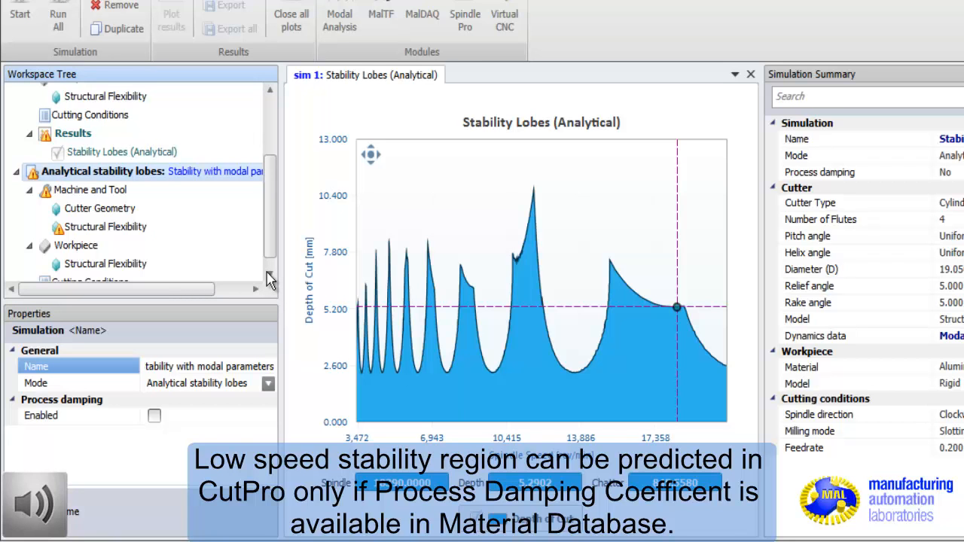
pyautogui.scroll(-3)
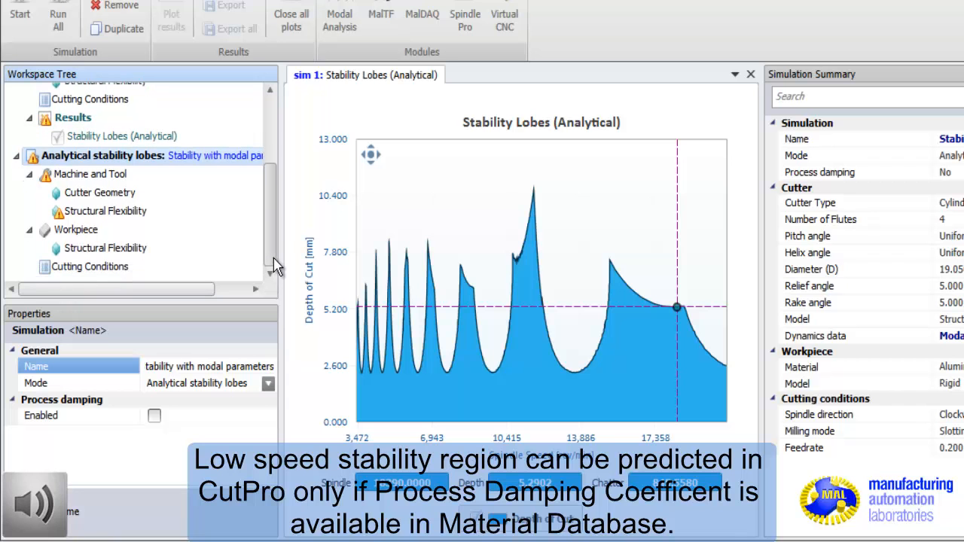
pyautogui.moveTo(222, 360)
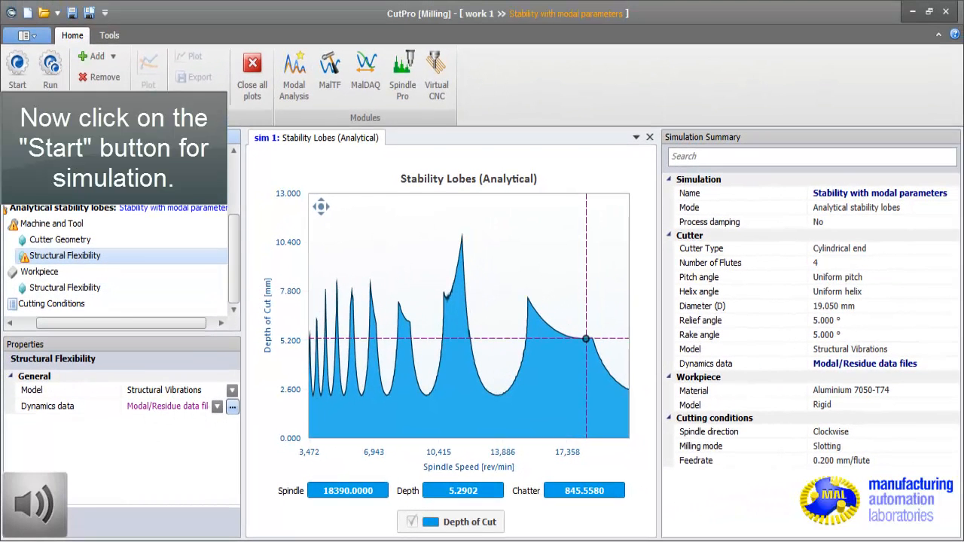
pyautogui.moveTo(17, 64)
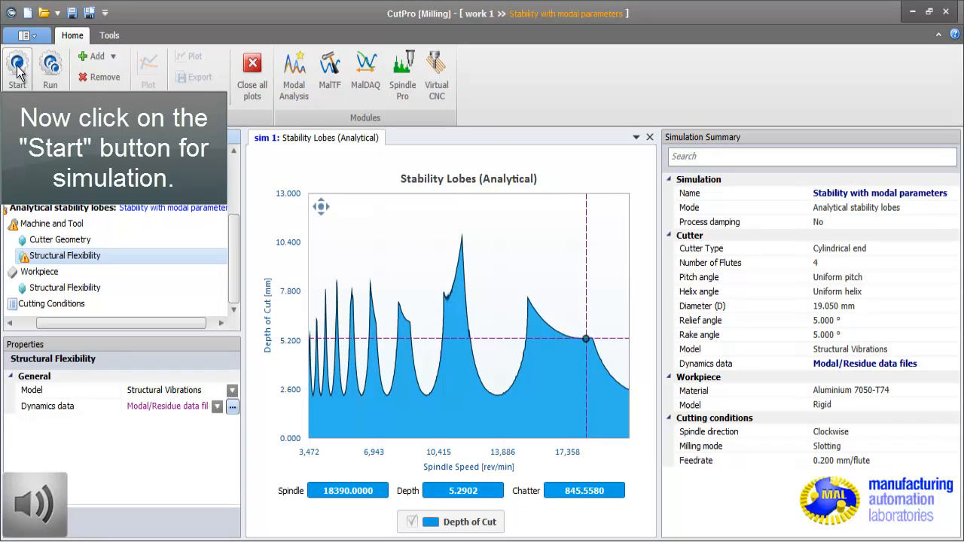
# Step: Run 'Stability with modal parameters' to produce lobes spanning 0–35,000 rpm
pyautogui.click(16, 64)
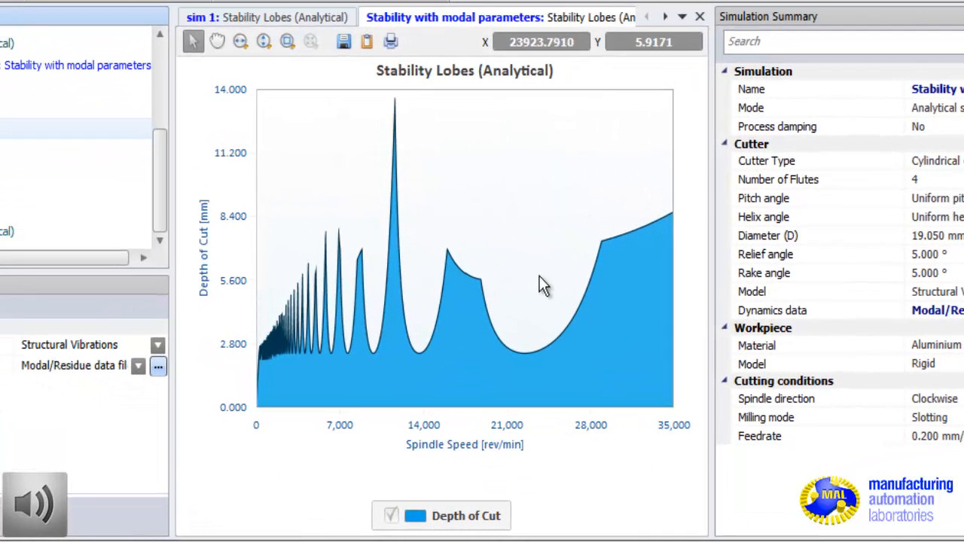
pyautogui.moveTo(465, 157)
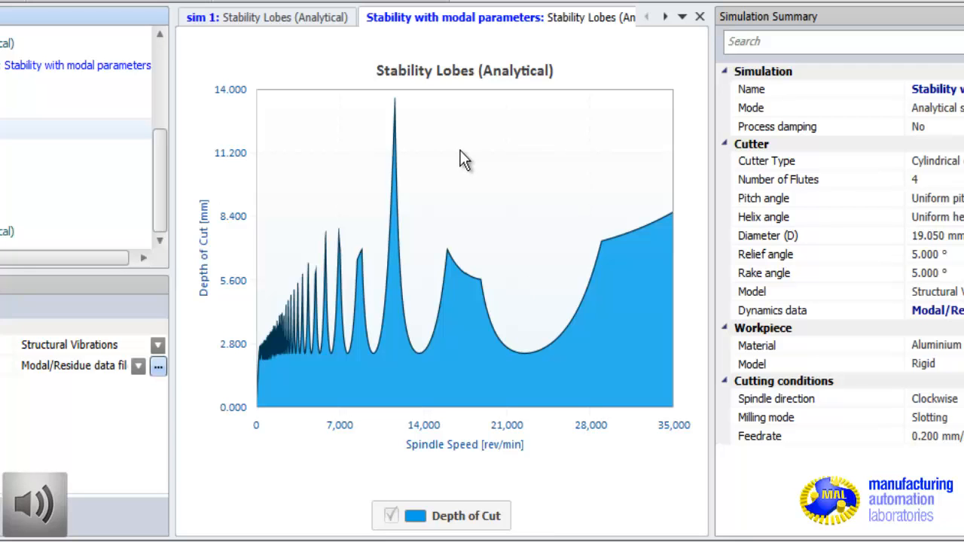
pyautogui.moveTo(392, 349)
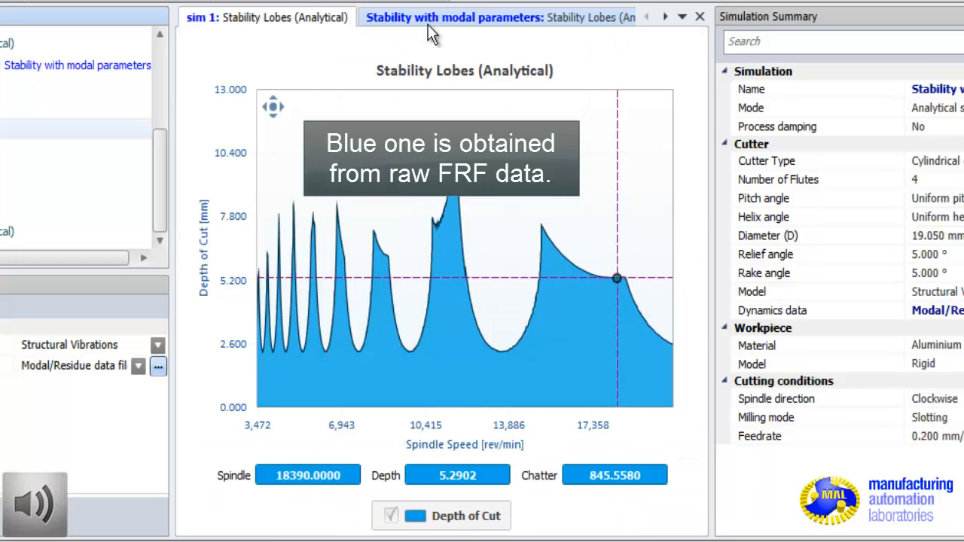
# Step: Overlay sim 1's lobes on the modal-parameter plot, then return to sim 1's plot
pyautogui.click(451, 17)
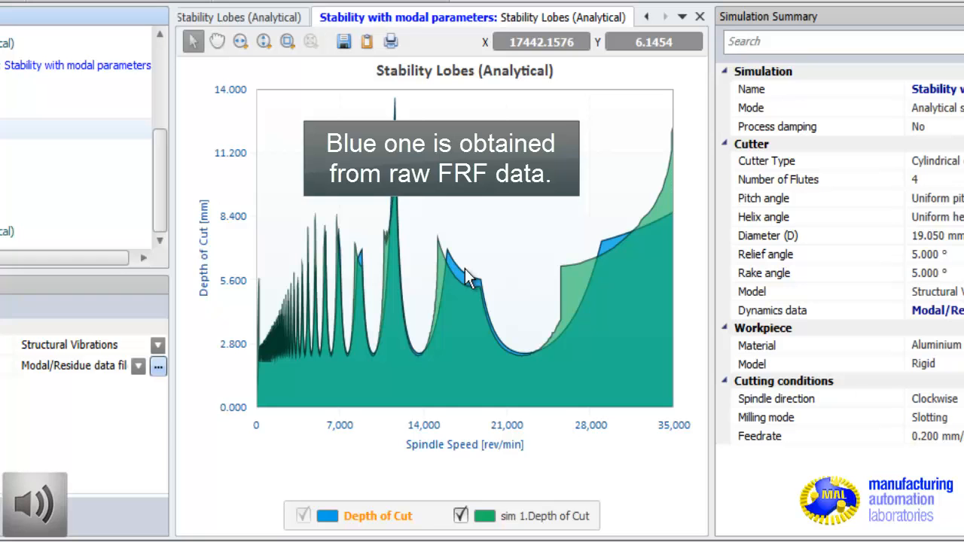
pyautogui.moveTo(567, 281)
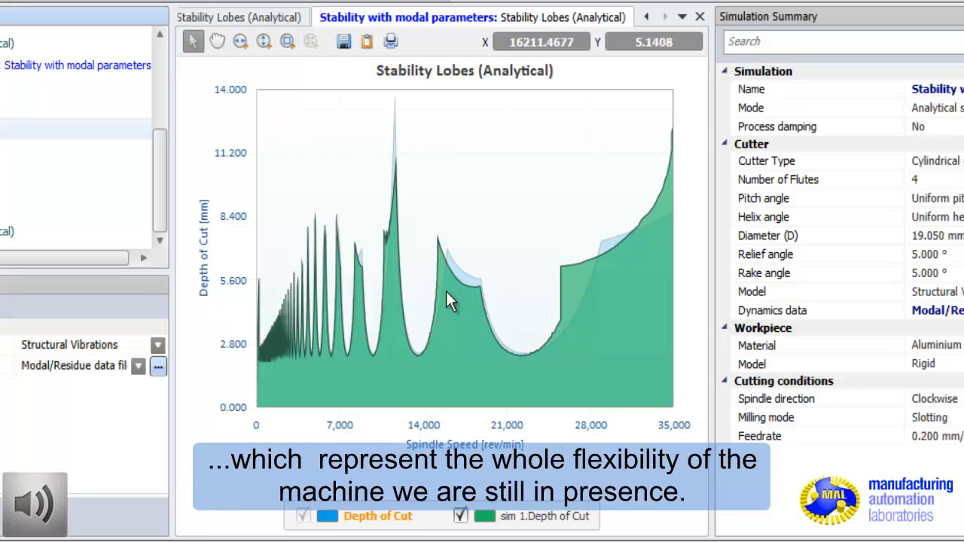
pyautogui.moveTo(461, 309)
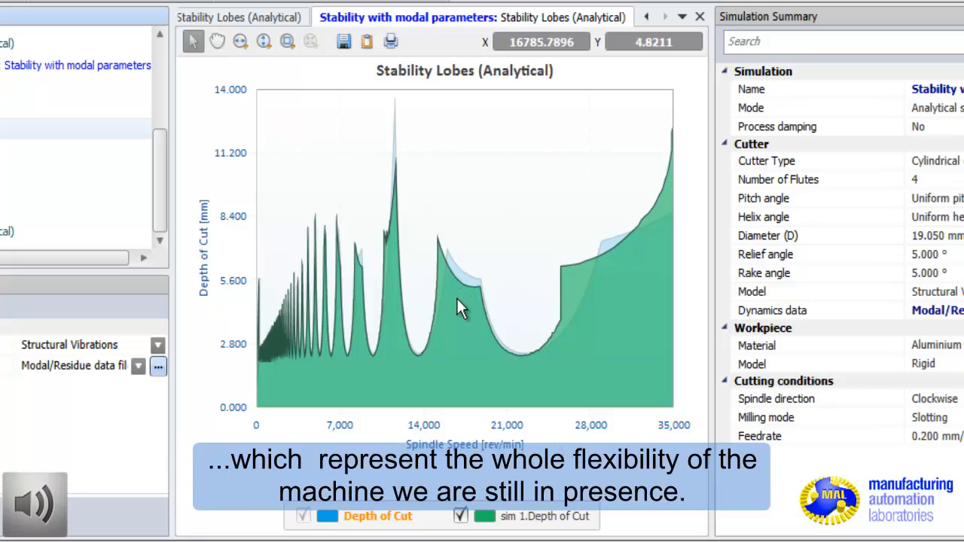
pyautogui.moveTo(461, 307)
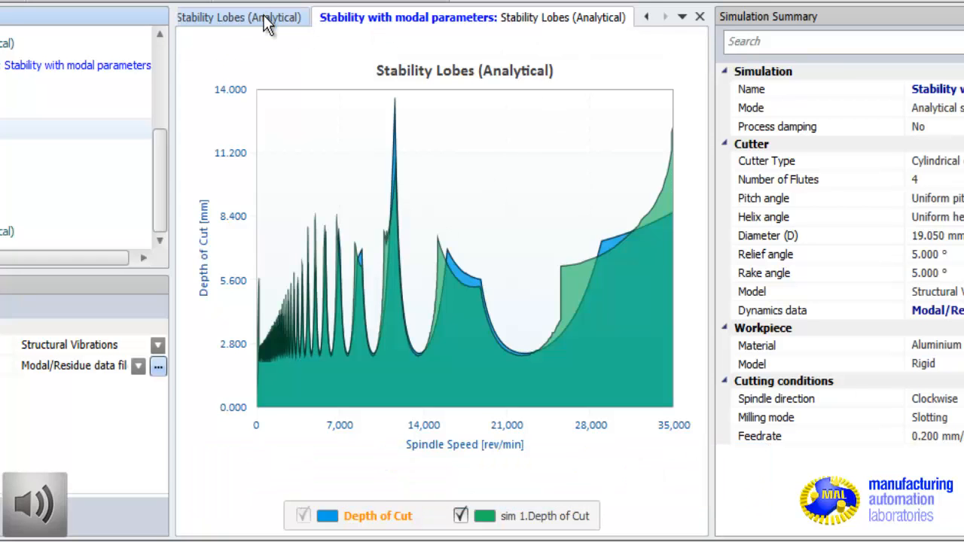
pyautogui.click(240, 18)
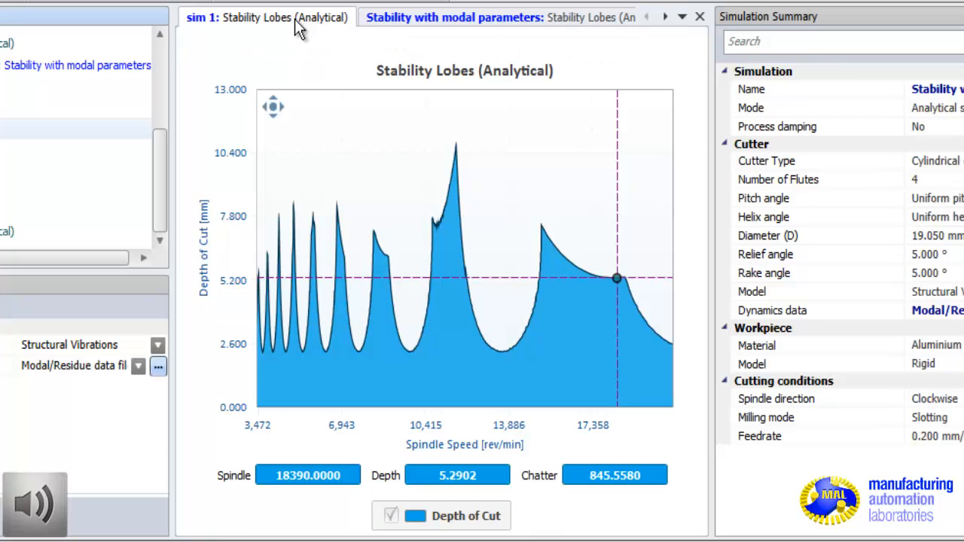
pyautogui.moveTo(271, 30)
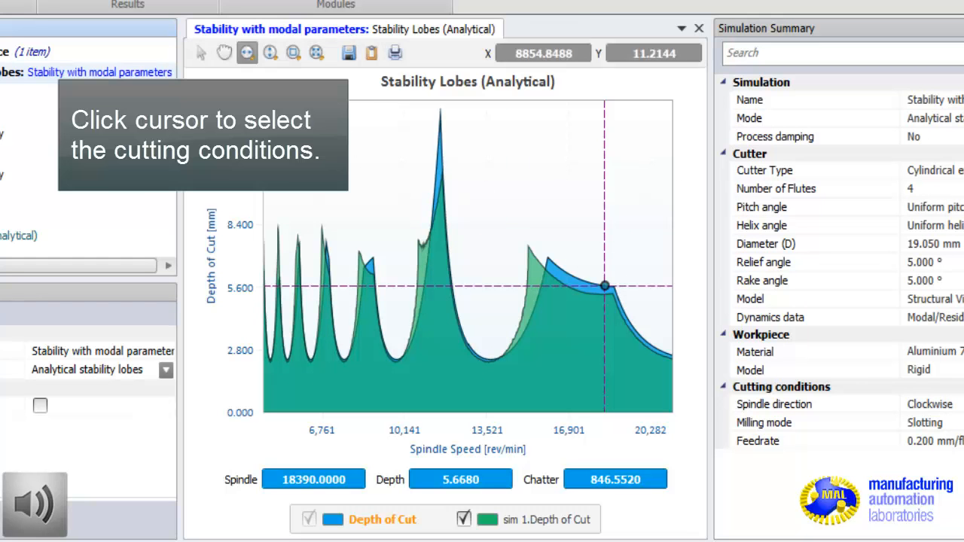
pyautogui.click(200, 53)
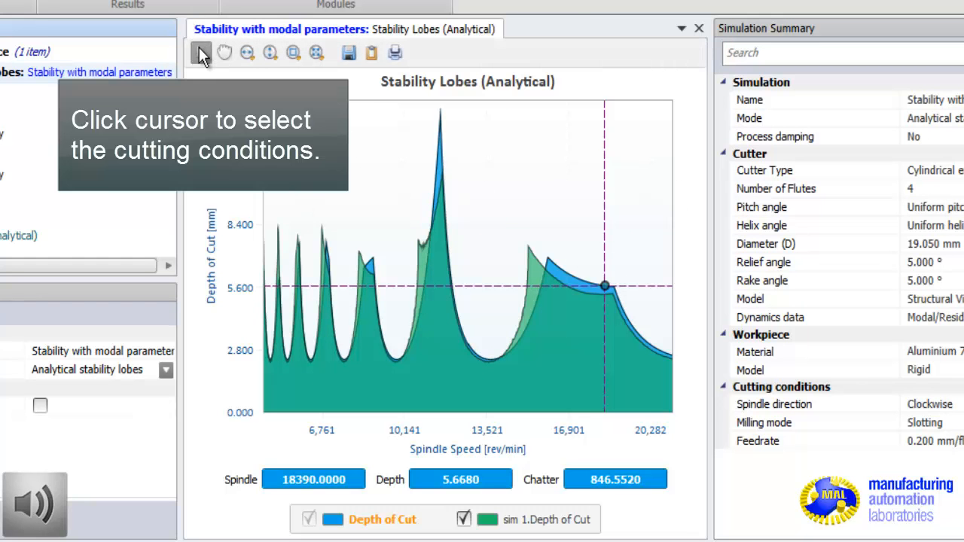
pyautogui.click(200, 52)
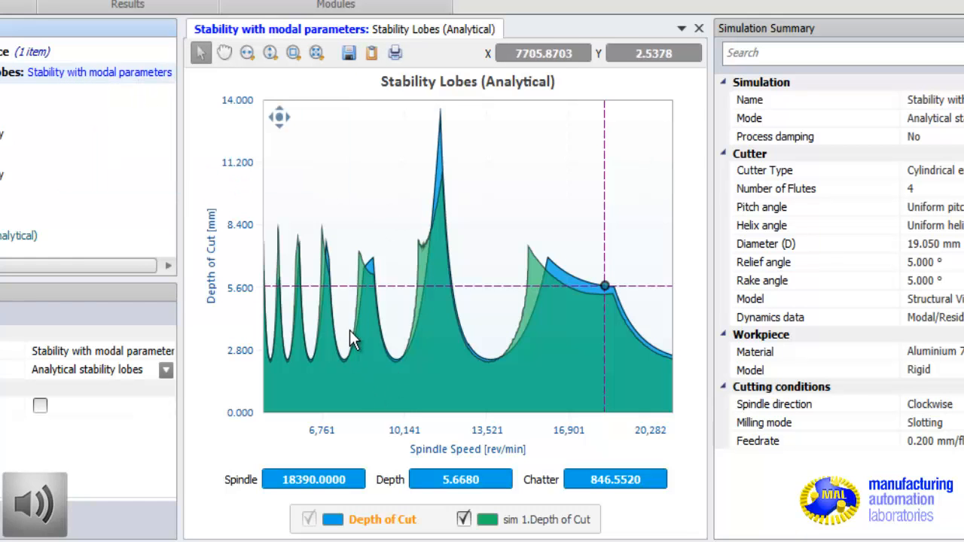
pyautogui.moveTo(372, 363)
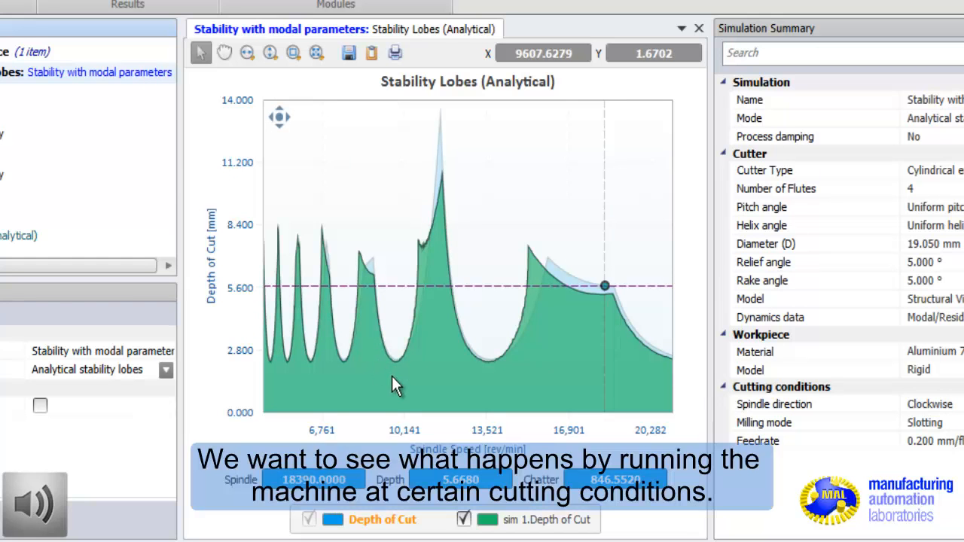
pyautogui.moveTo(363, 364)
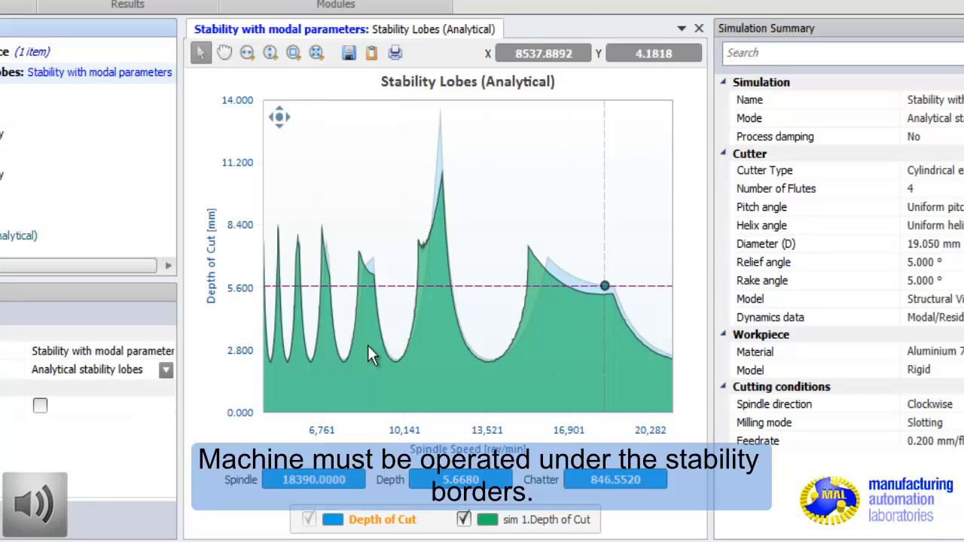
pyautogui.moveTo(430, 331)
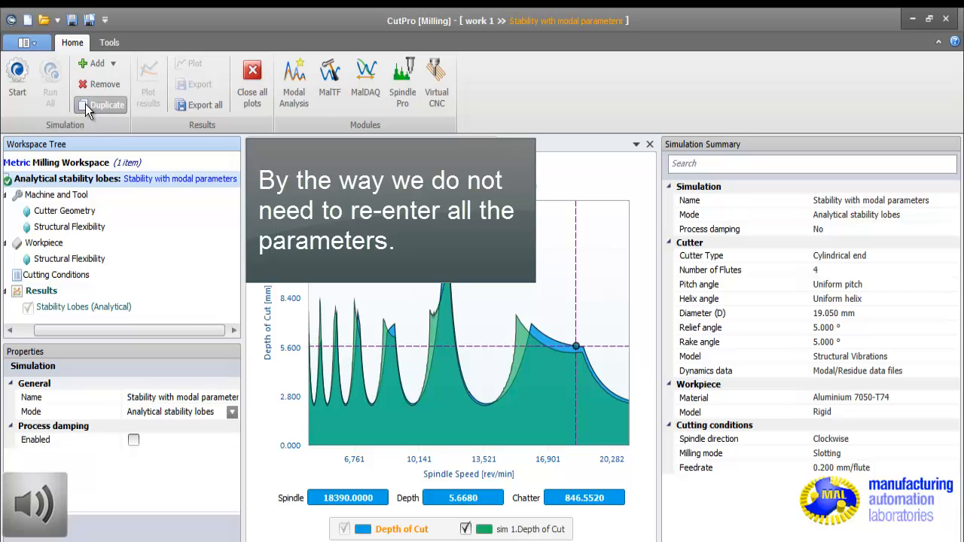
# Step: Duplicate the 'Stability with modal parameters' simulation
pyautogui.click(85, 105)
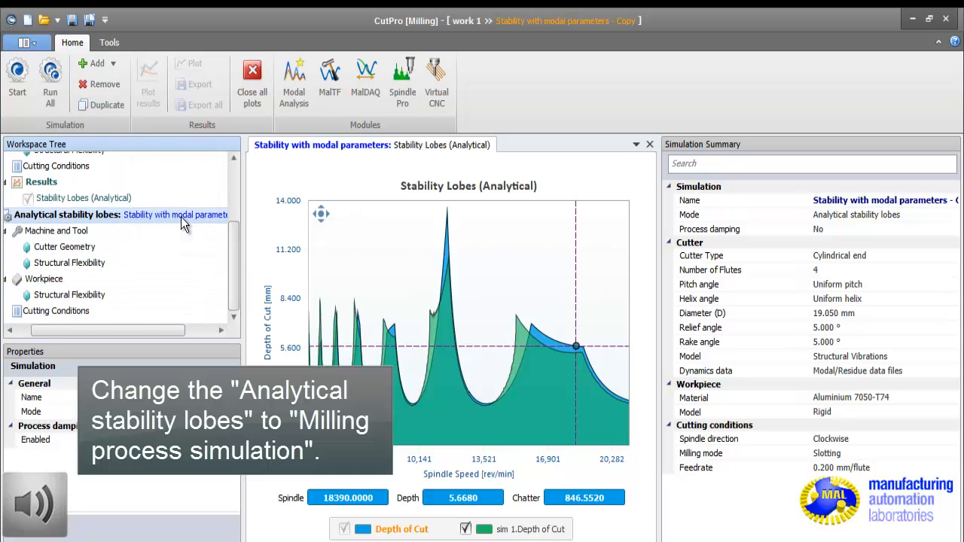
pyautogui.moveTo(137, 218)
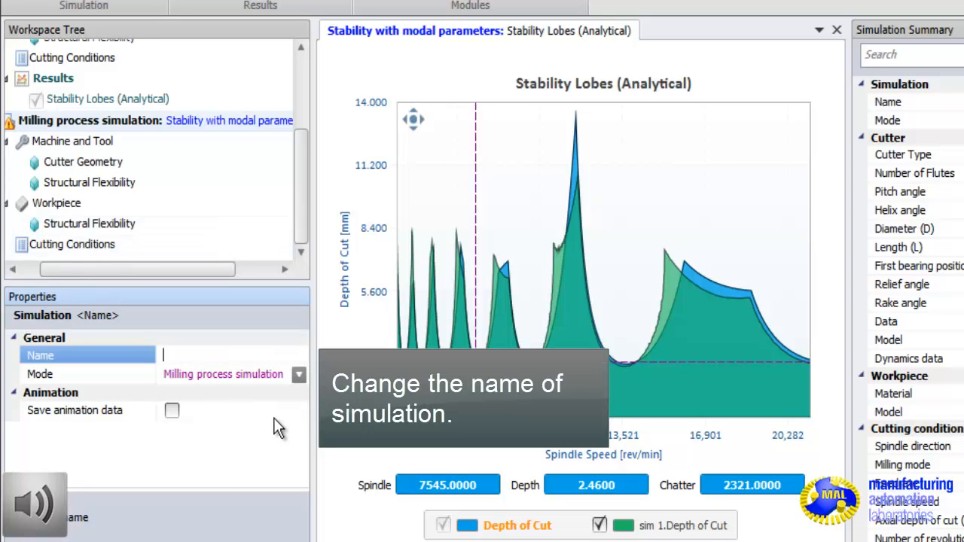
# Step: Name the simulation 'Milling at 7500rpm 4 mm depth' and show its cutting conditions
pyautogui.write('Milling at 75')
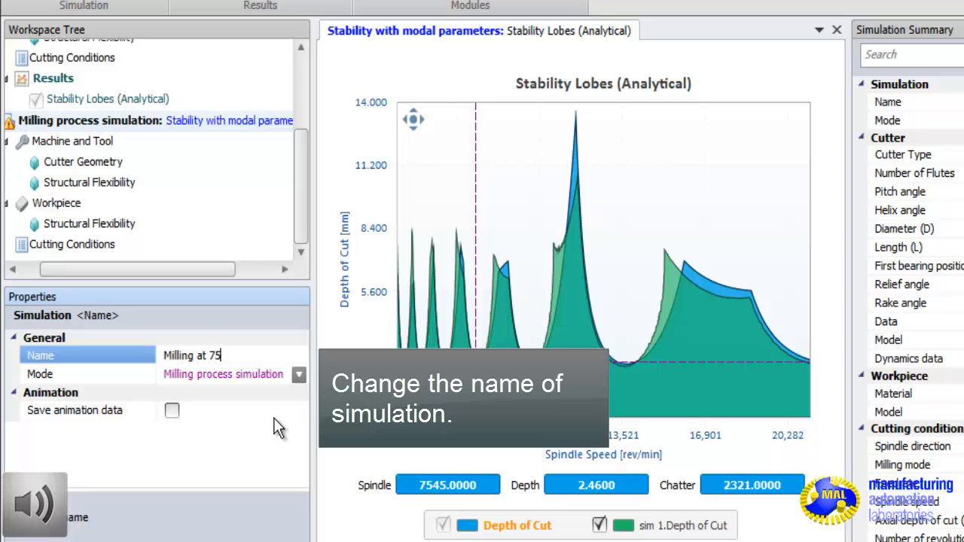
pyautogui.write('00rpm')
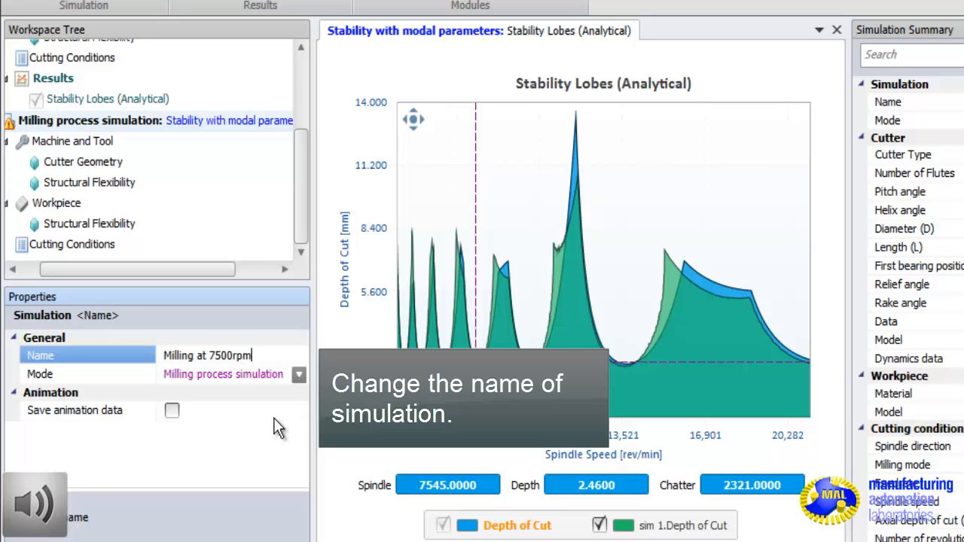
pyautogui.write('4 mm depth')
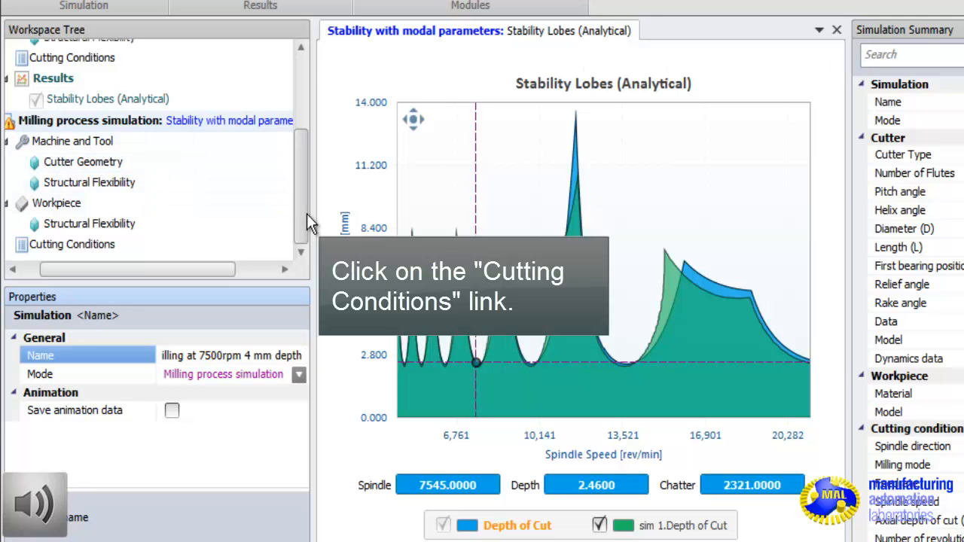
pyautogui.click(72, 244)
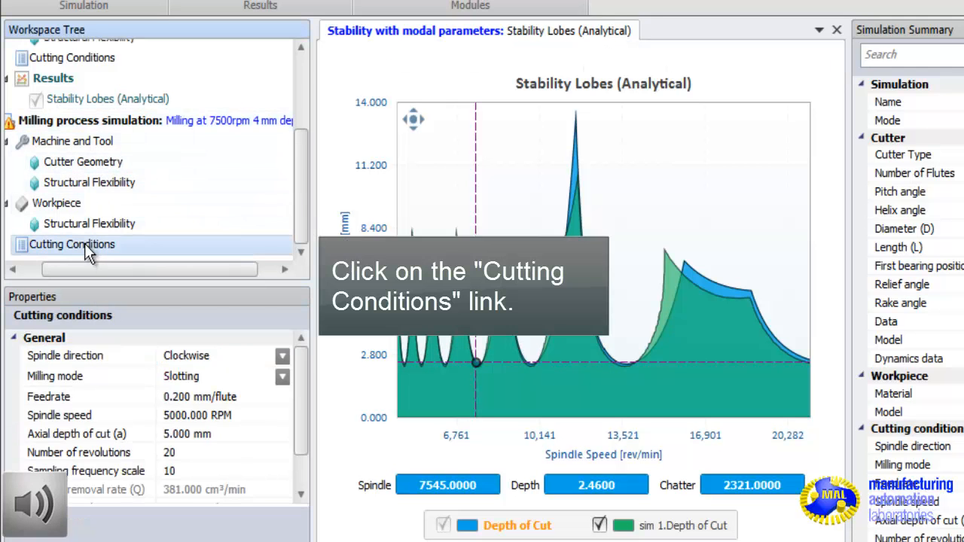
# Step: Set spindle speed to 7500 RPM and axial depth of cut to 4 mm
pyautogui.click(72, 245)
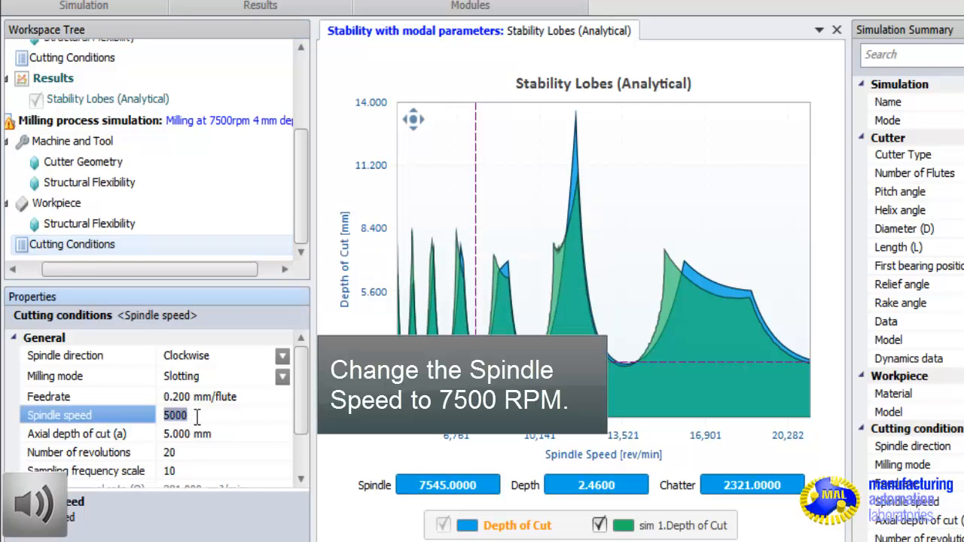
pyautogui.write('7')
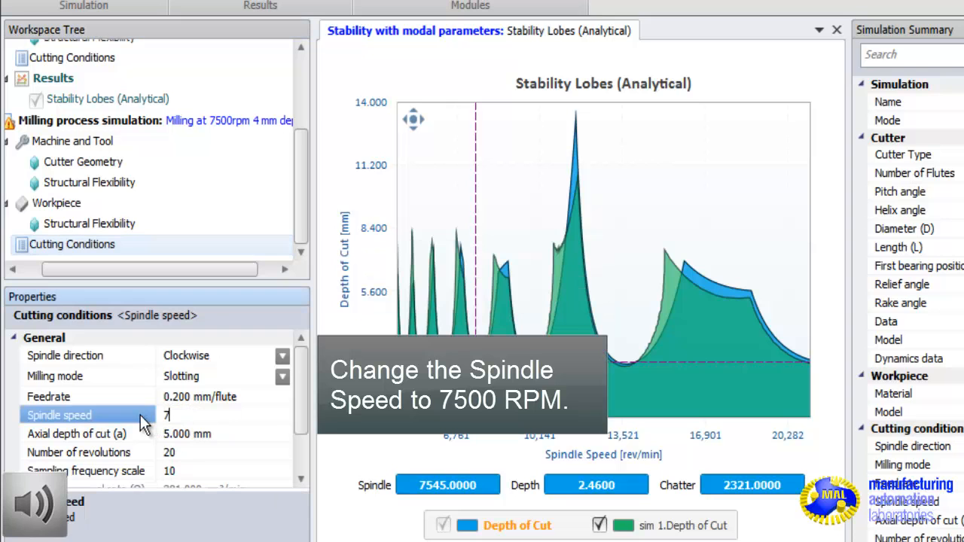
pyautogui.write('500.000 RPM')
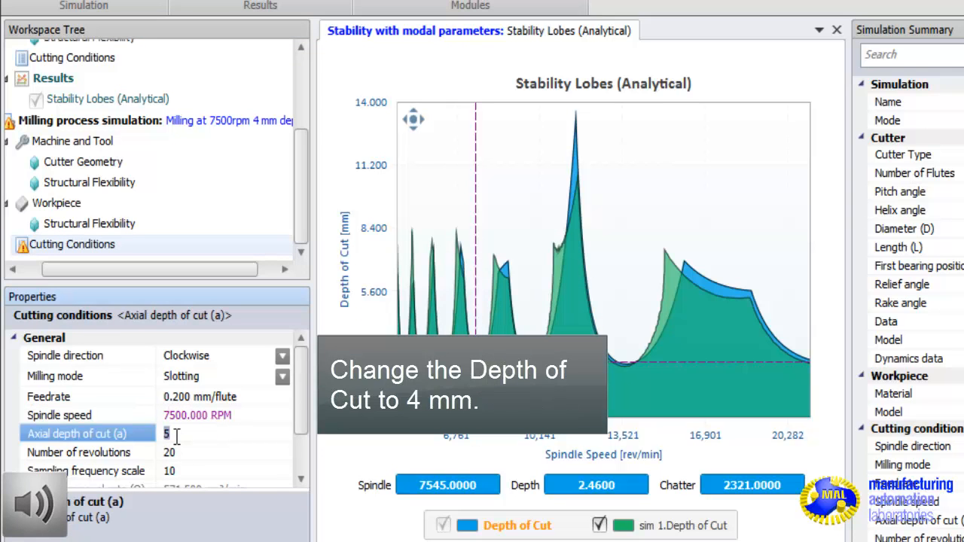
pyautogui.write('4.000 mm')
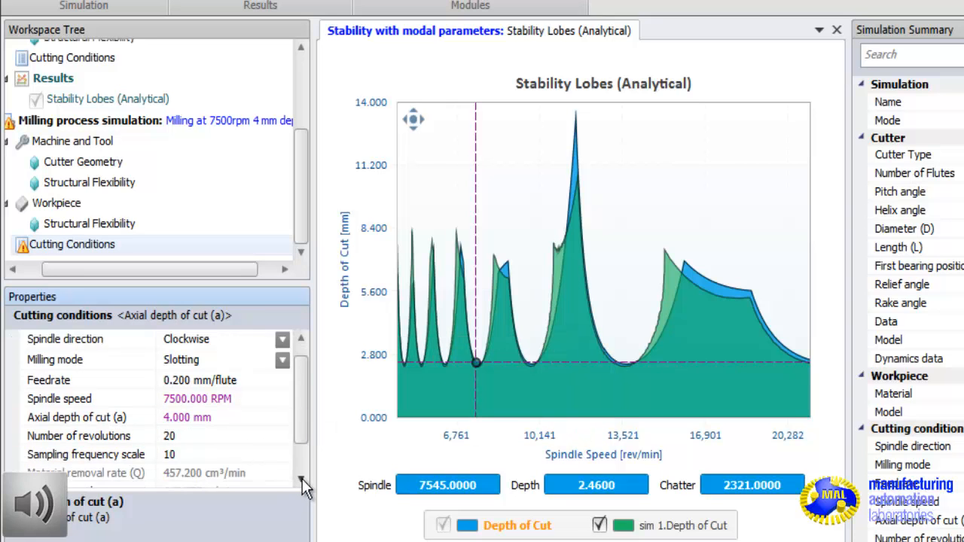
pyautogui.scroll(-3)
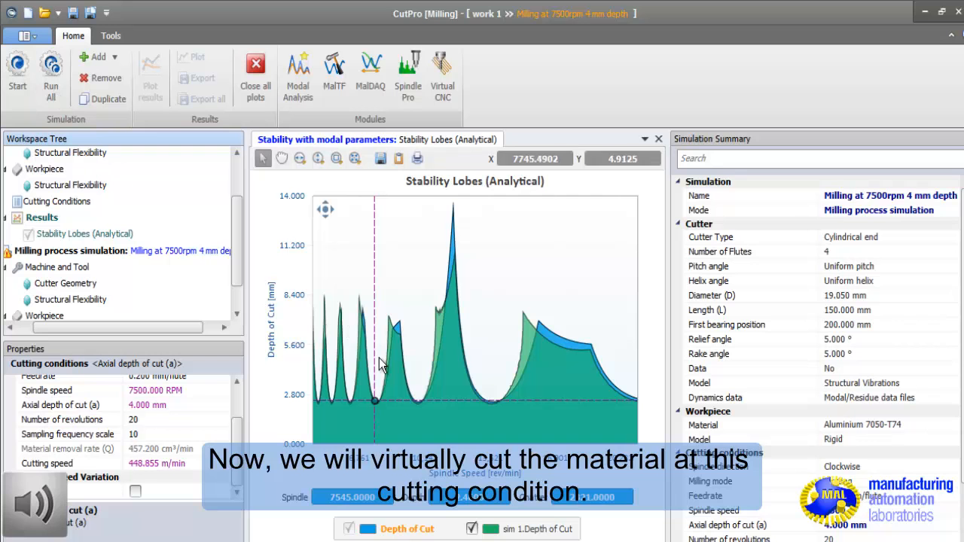
pyautogui.moveTo(375, 372)
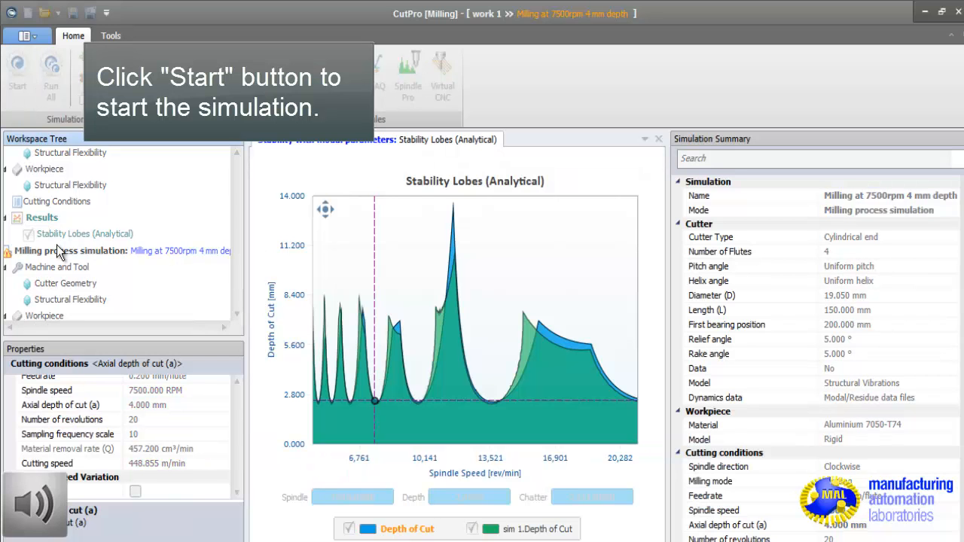
# Step: Run the 'Milling at 7500rpm 4 mm depth' simulation with the new conditions
pyautogui.click(13, 71)
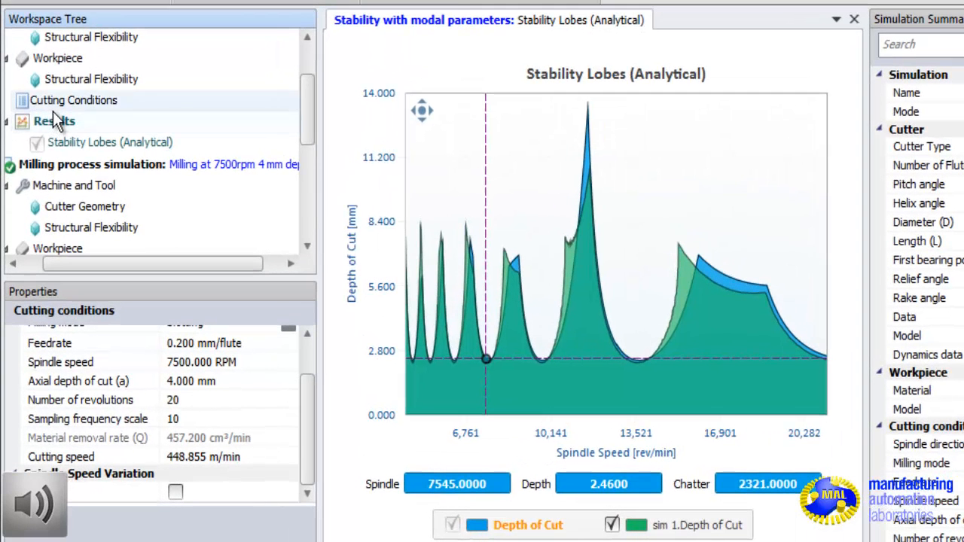
pyautogui.moveTo(304, 127)
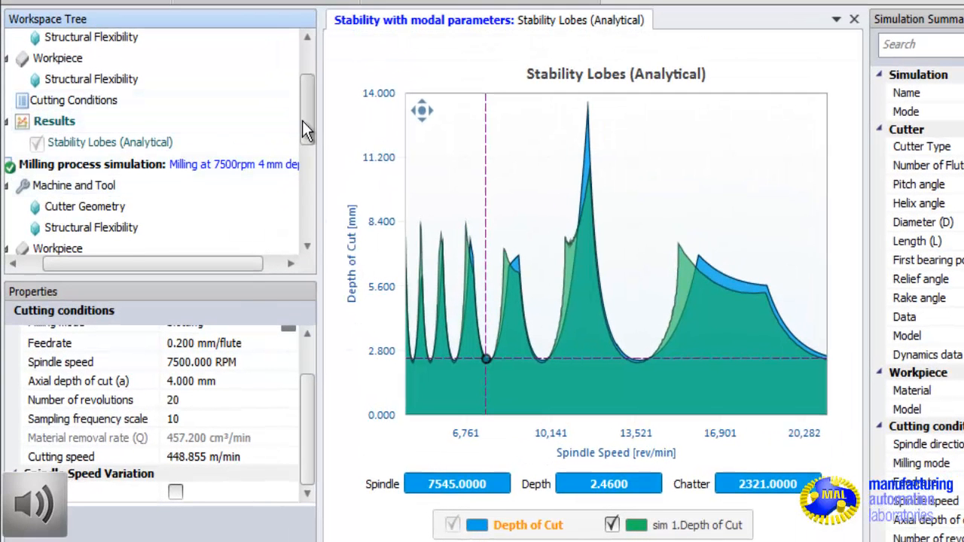
# Step: Browse the results list and select the Chip Thickness result
pyautogui.scroll(-3)
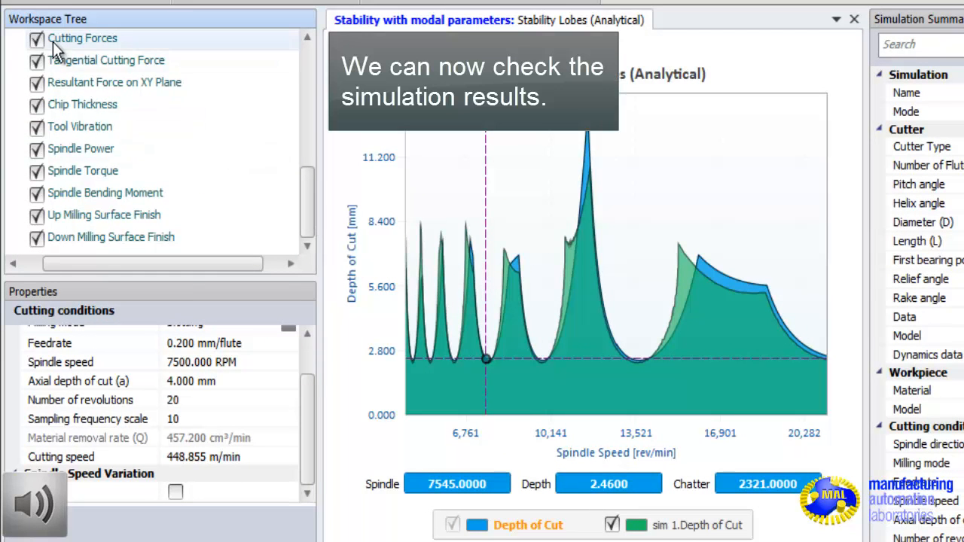
pyautogui.moveTo(115, 67)
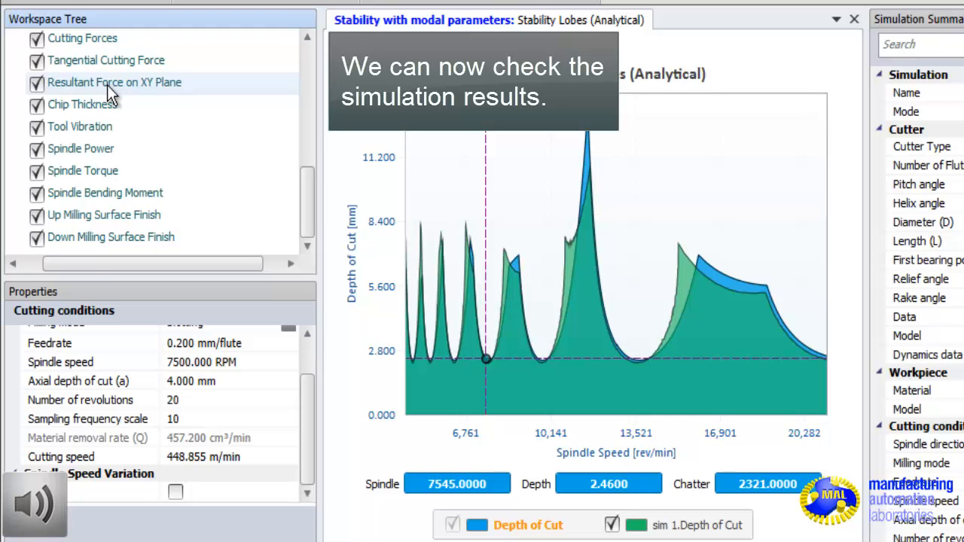
pyautogui.moveTo(94, 113)
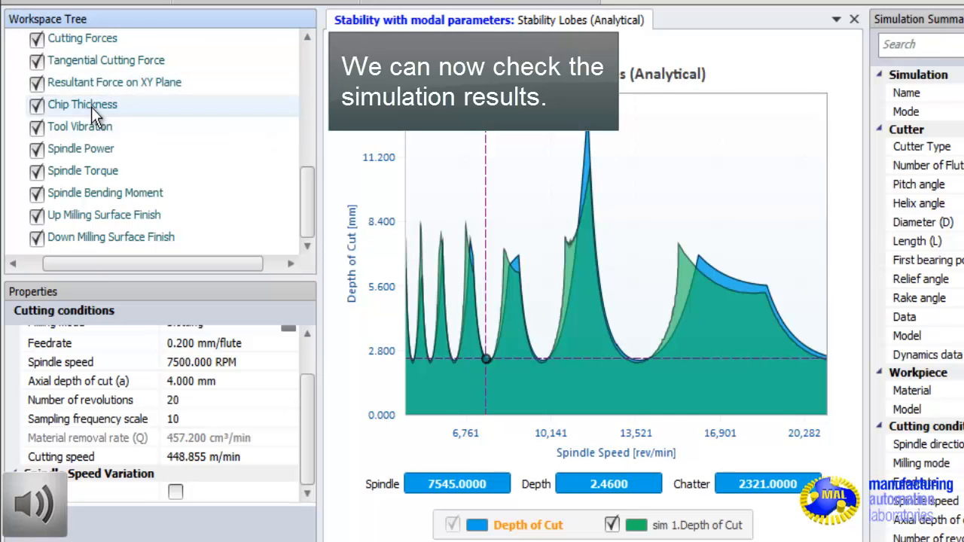
pyautogui.moveTo(110, 158)
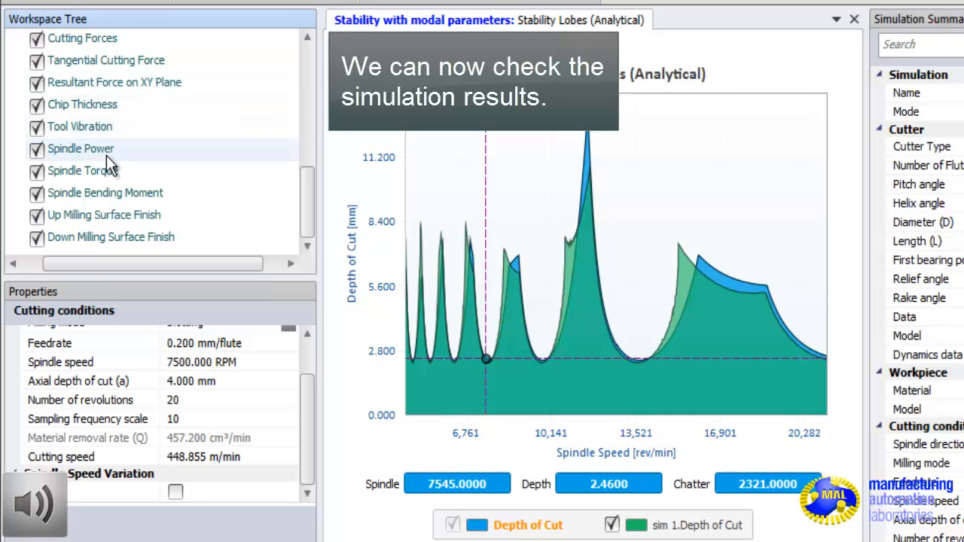
pyautogui.moveTo(114, 217)
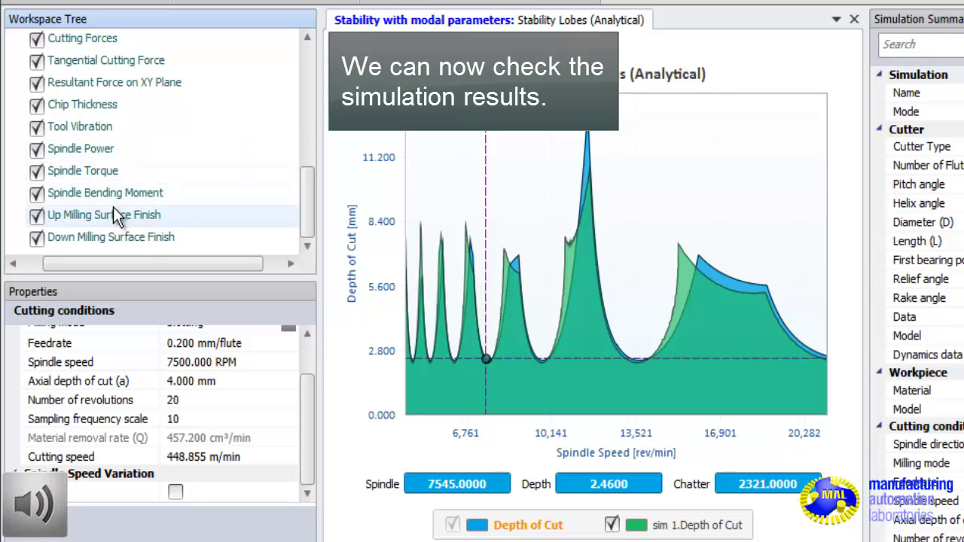
pyautogui.moveTo(194, 199)
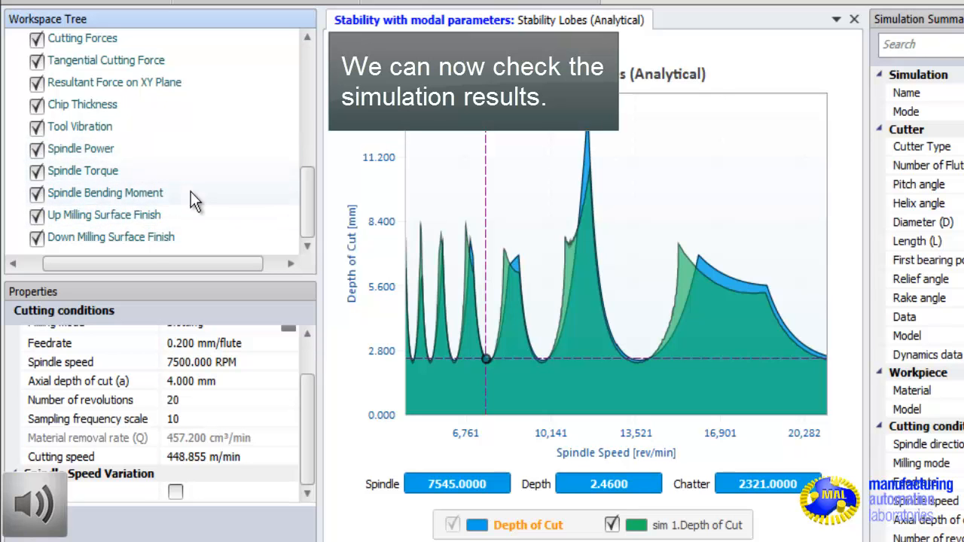
pyautogui.moveTo(155, 218)
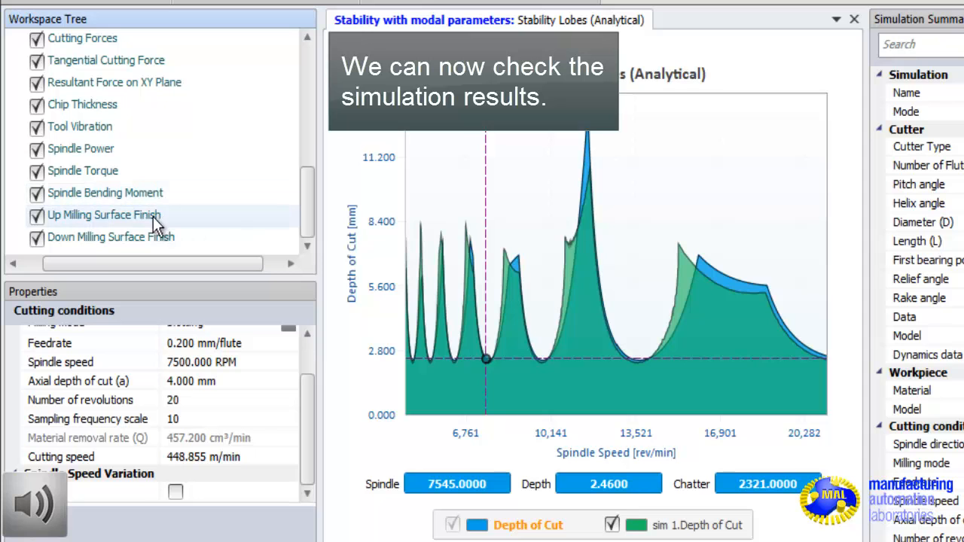
pyautogui.moveTo(128, 226)
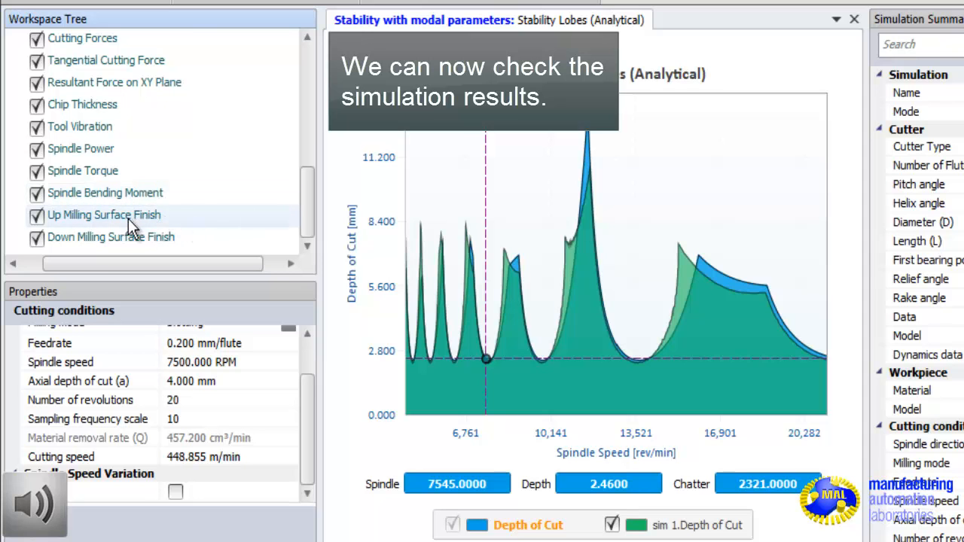
pyautogui.moveTo(151, 237)
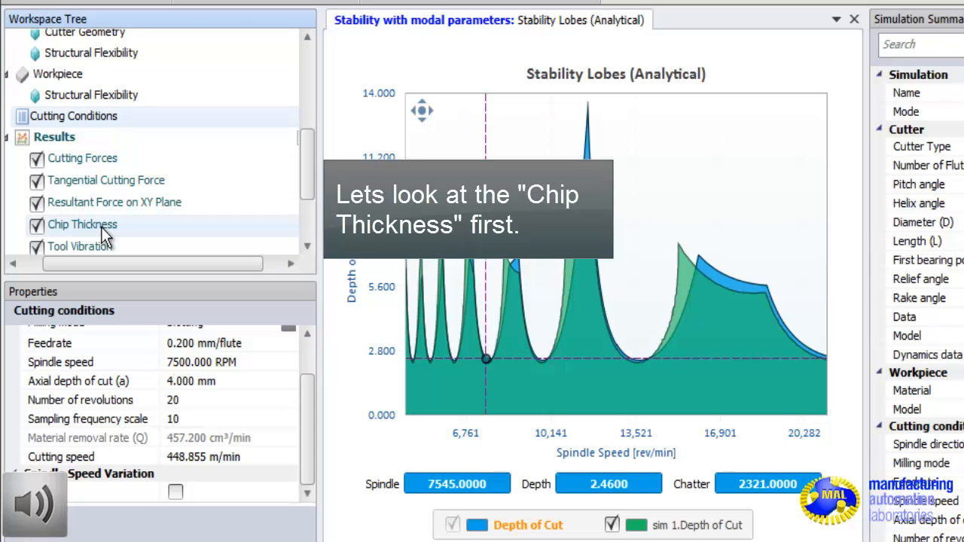
pyautogui.click(81, 224)
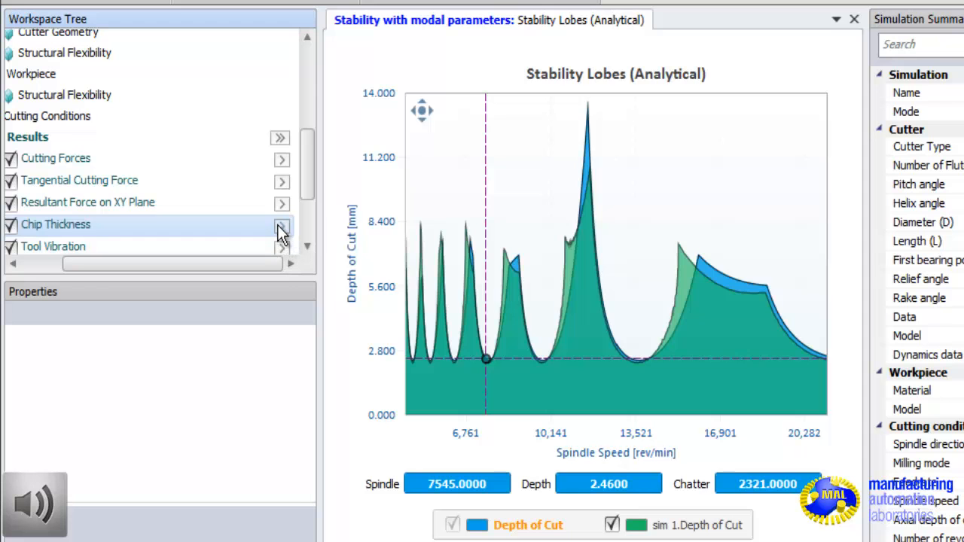
# Step: Plot chip thickness and zoom into roughly 0.064–0.071 seconds
pyautogui.click(282, 224)
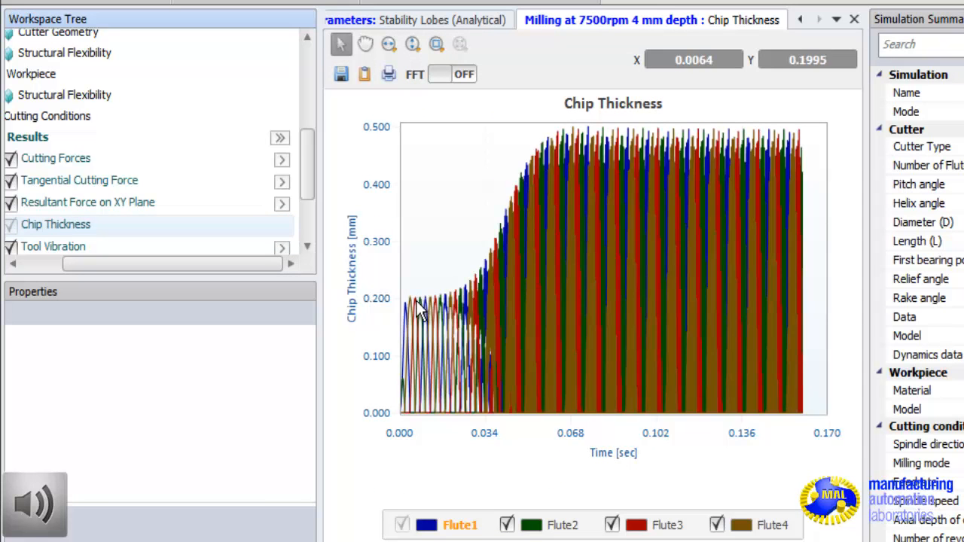
pyautogui.moveTo(419, 311)
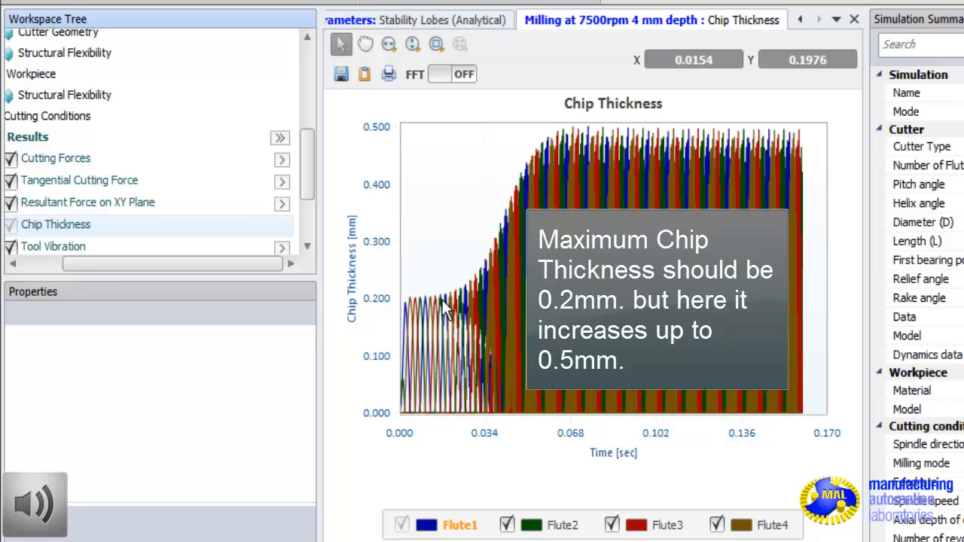
pyautogui.moveTo(572, 161)
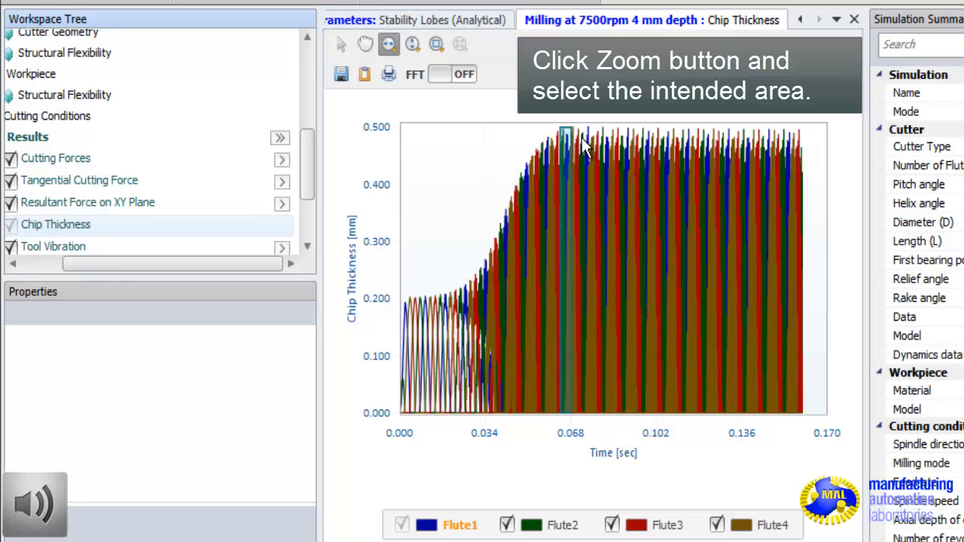
pyautogui.moveTo(565, 135); pyautogui.dragTo(588, 407)
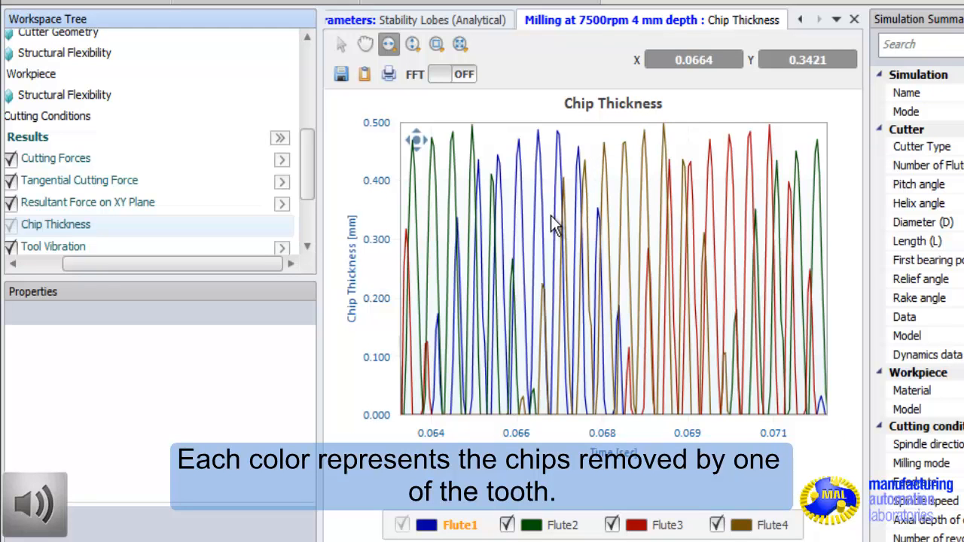
pyautogui.moveTo(454, 167)
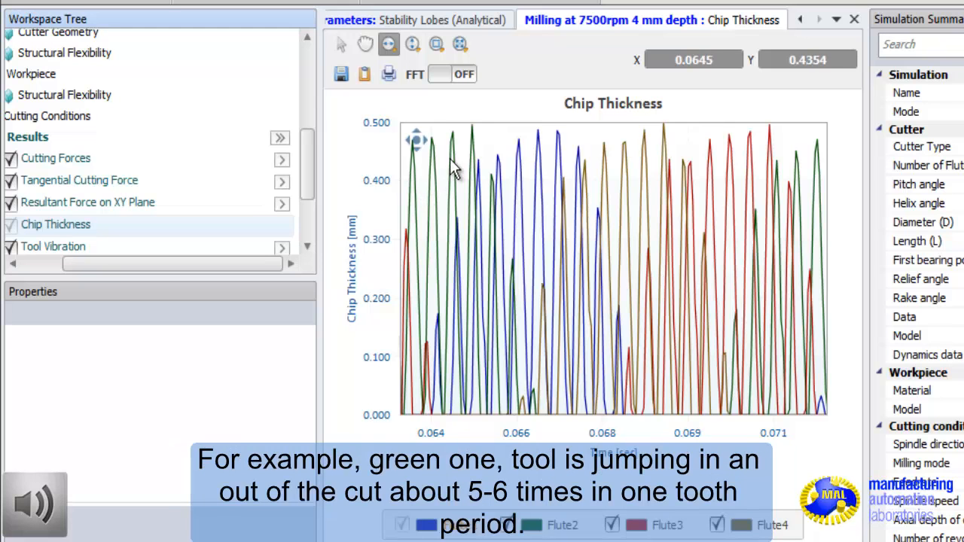
pyautogui.moveTo(418, 181)
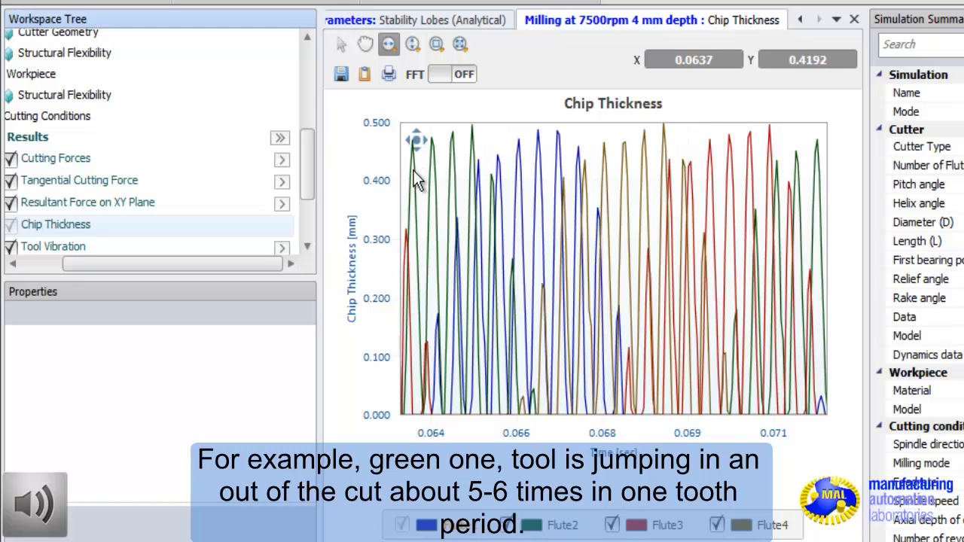
pyautogui.moveTo(490, 211)
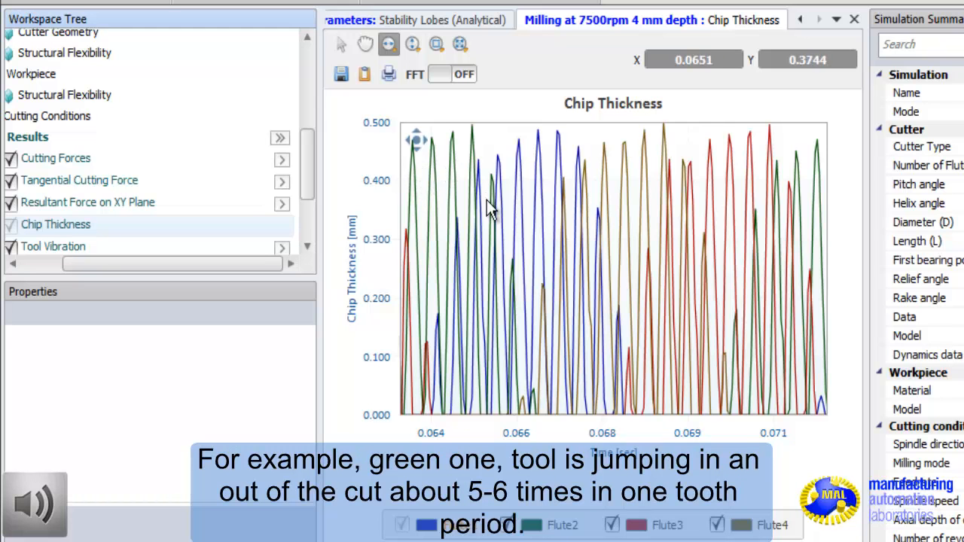
pyautogui.moveTo(518, 311)
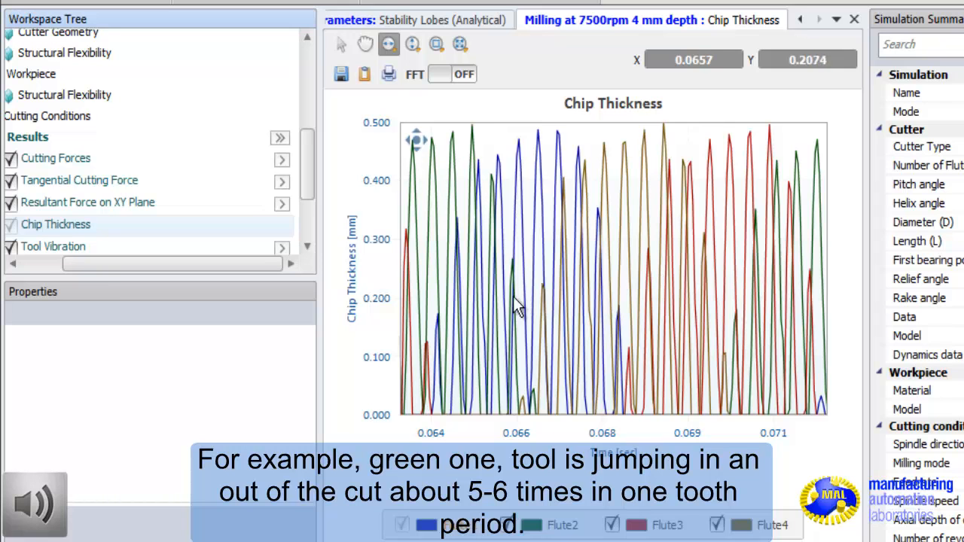
pyautogui.moveTo(501, 304)
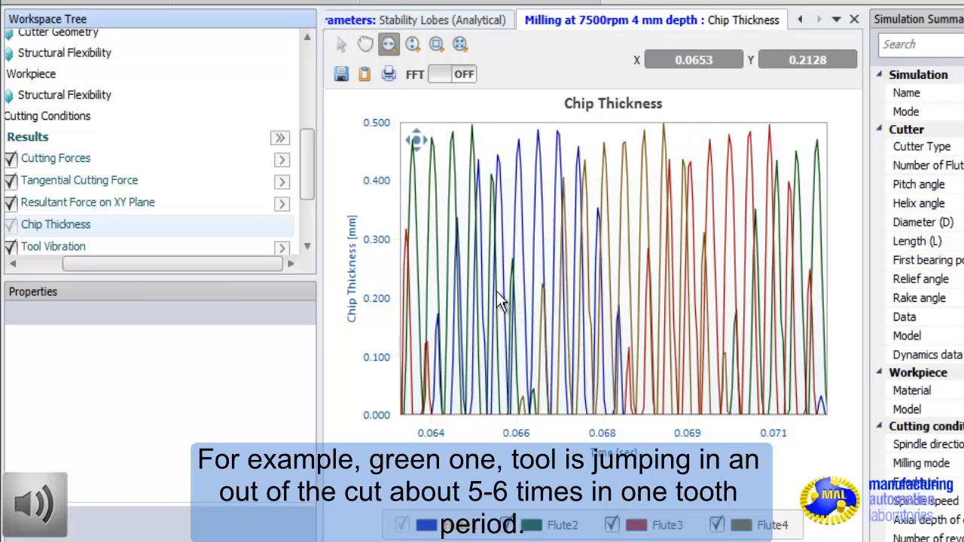
pyautogui.moveTo(488, 281)
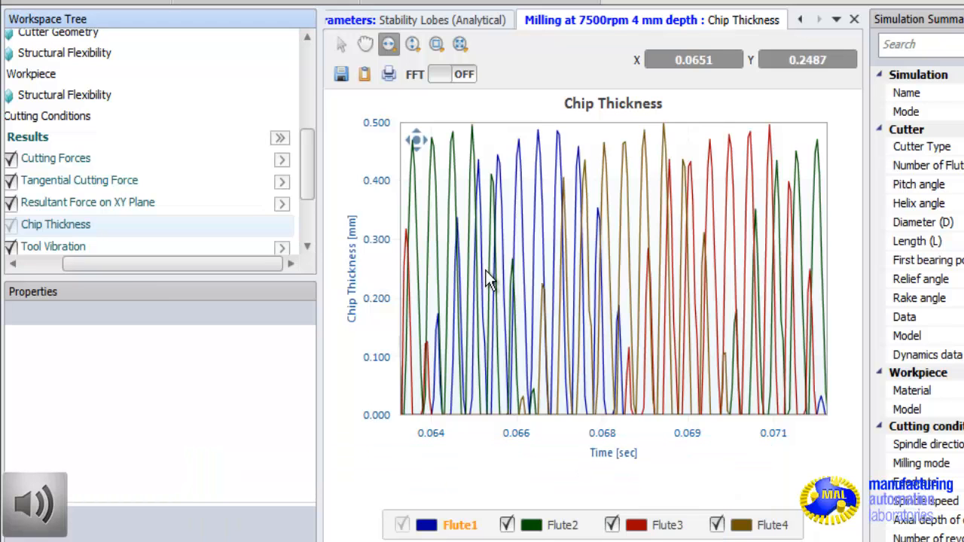
pyautogui.moveTo(489, 263)
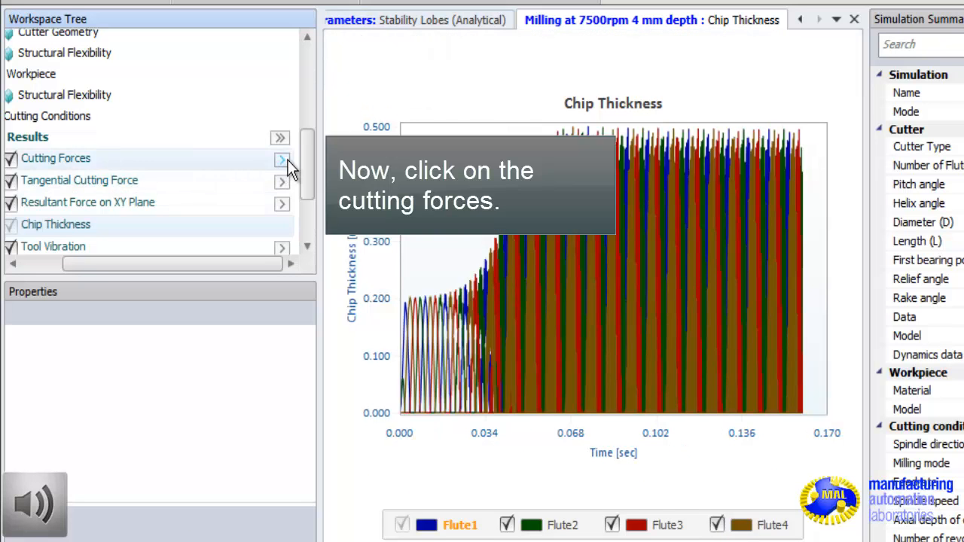
# Step: Plot the feed, normal and axial cutting forces of the 7500 rpm run
pyautogui.click(281, 159)
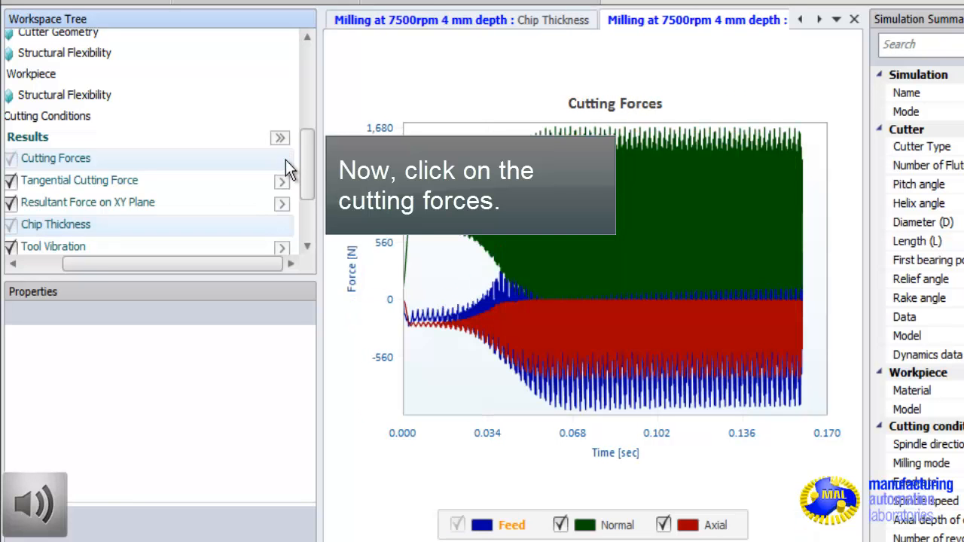
# Step: Mark a point on the force curves, then plot the 7500 rpm tool vibration
pyautogui.click(55, 158)
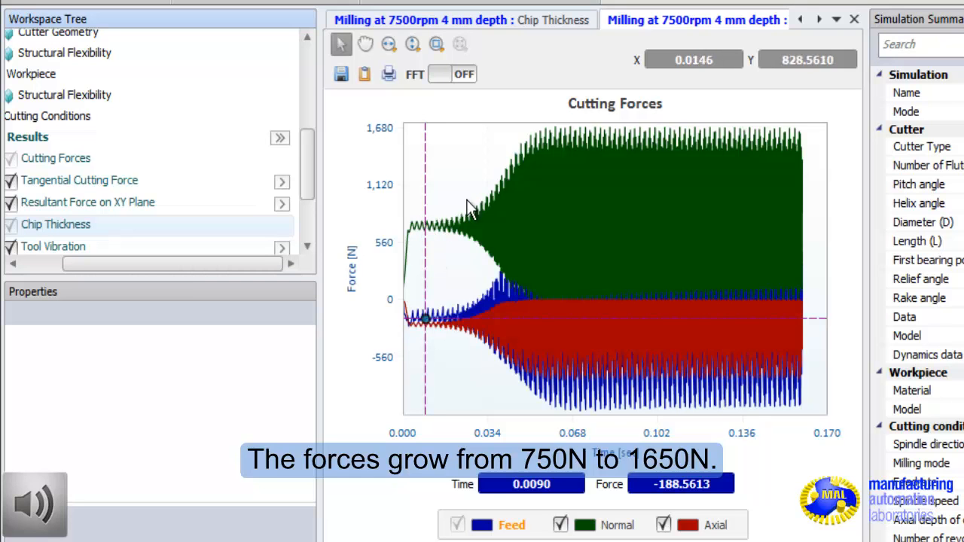
pyautogui.moveTo(563, 142)
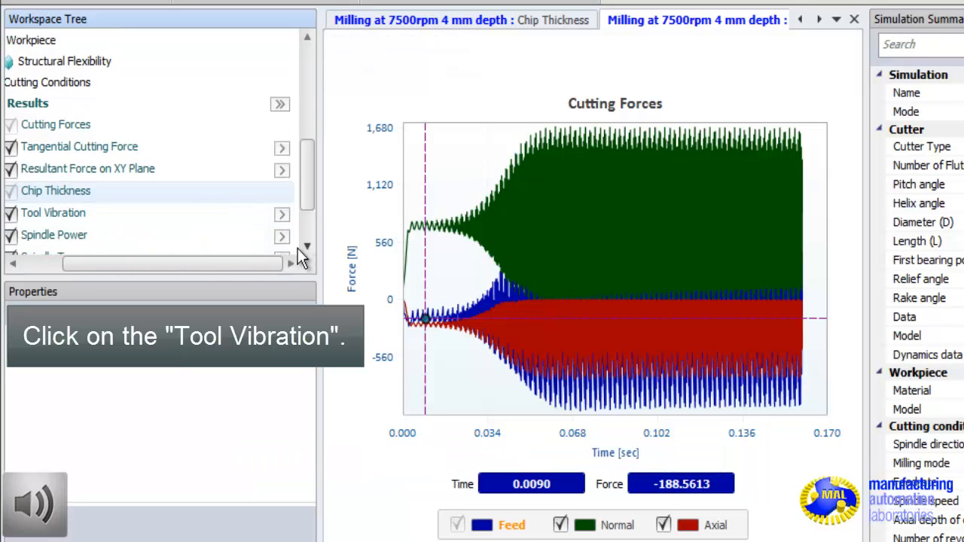
pyautogui.click(53, 213)
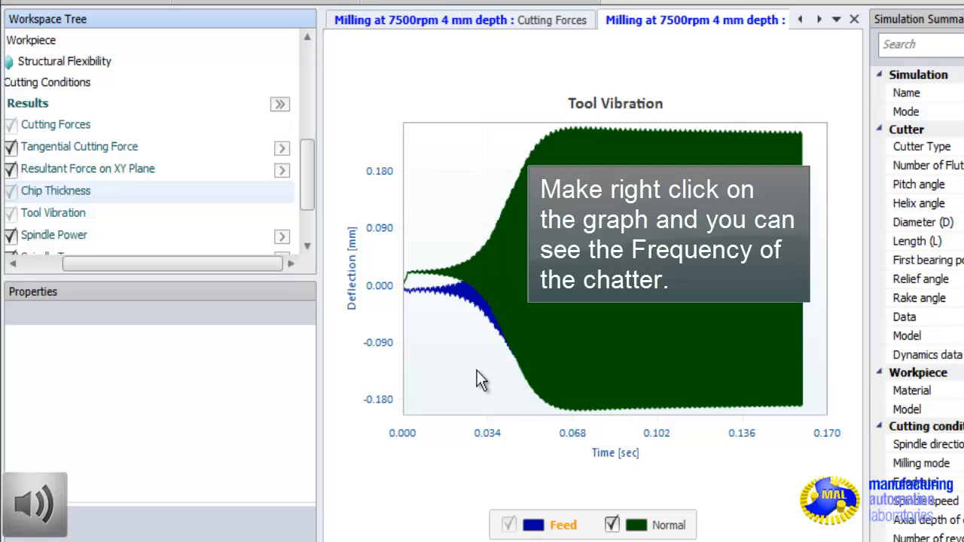
# Step: Show tool vibration as FFT, mark the 2335.7 Hz peak, and view structural flexibility
pyautogui.rightClick(481, 378)
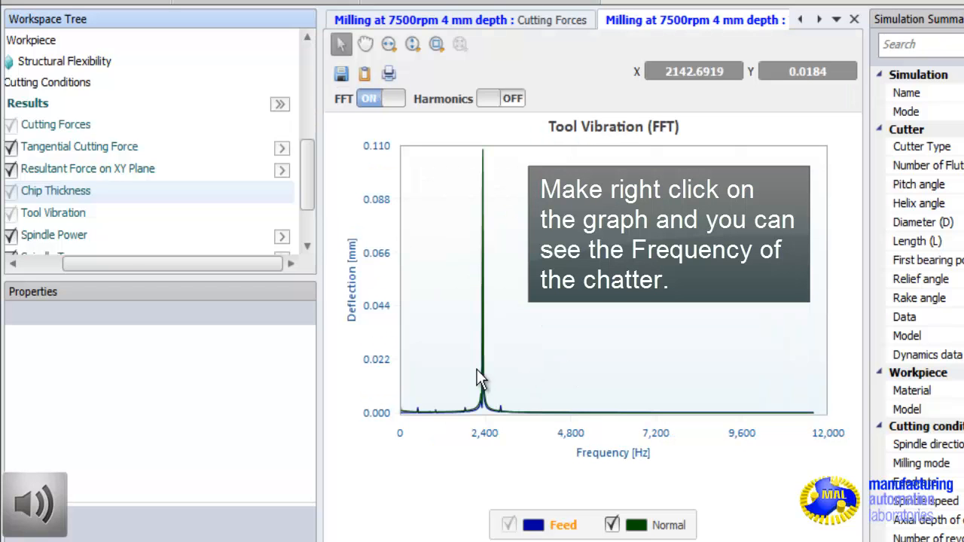
pyautogui.rightClick(486, 403)
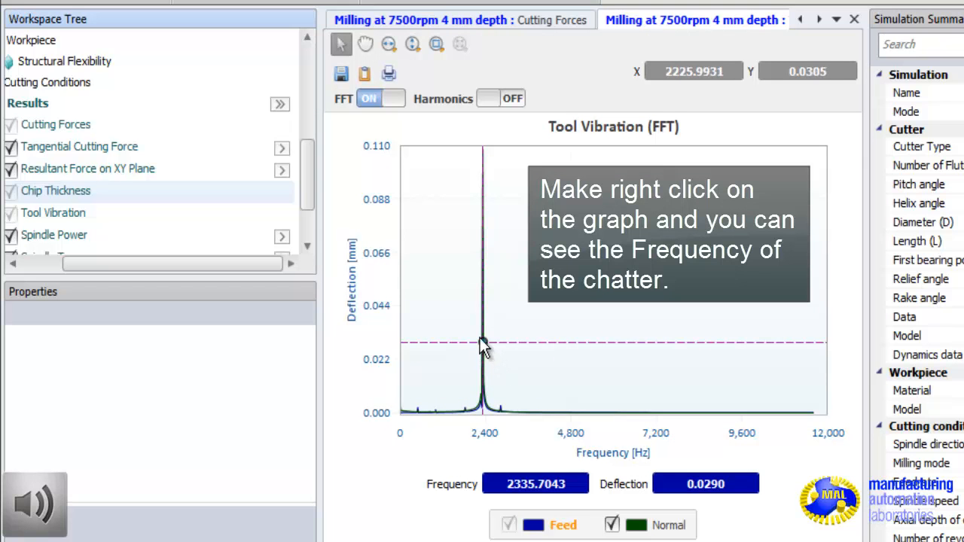
pyautogui.rightClick(484, 343)
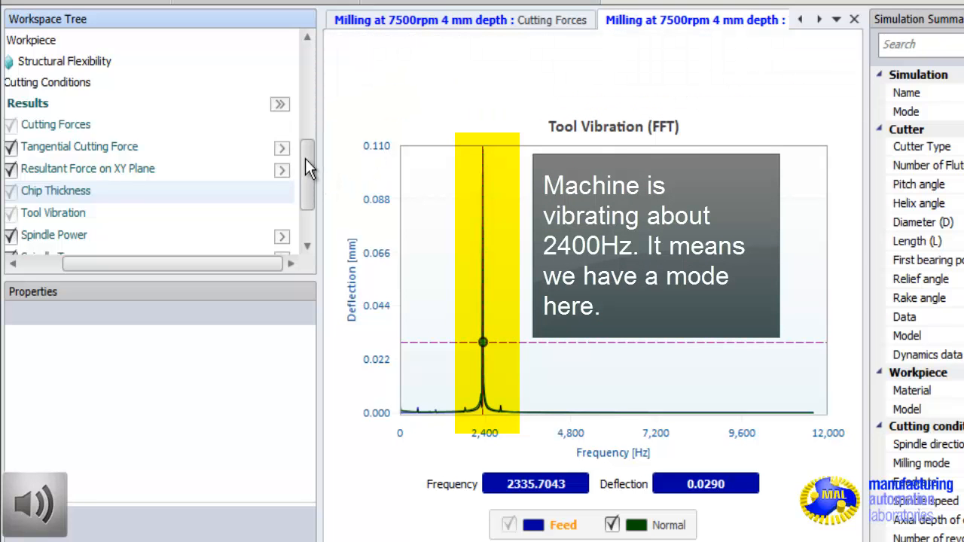
pyautogui.scroll(-3)
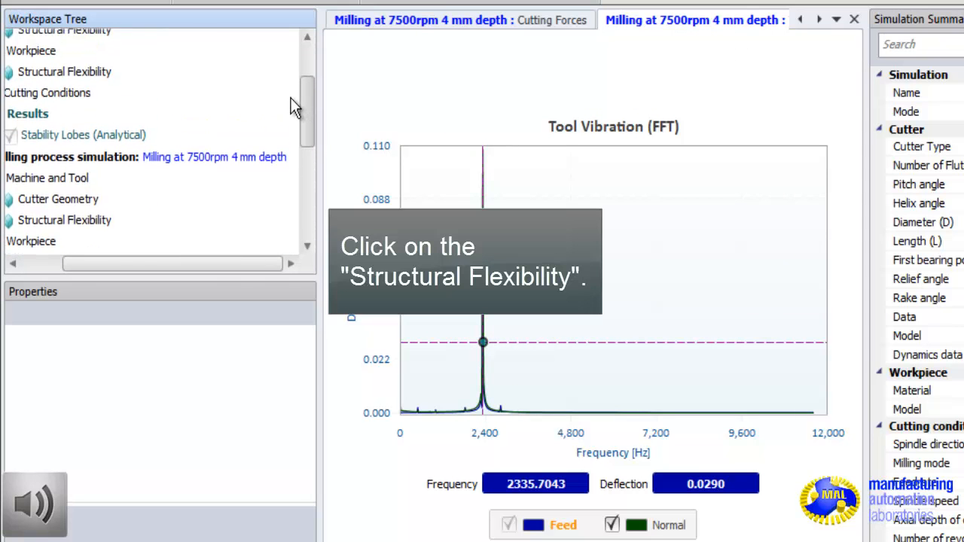
pyautogui.click(69, 220)
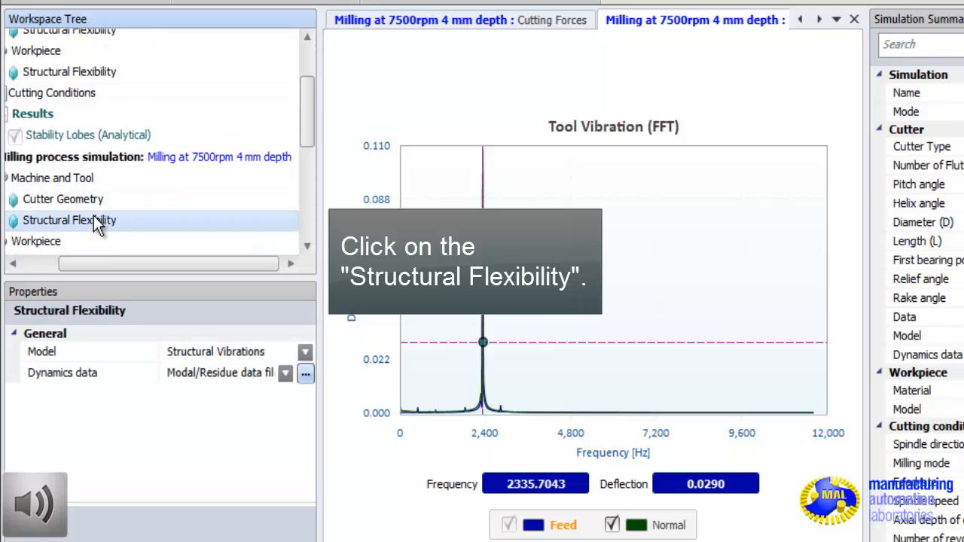
# Step: Plot the feed and normal transfer functions from the modal data files, then close the plot
pyautogui.click(69, 220)
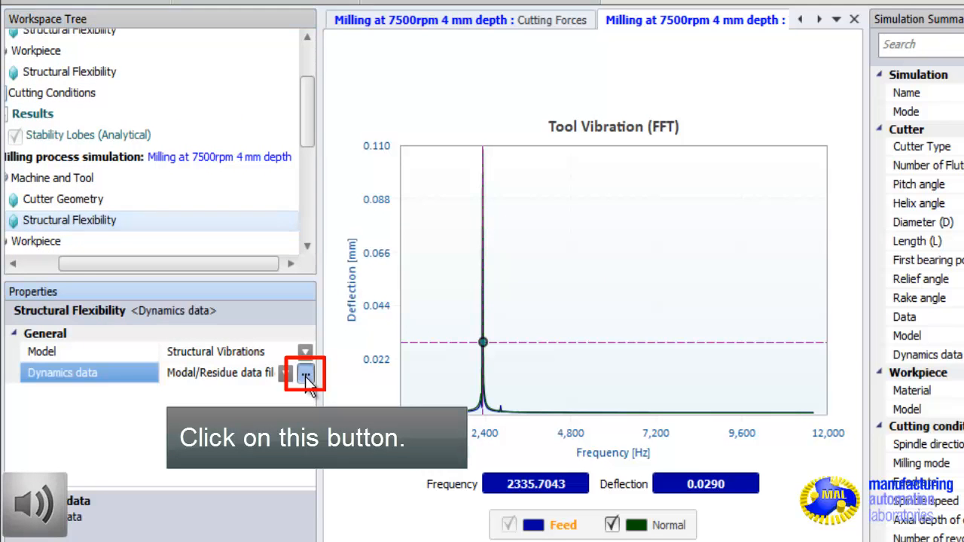
pyautogui.click(304, 373)
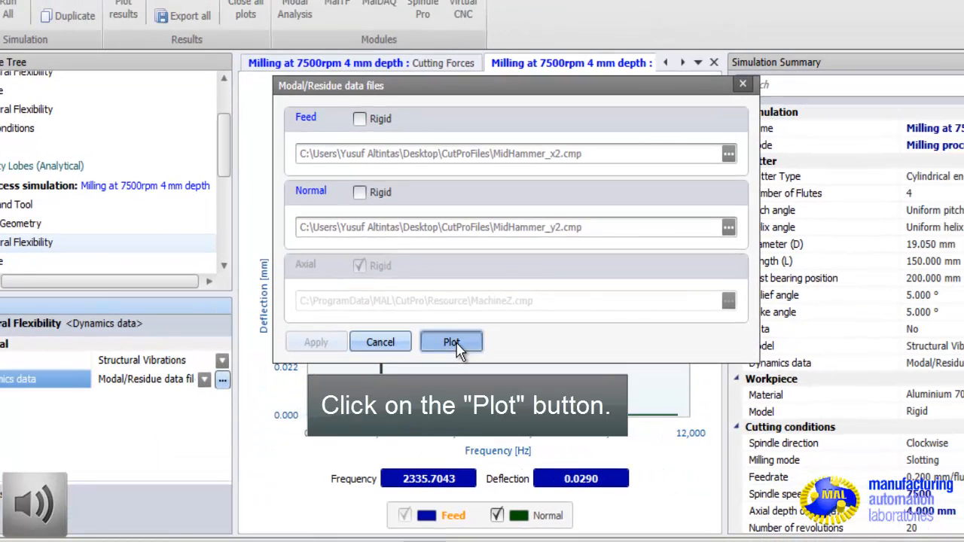
pyautogui.click(451, 342)
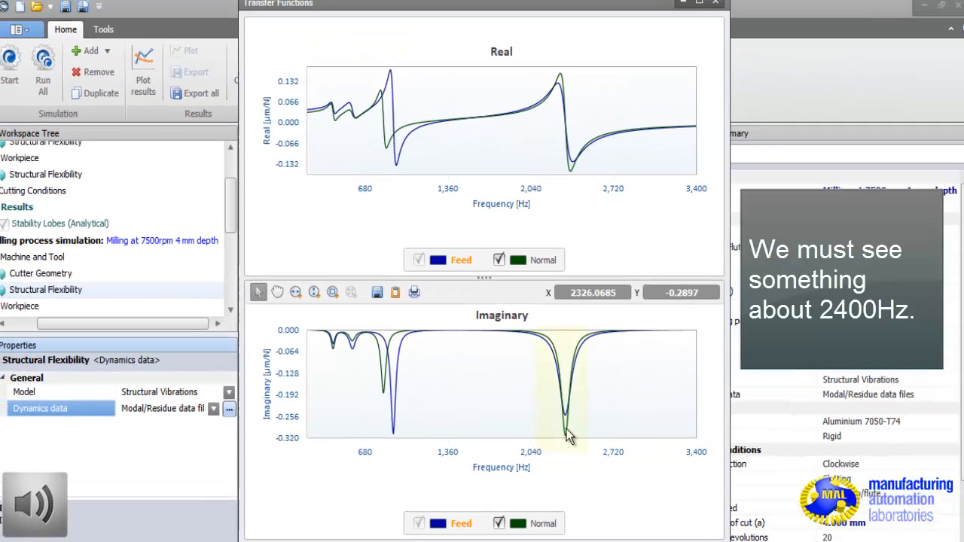
pyautogui.click(566, 412)
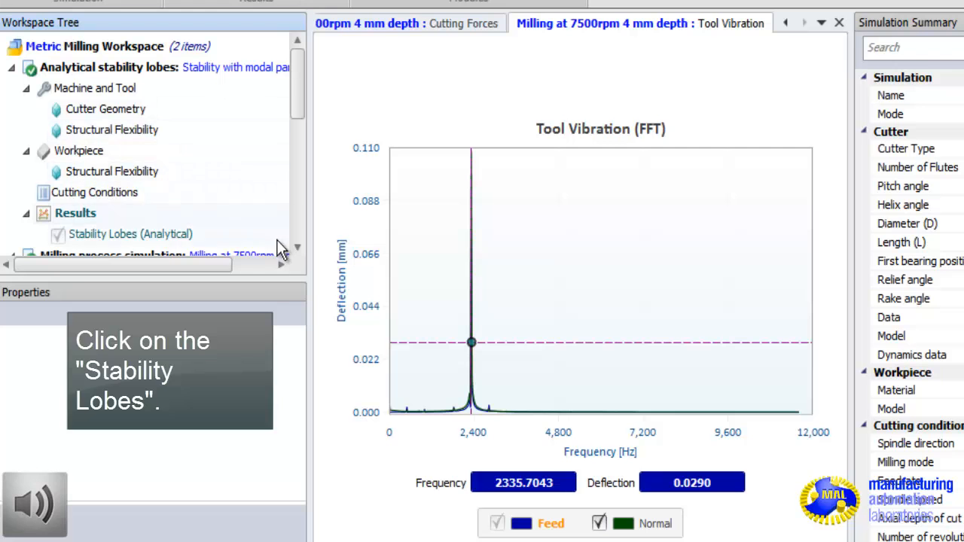
# Step: Display analytical stability lobes marking 7545 rpm, 2.46 mm depth and 2321 Hz chatter
pyautogui.click(130, 233)
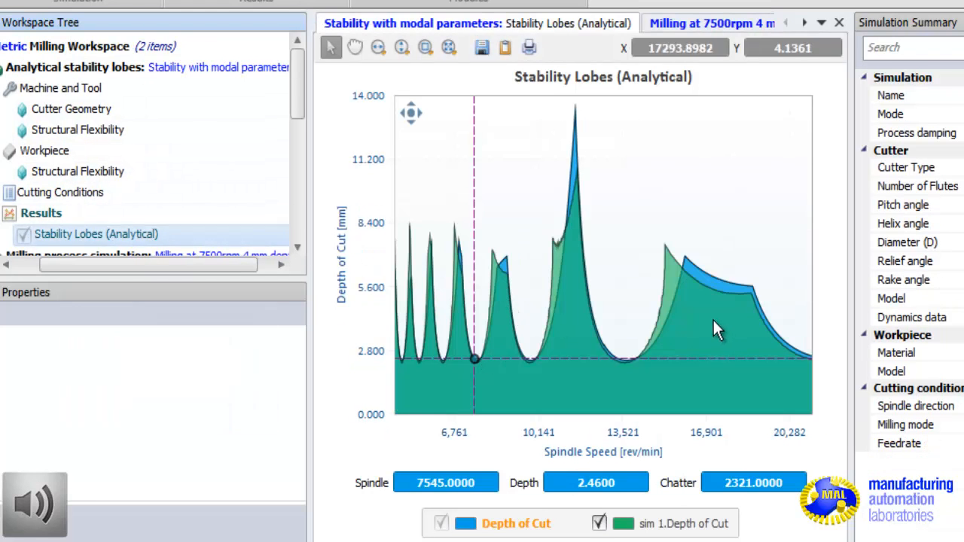
pyautogui.moveTo(479, 382)
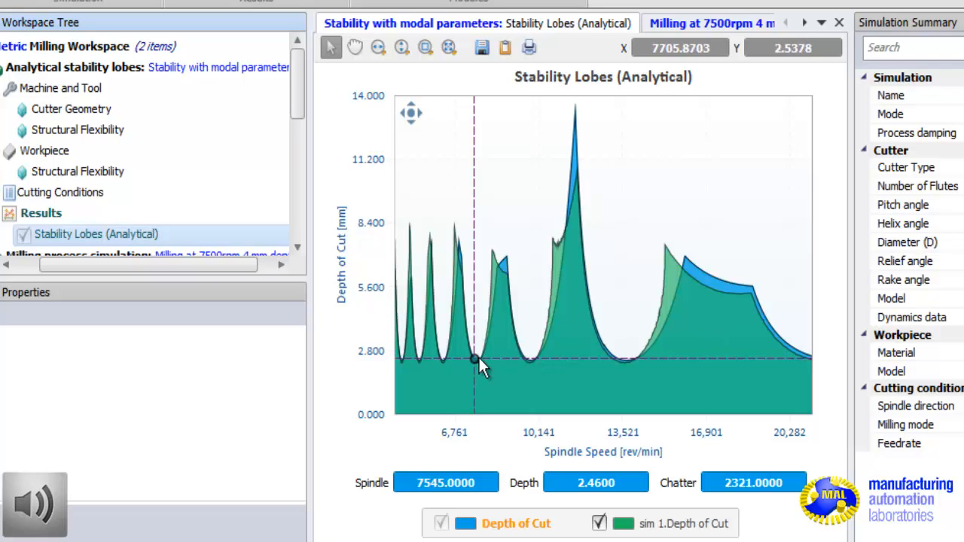
pyautogui.moveTo(478, 327)
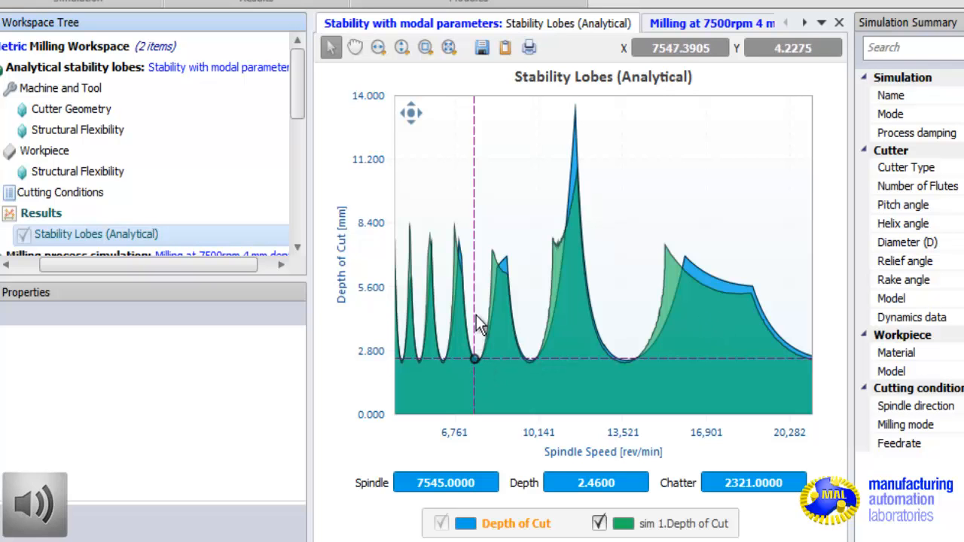
pyautogui.moveTo(712, 317)
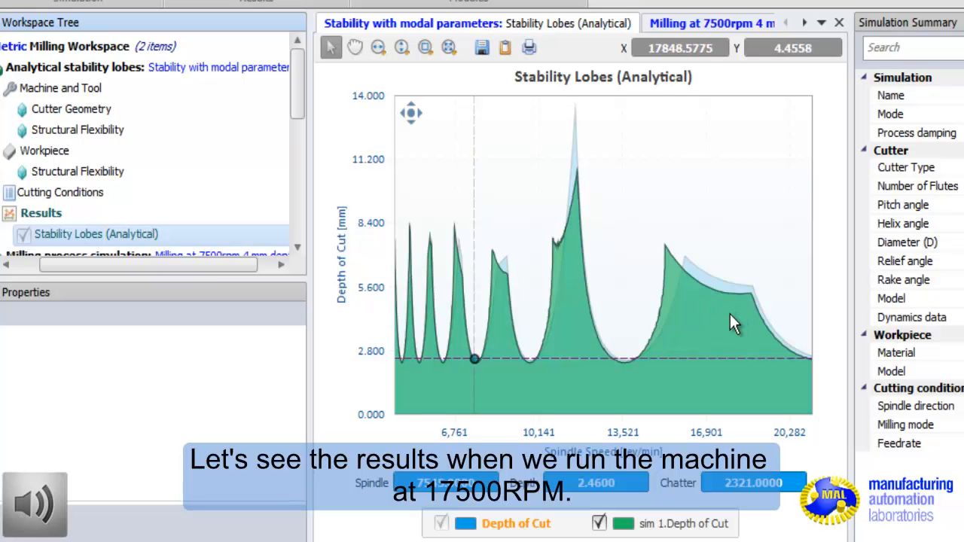
pyautogui.moveTo(727, 321)
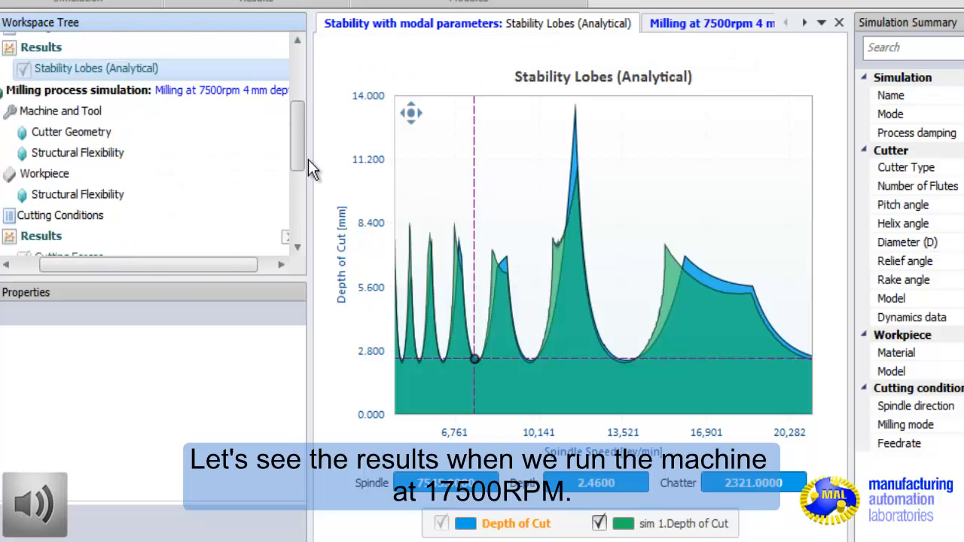
pyautogui.scroll(-3)
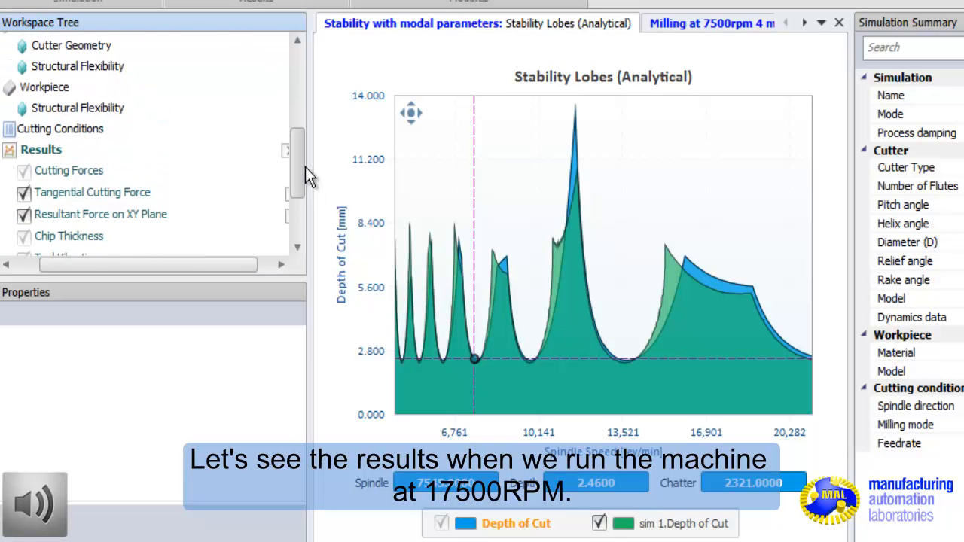
pyautogui.scroll(-3)
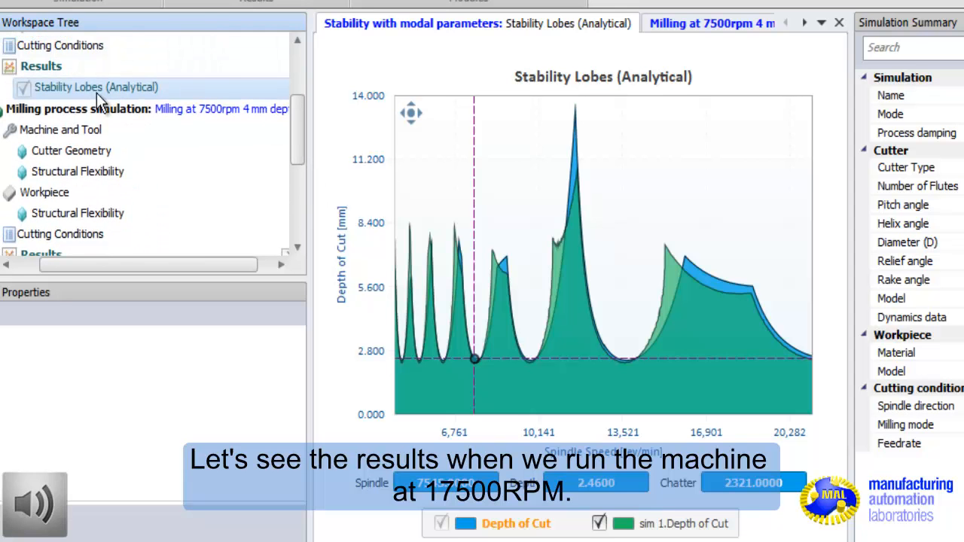
# Step: Duplicate the 7500 rpm milling simulation and start renaming the copy to 17500rpm
pyautogui.click(79, 108)
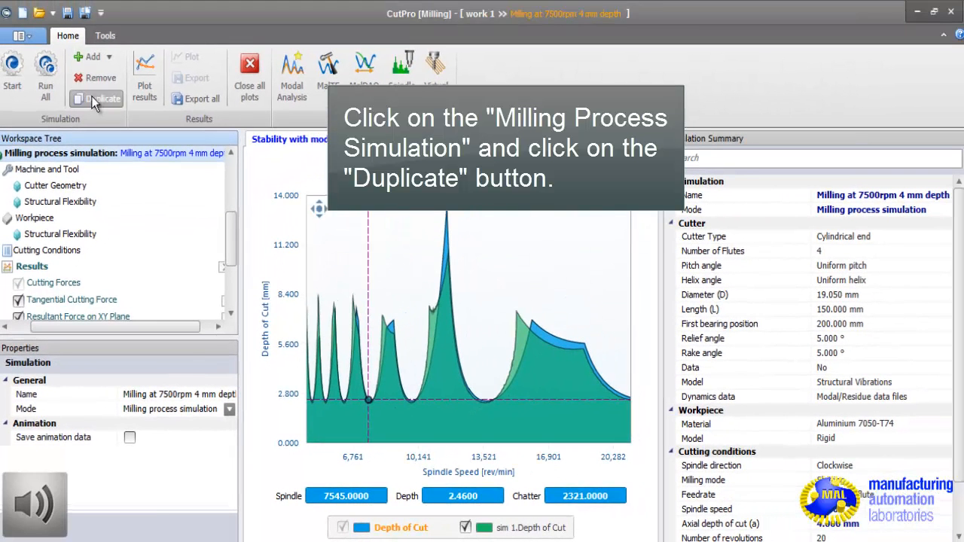
pyautogui.click(96, 99)
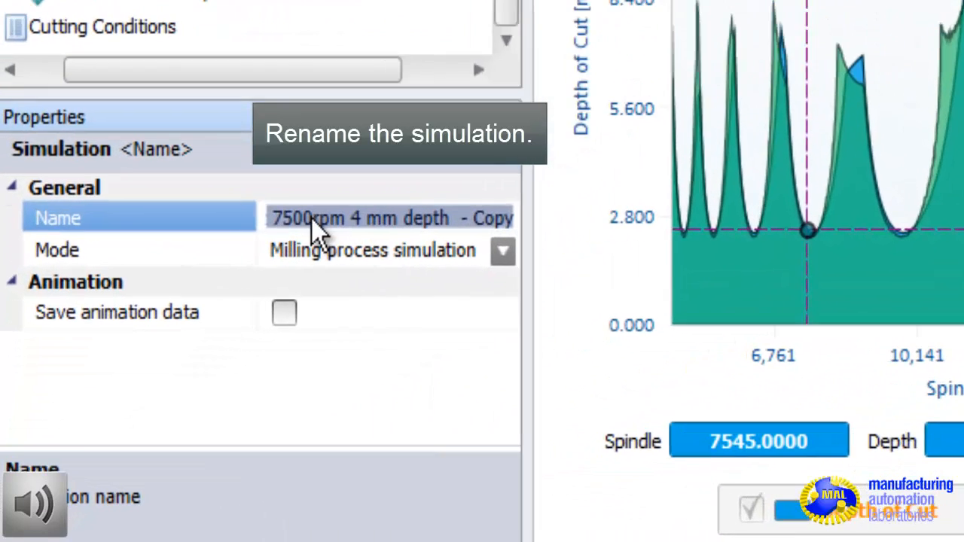
pyautogui.click(313, 218)
pyautogui.write('t ')
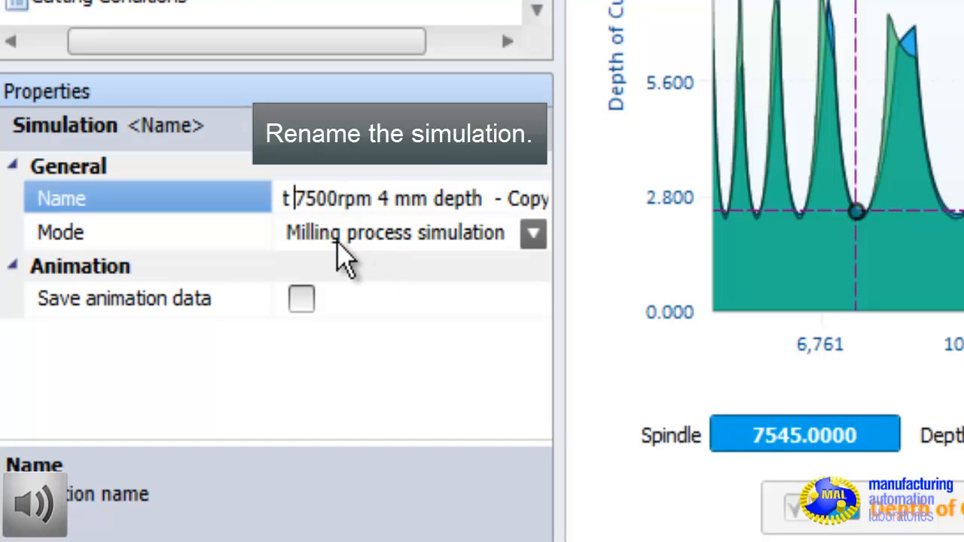
pyautogui.write('1')
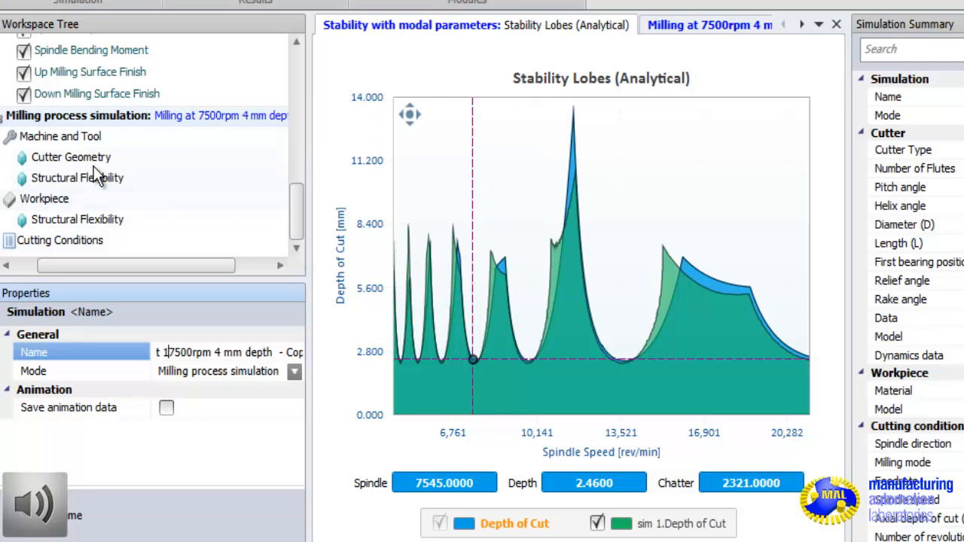
# Step: Commit the copy's new name and set its spindle speed to 17500 RPM
pyautogui.click(77, 178)
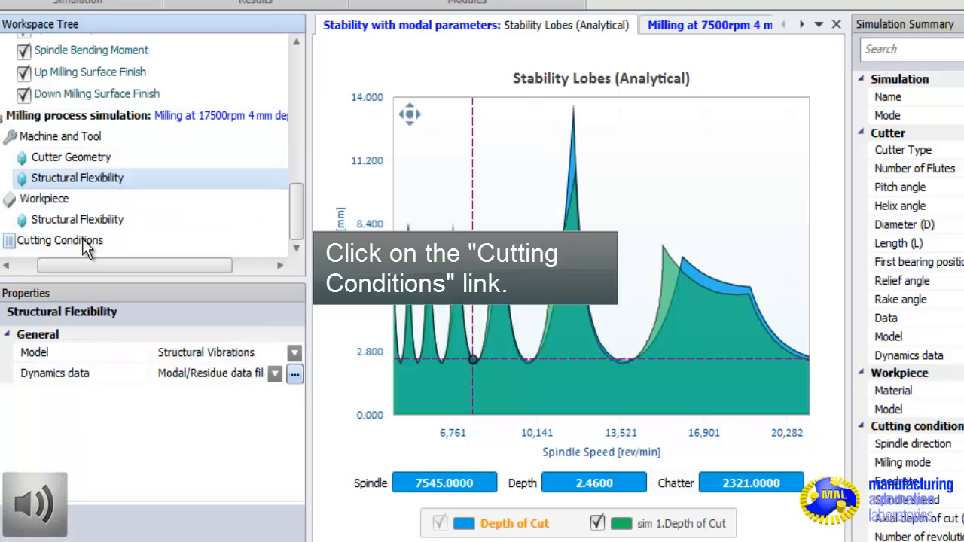
pyautogui.click(60, 241)
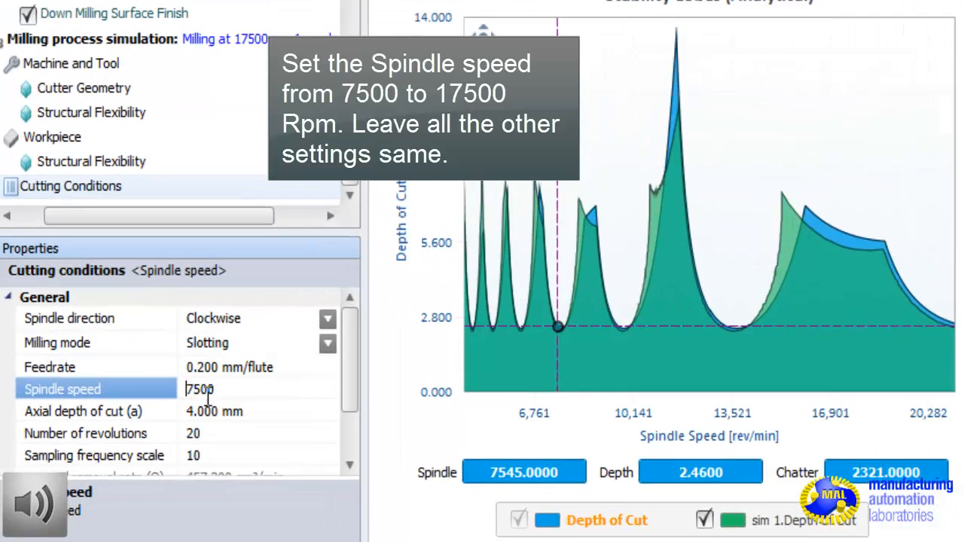
pyautogui.write('17500')
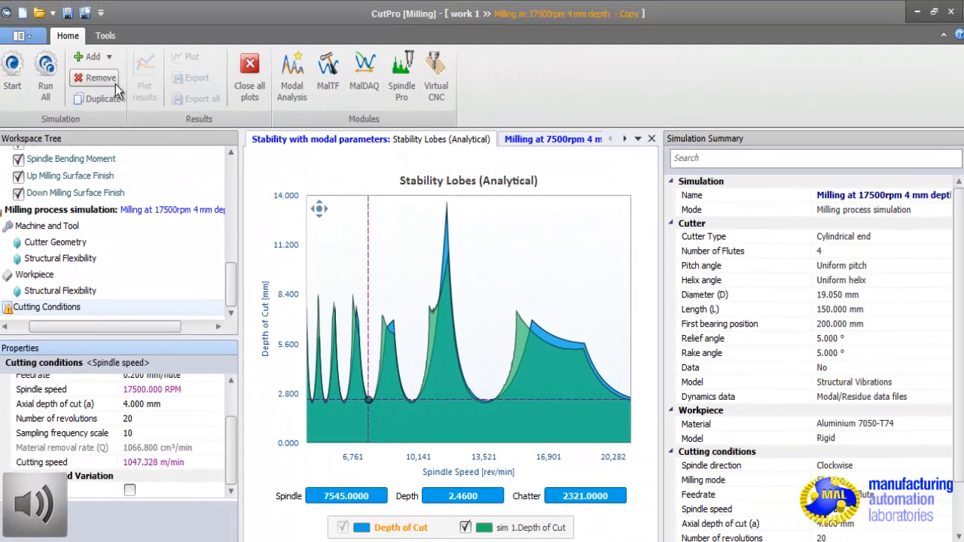
pyautogui.moveTo(12, 64)
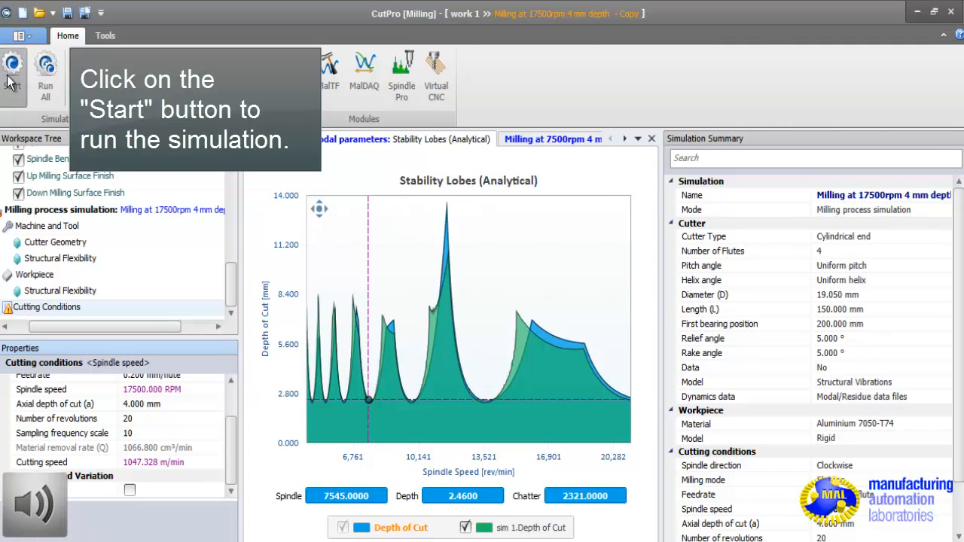
# Step: Start the 17500 rpm milling simulation run
pyautogui.click(12, 68)
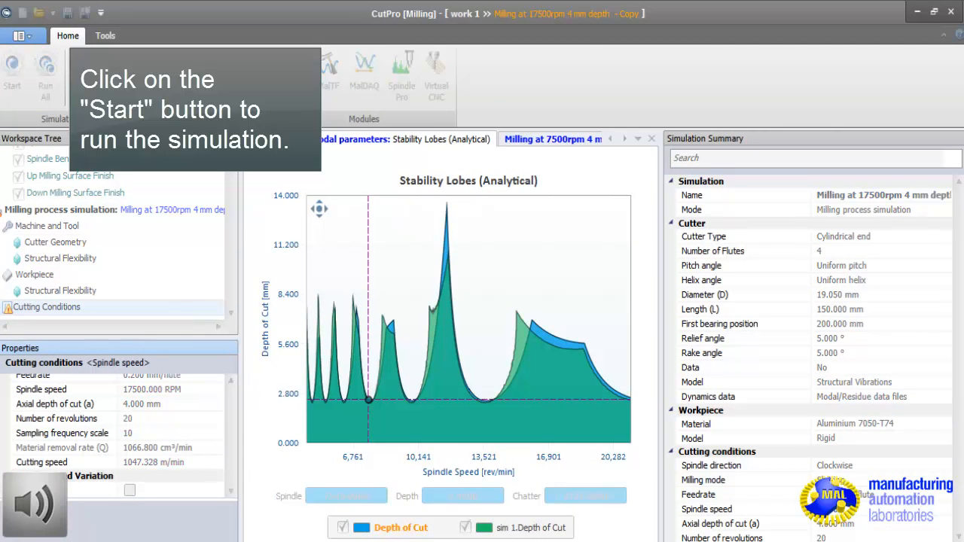
pyautogui.click(8, 68)
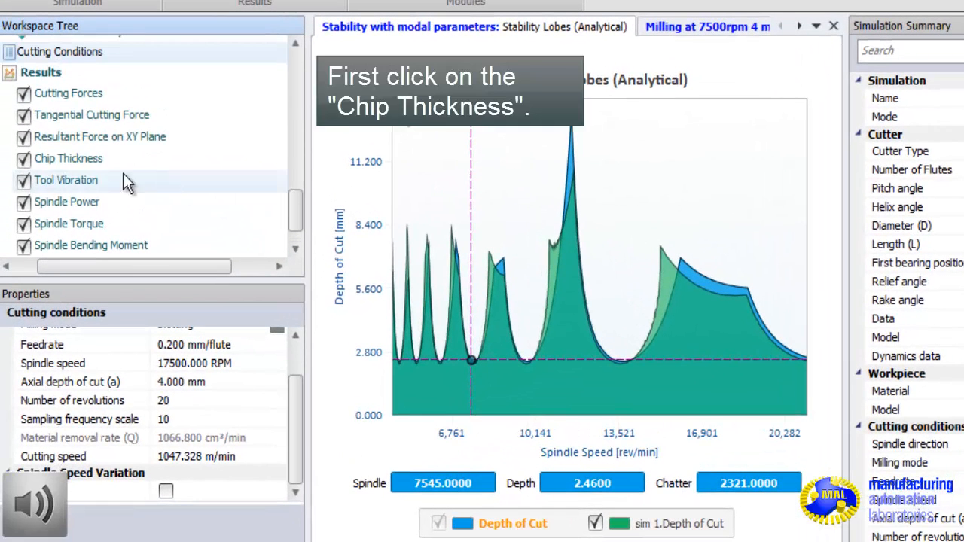
# Step: Plot chip thickness, tool vibration, then cutting forces for the 17500 rpm run
pyautogui.click(68, 159)
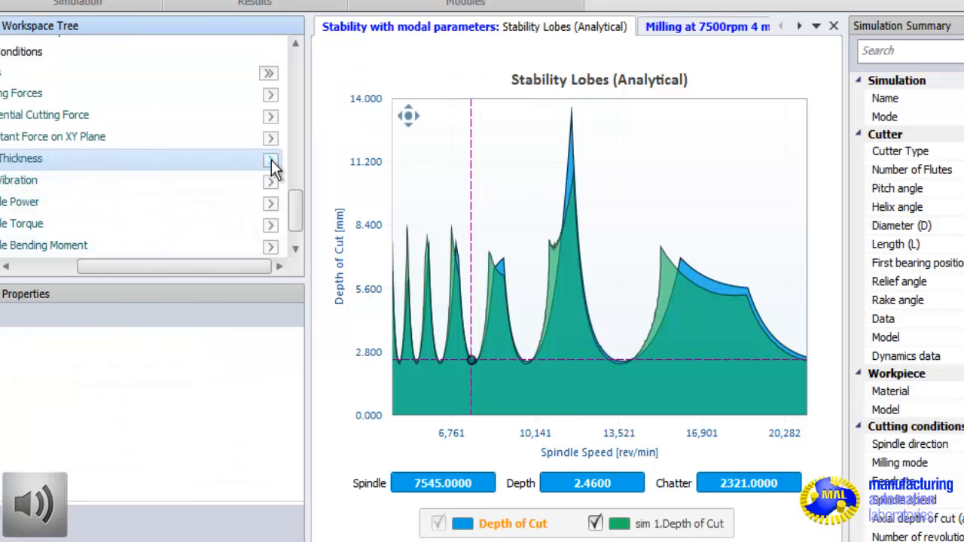
pyautogui.click(269, 159)
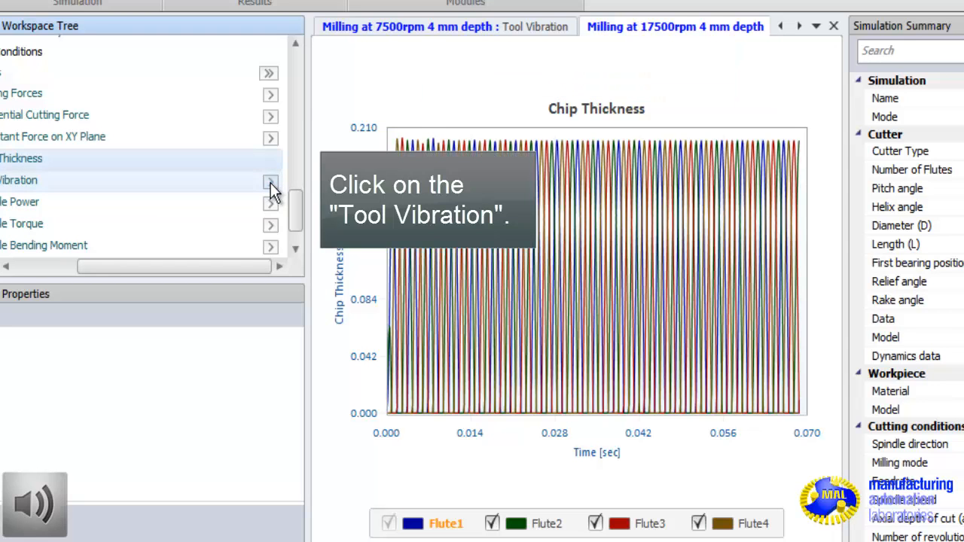
pyautogui.click(270, 181)
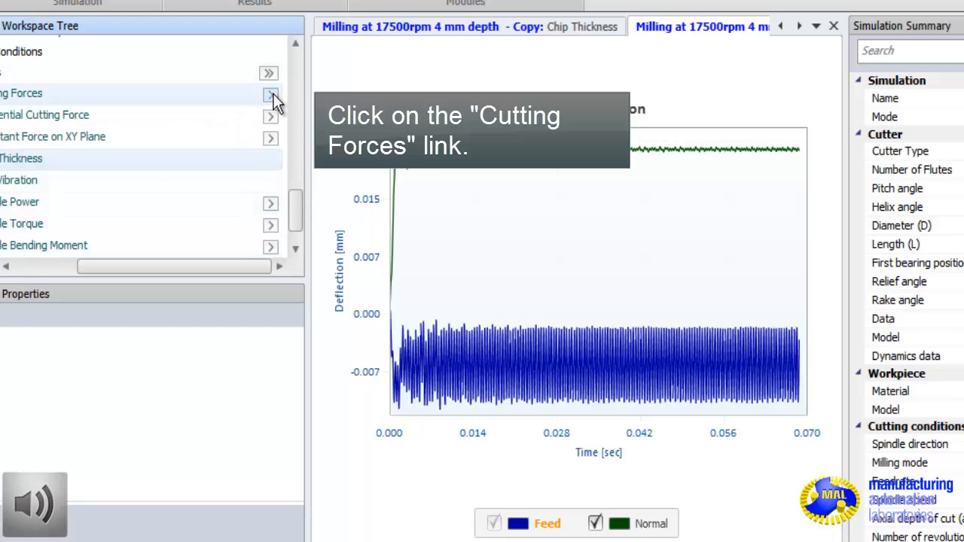
pyautogui.click(270, 93)
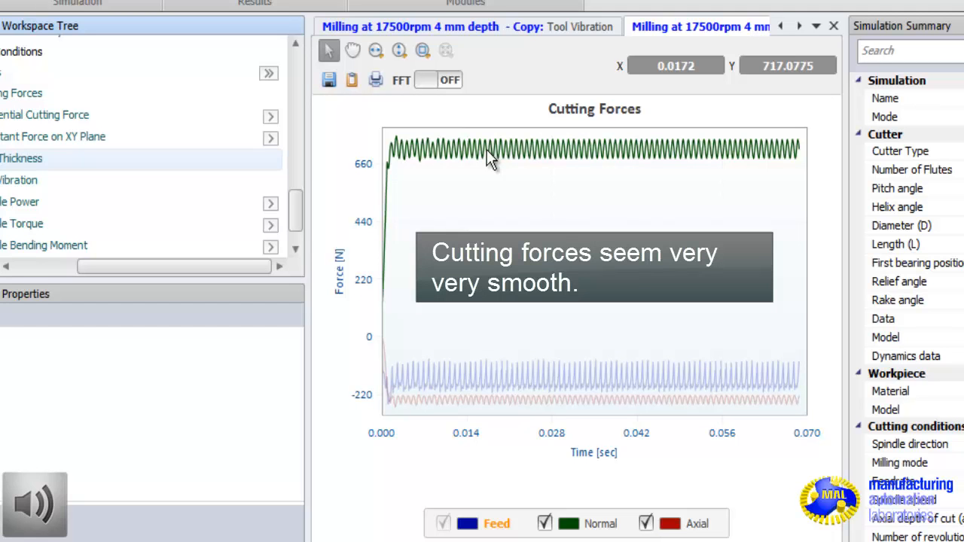
pyautogui.moveTo(487, 156)
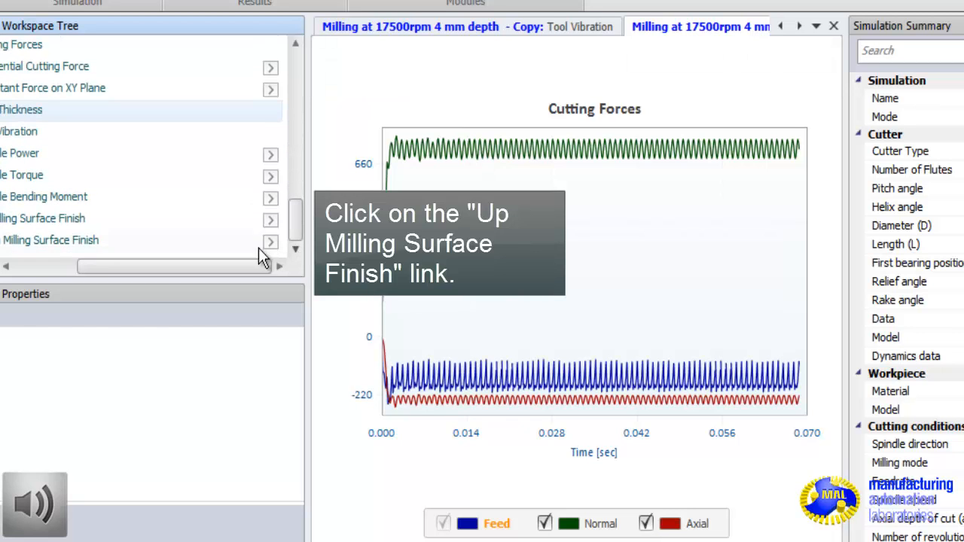
# Step: Show the 17500 rpm run's Up Milling Surface Finish plot
pyautogui.click(45, 218)
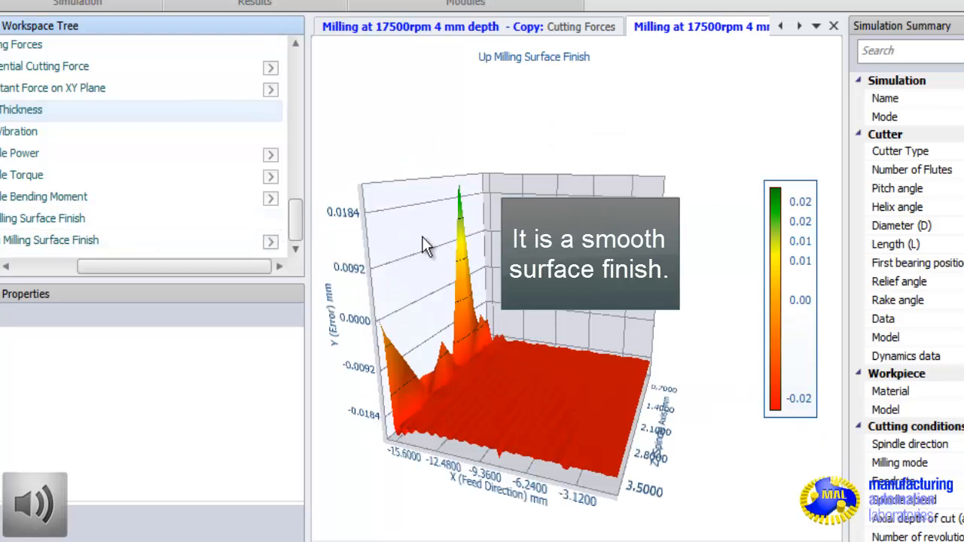
pyautogui.moveTo(438, 243)
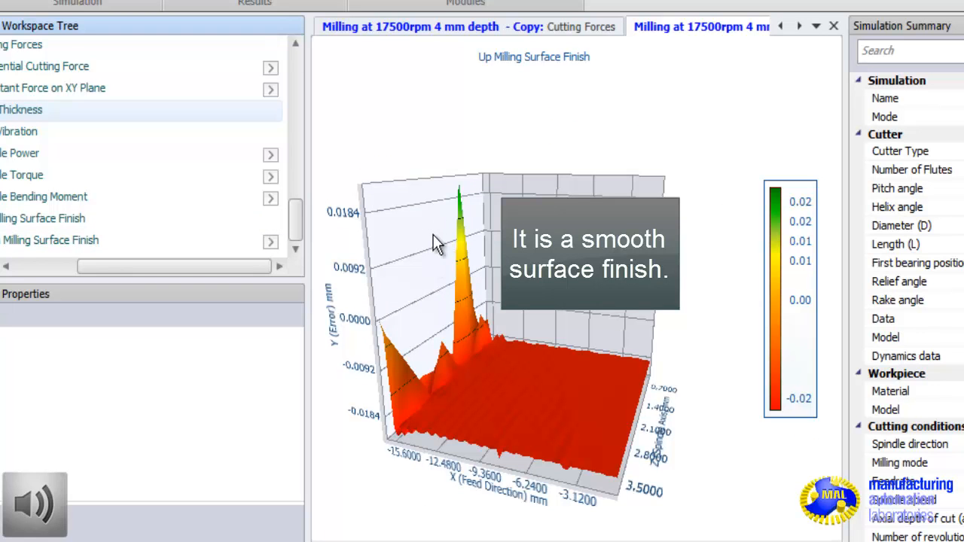
pyautogui.moveTo(604, 378)
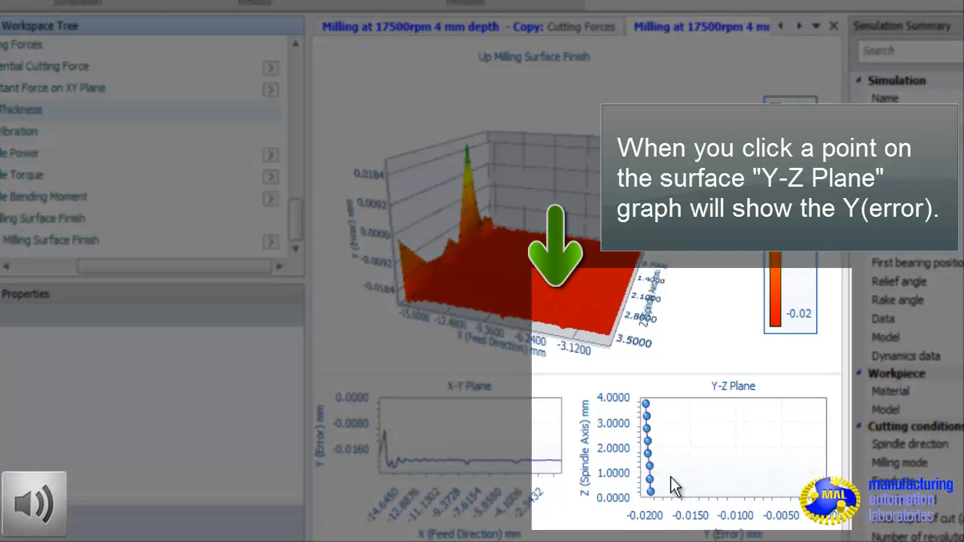
pyautogui.moveTo(770, 518)
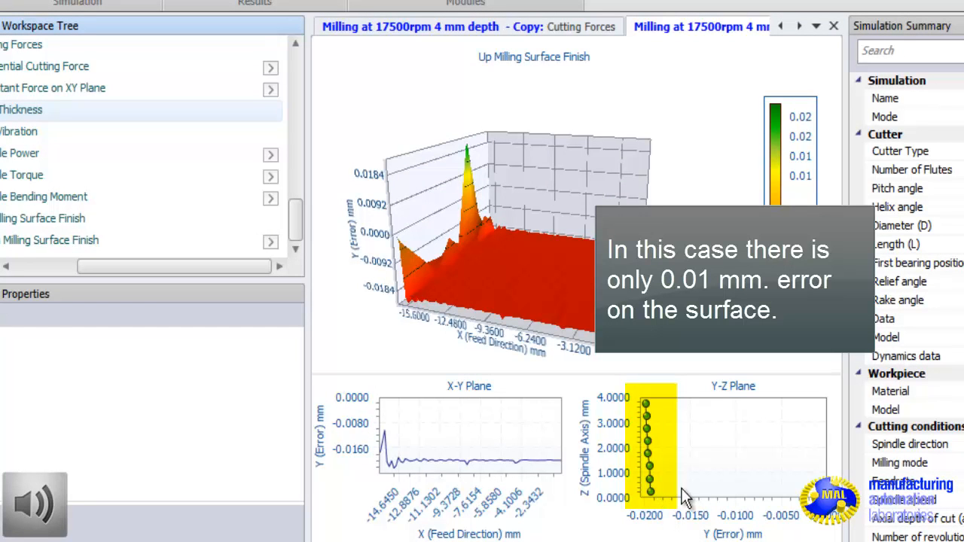
pyautogui.moveTo(663, 501)
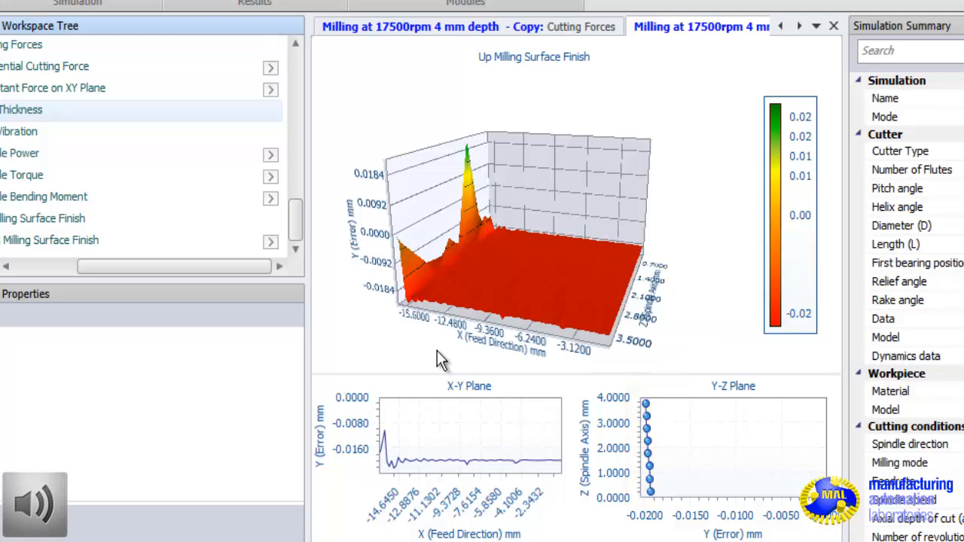
pyautogui.moveTo(509, 410)
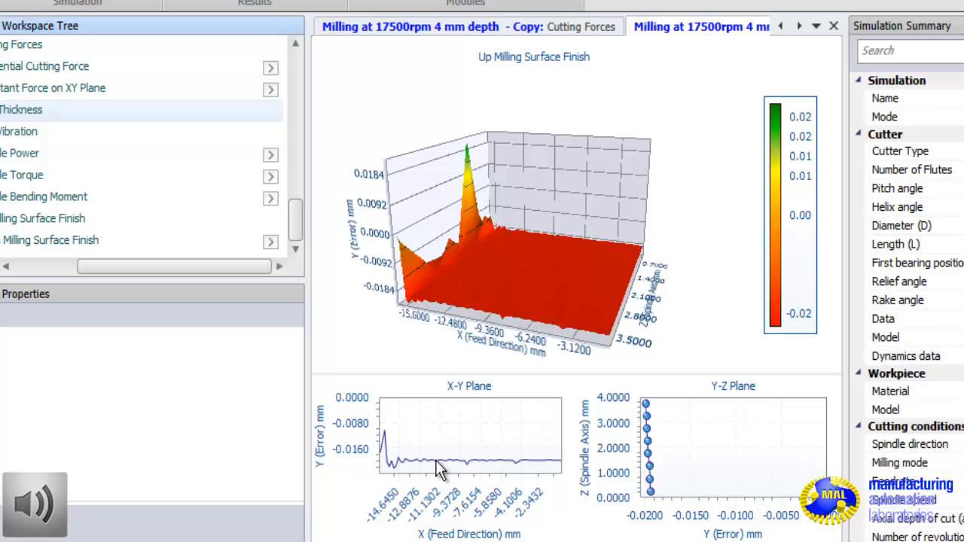
pyautogui.moveTo(470, 279)
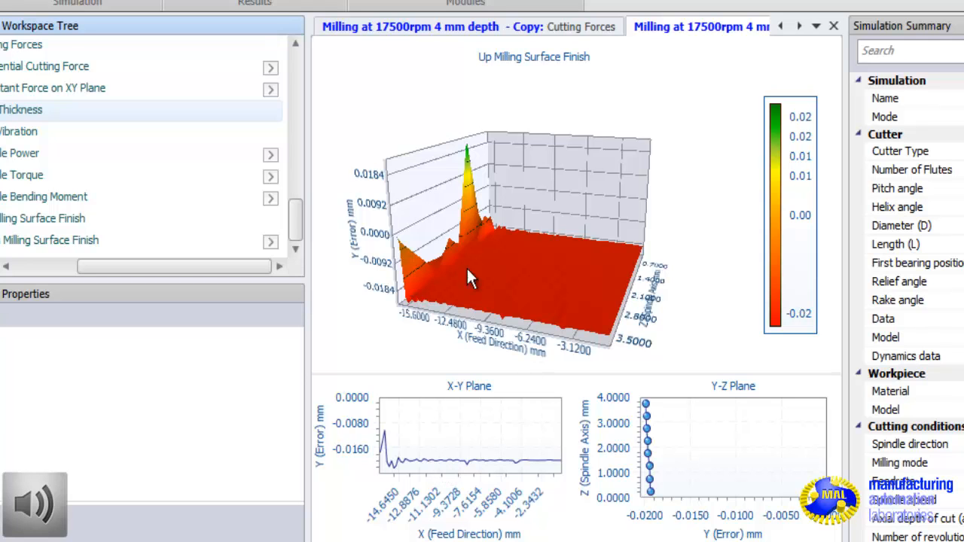
pyautogui.moveTo(295, 222)
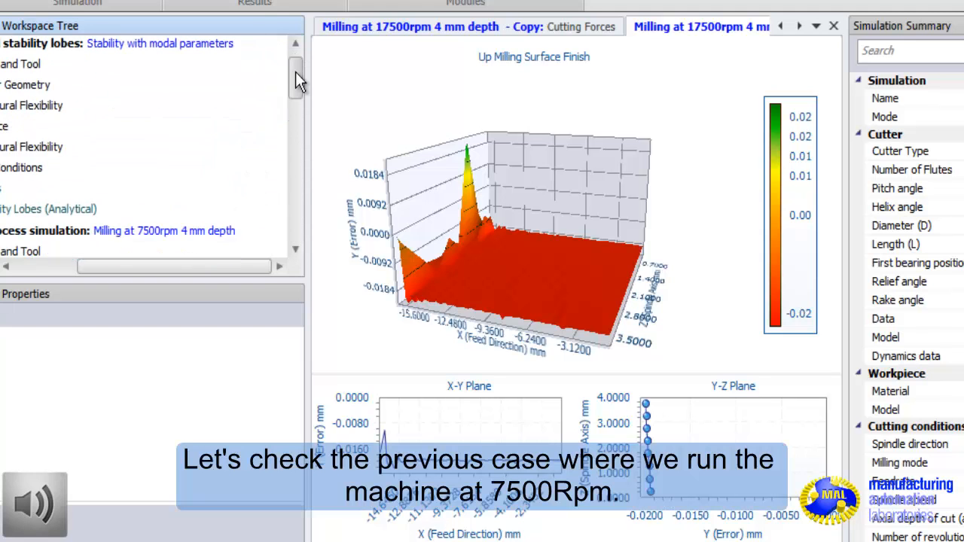
# Step: Scroll the Workspace Tree down to the 7500 rpm simulation's results
pyautogui.scroll(-3)
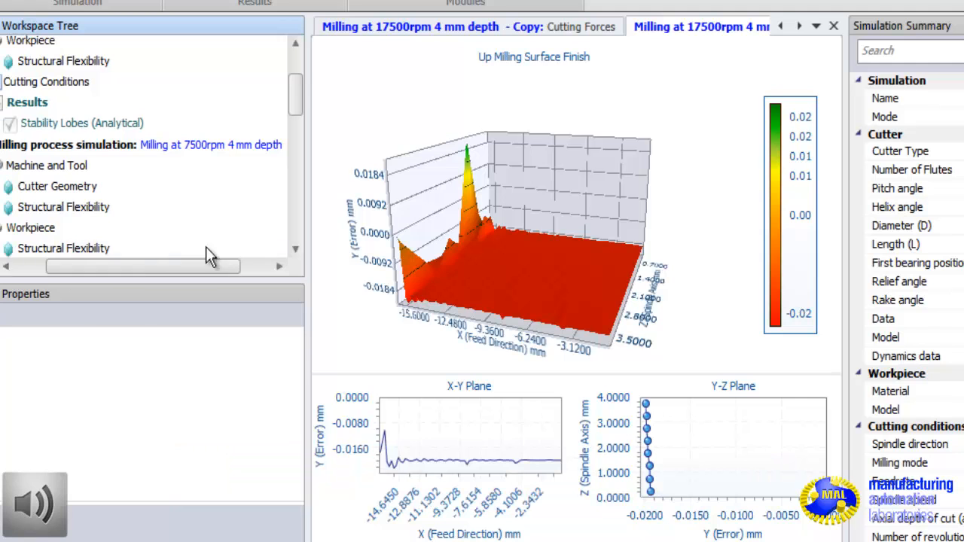
pyautogui.moveTo(299, 255)
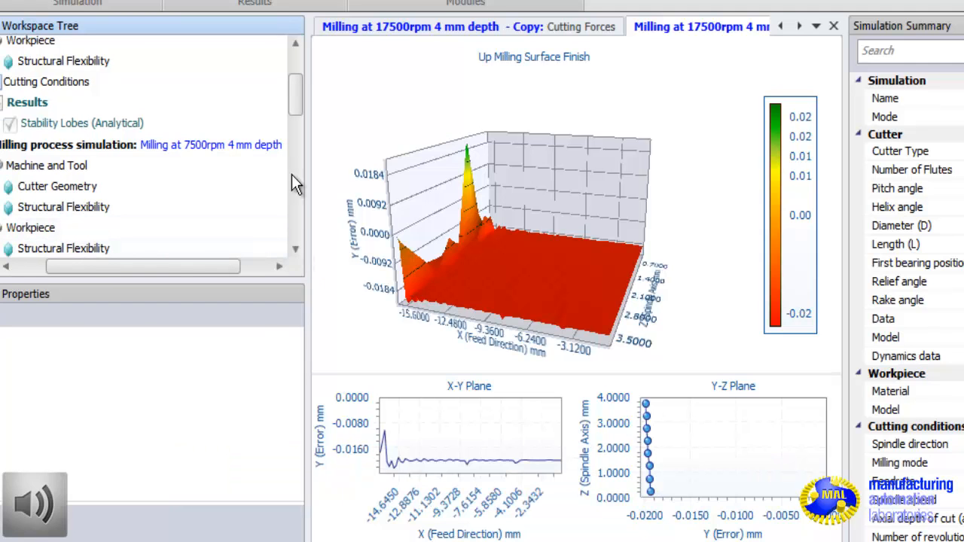
pyautogui.scroll(-3)
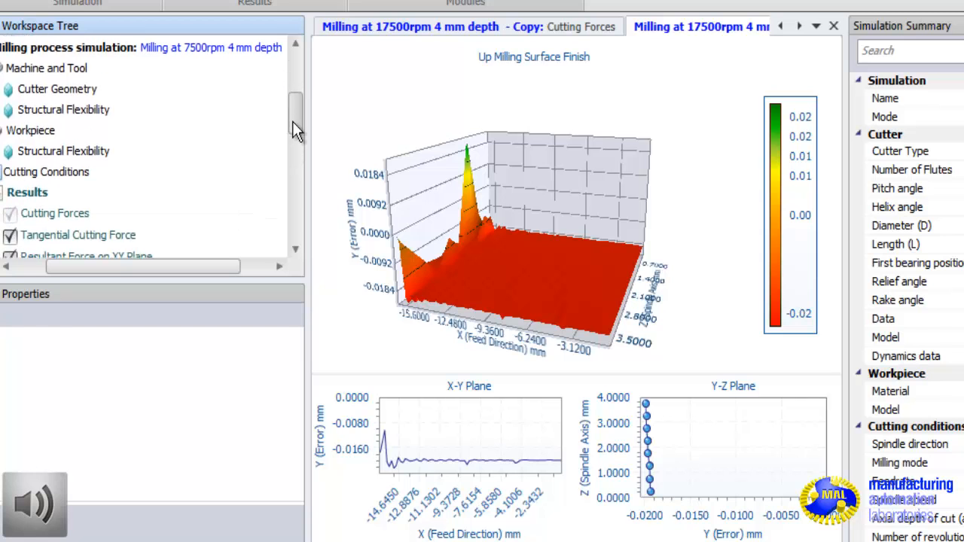
pyautogui.scroll(-3)
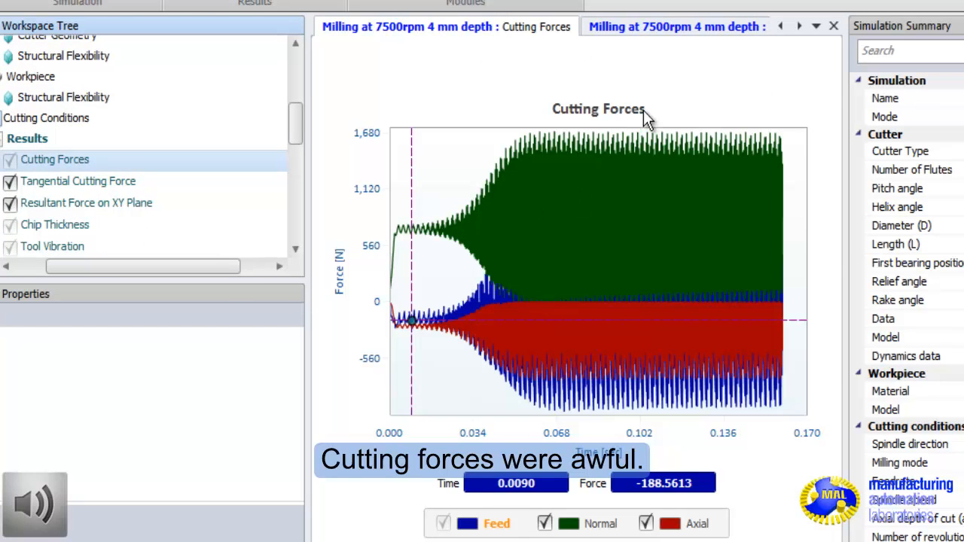
pyautogui.scroll(-3)
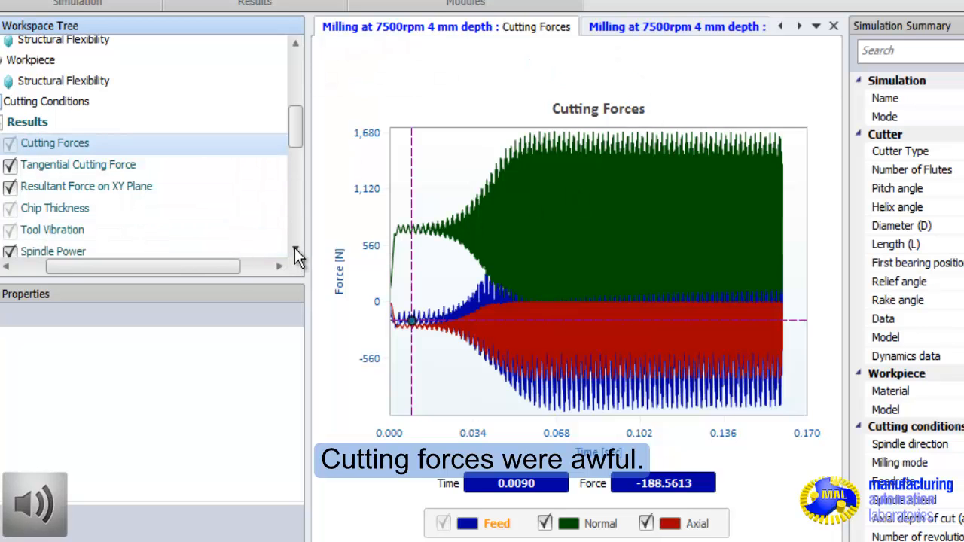
pyautogui.scroll(-3)
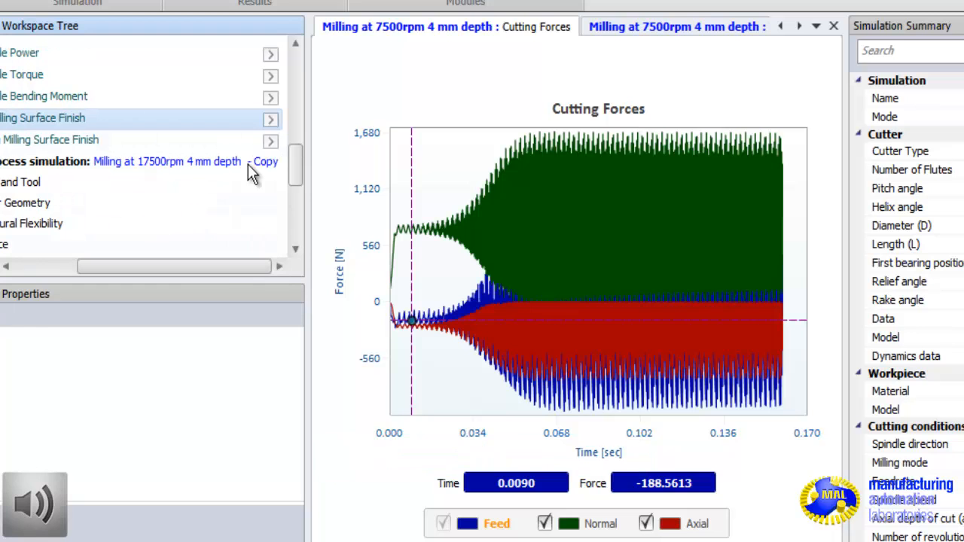
pyautogui.moveTo(410, 223)
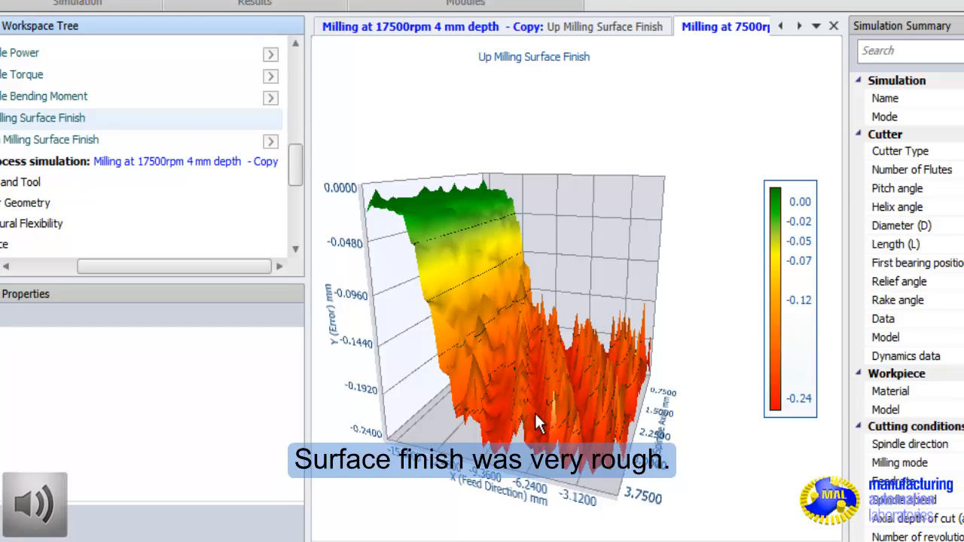
pyautogui.moveTo(589, 325)
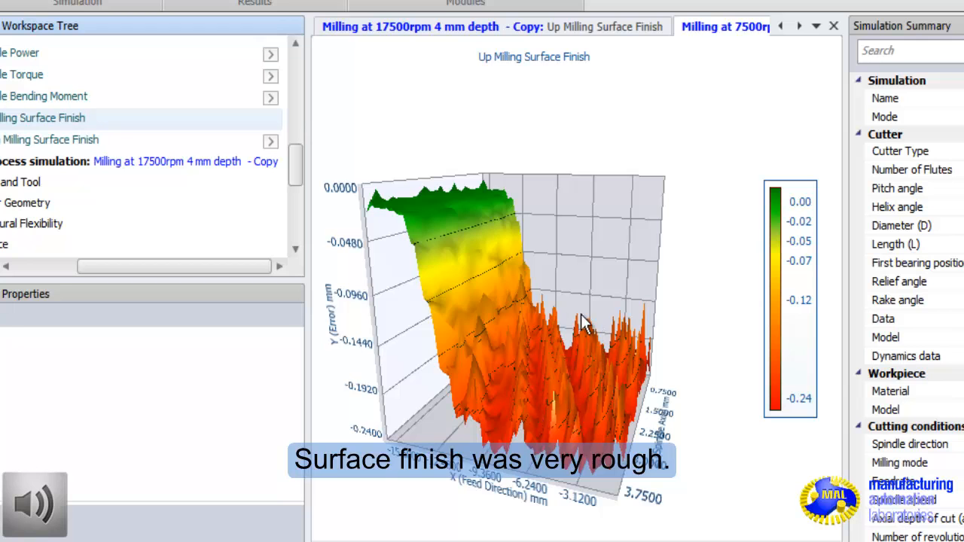
pyautogui.moveTo(558, 125)
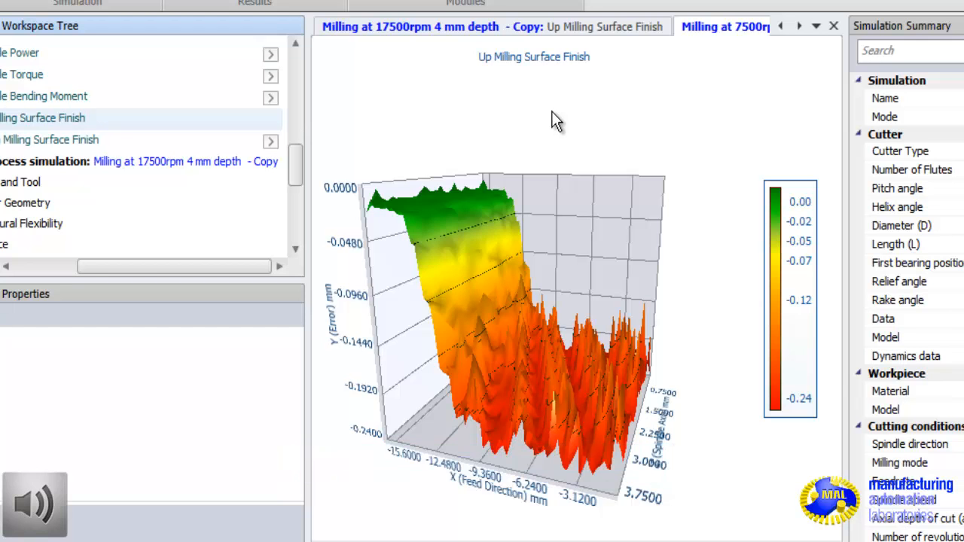
pyautogui.moveTo(554, 130)
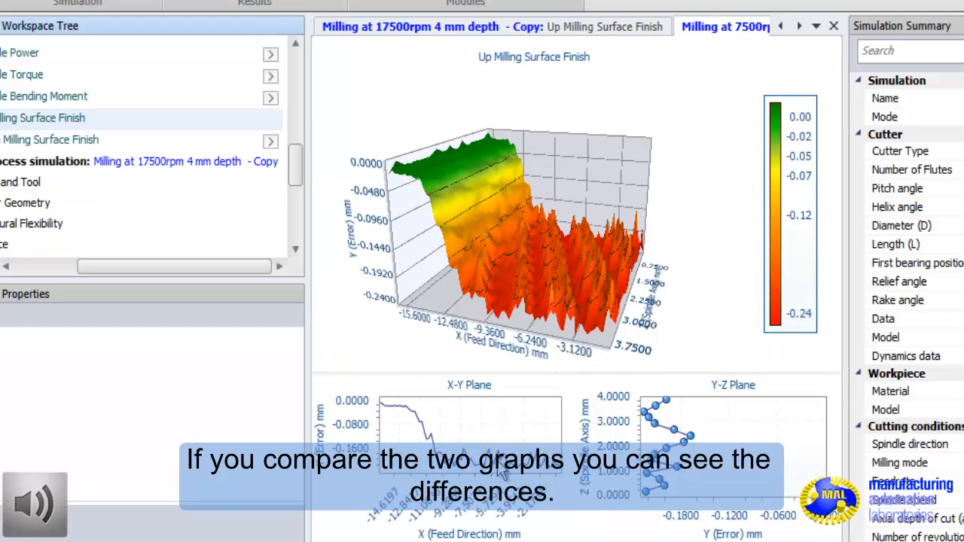
pyautogui.moveTo(740, 441)
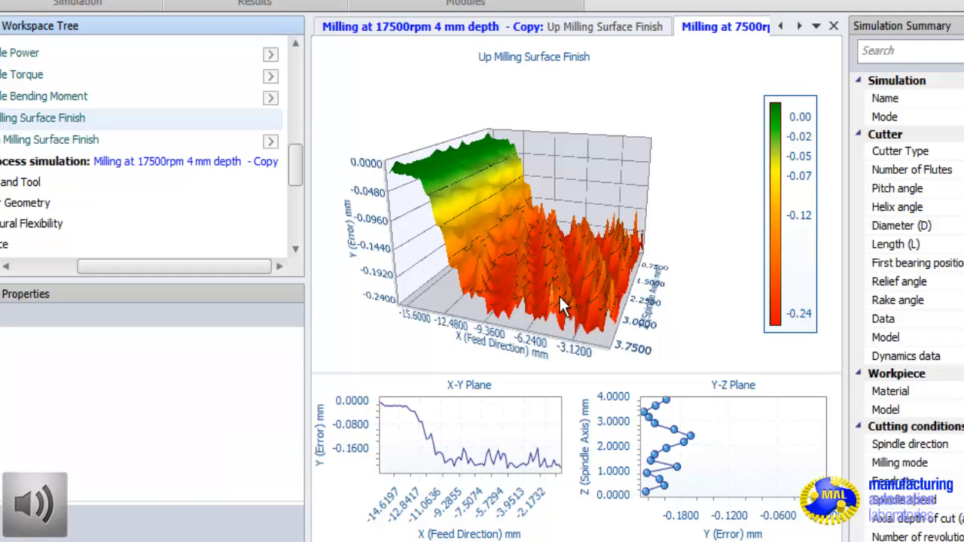
pyautogui.moveTo(350, 191)
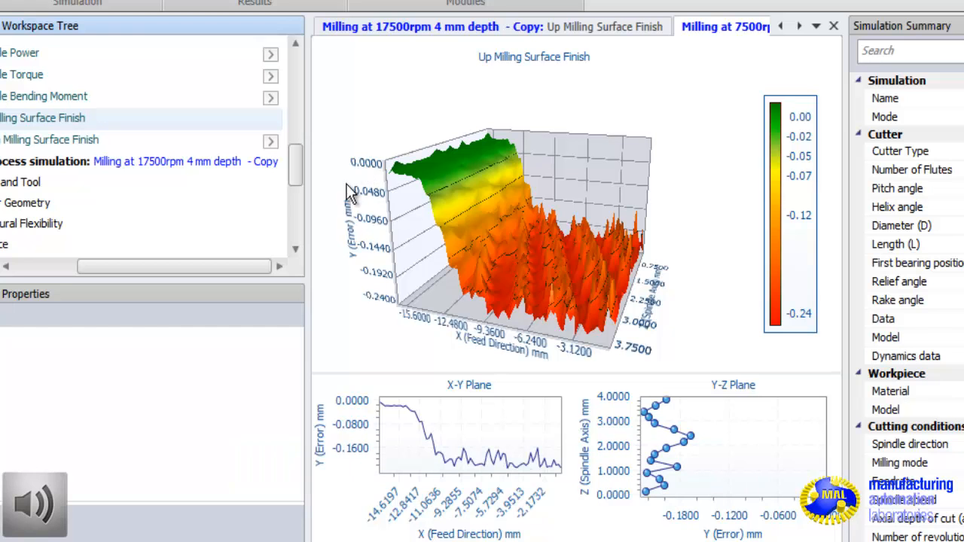
pyautogui.moveTo(309, 122)
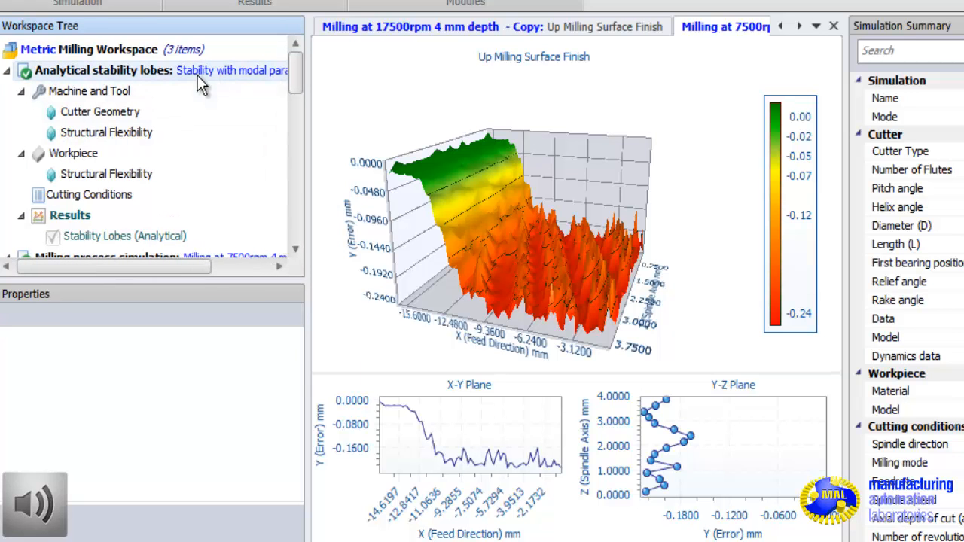
# Step: Select the analytical stability lobes analysis and scroll down the tree
pyautogui.click(103, 70)
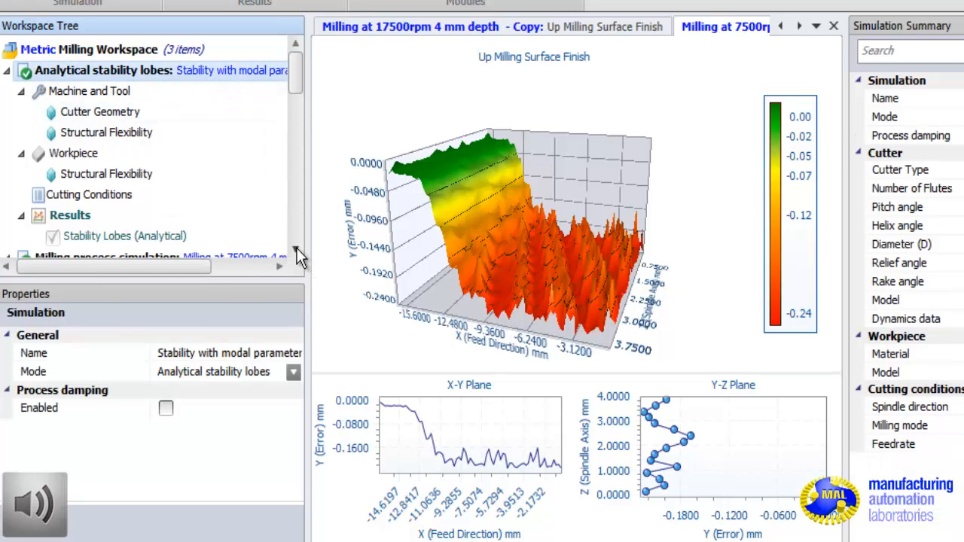
pyautogui.scroll(-3)
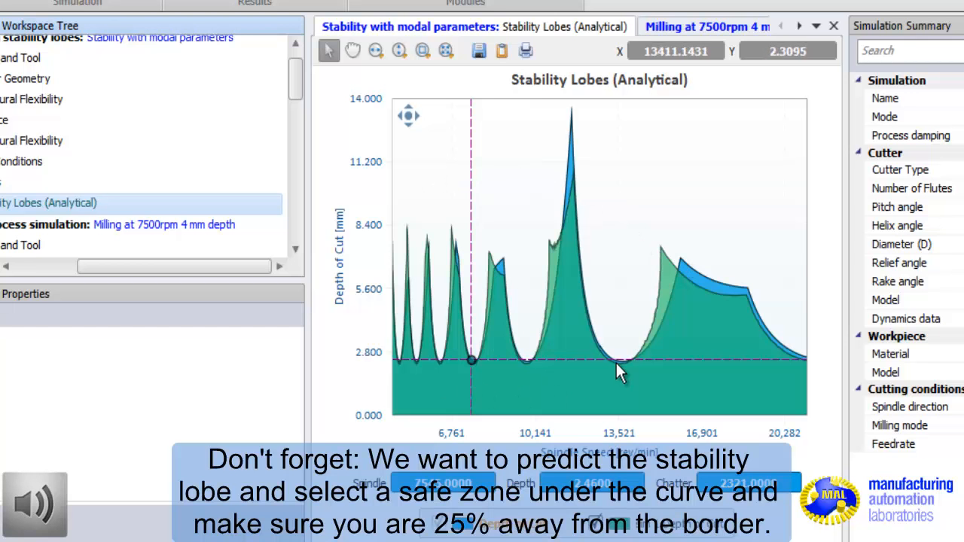
pyautogui.moveTo(694, 318)
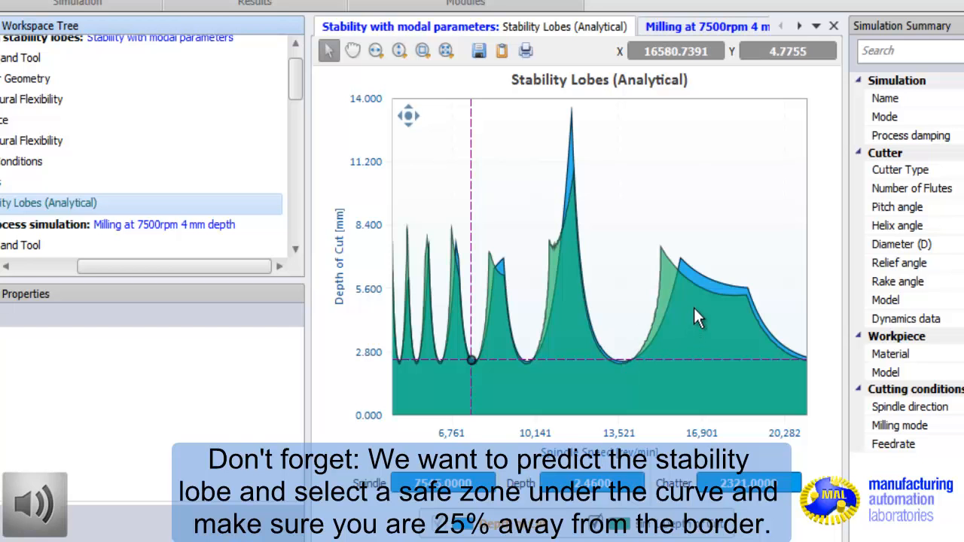
pyautogui.moveTo(691, 313)
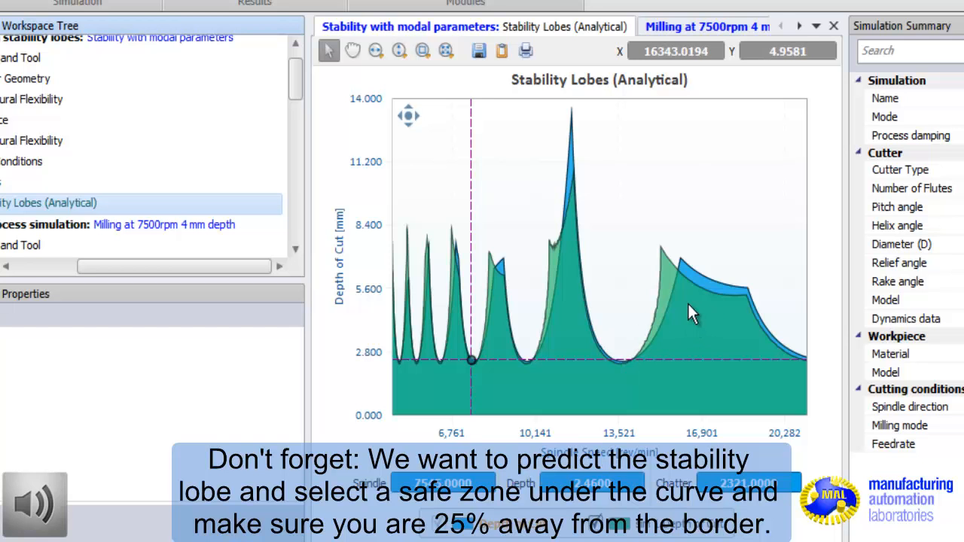
pyautogui.moveTo(704, 306)
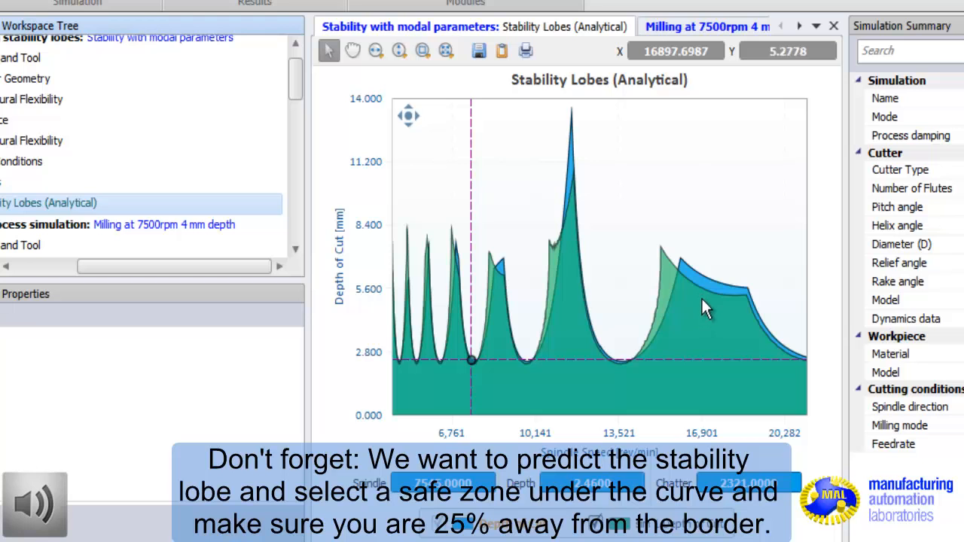
pyautogui.moveTo(699, 322)
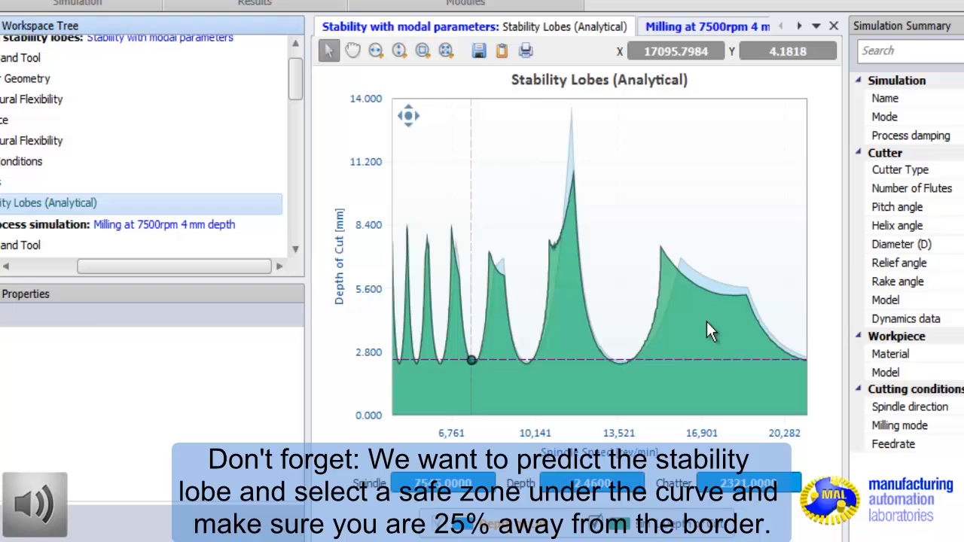
pyautogui.moveTo(706, 323)
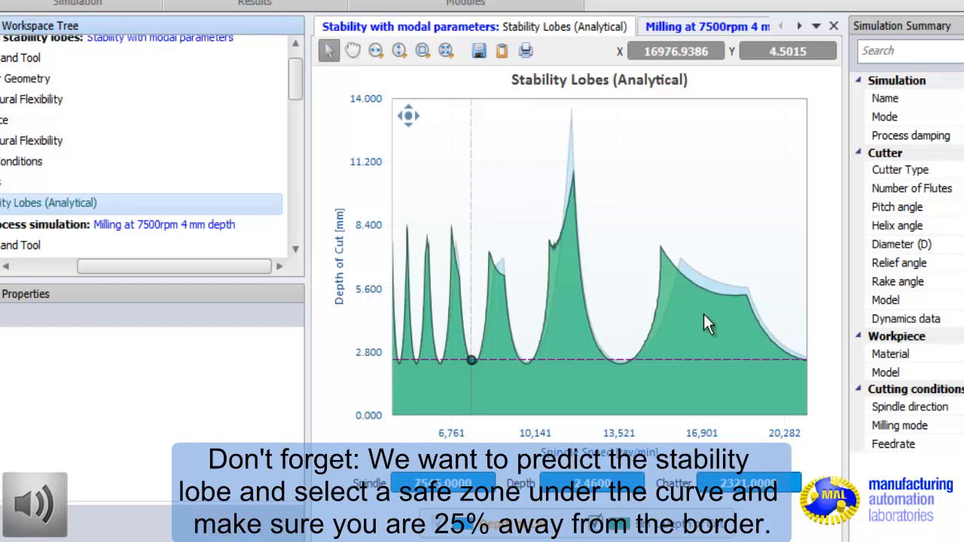
pyautogui.moveTo(731, 326)
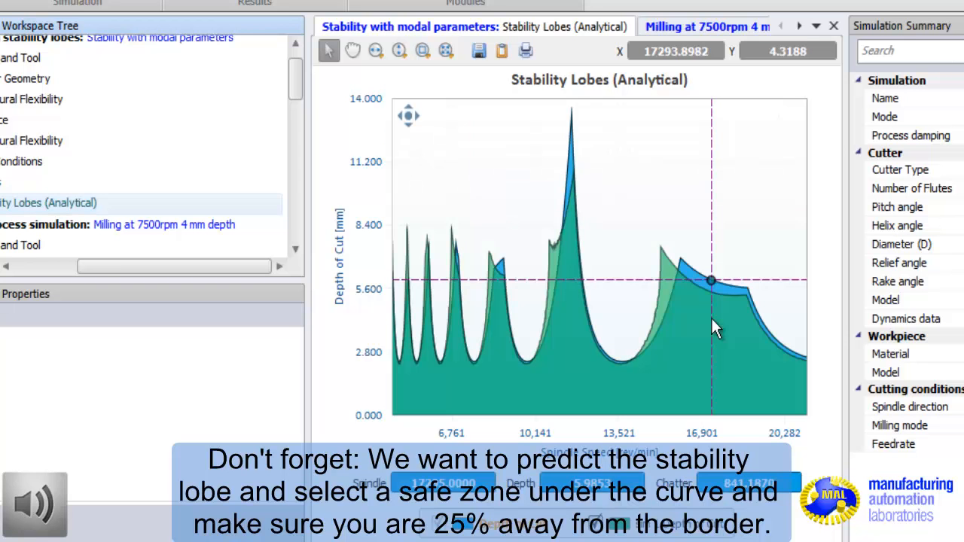
pyautogui.moveTo(700, 333)
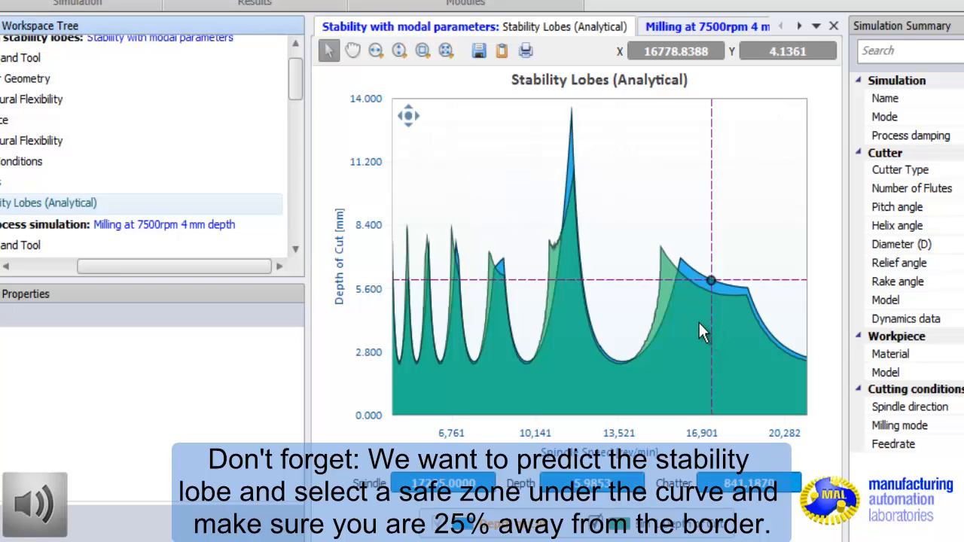